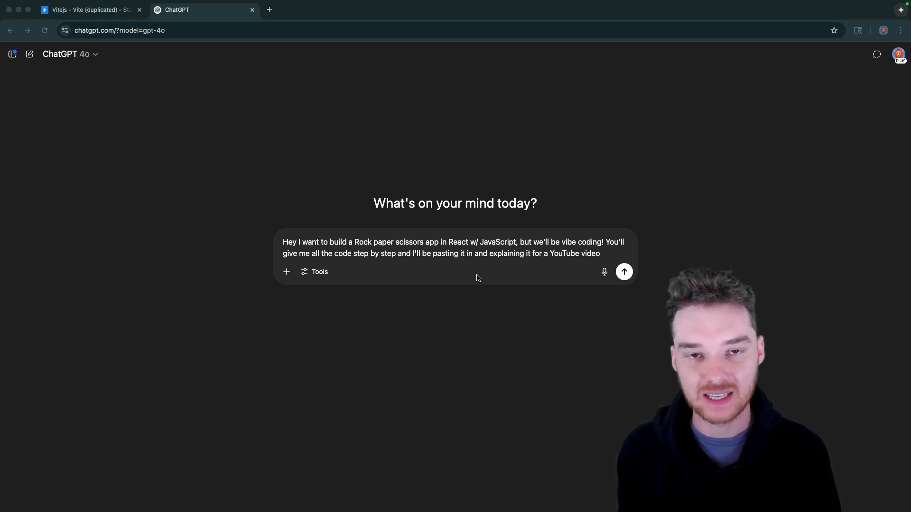
pyautogui.moveTo(513, 303)
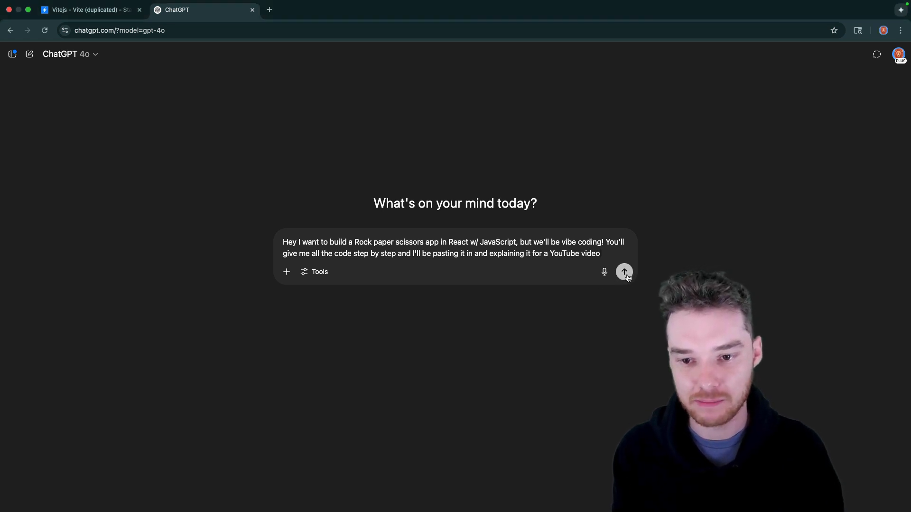
# - Send the step-by-step React Rock Paper Scissors request to ChatGPT
pyautogui.click(625, 271)
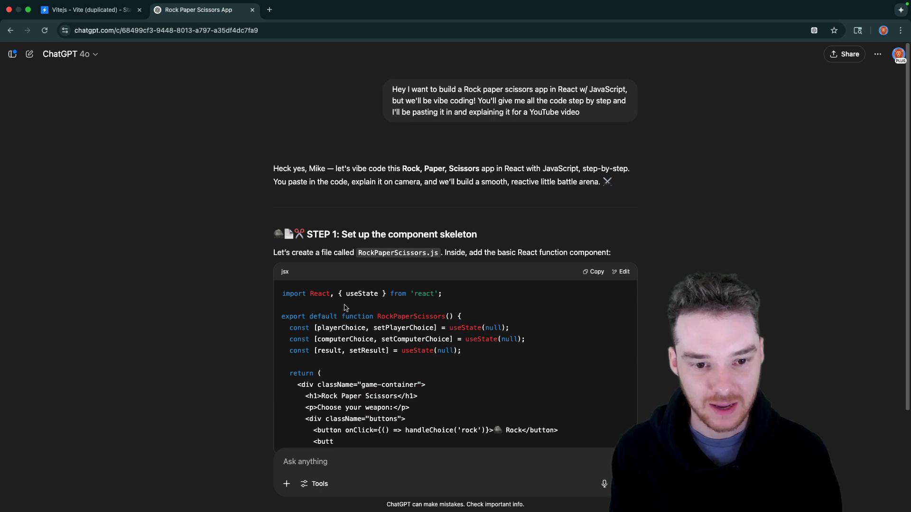
# - Scroll through ChatGPT's Step 1 RockPaperScissors skeleton with state hooks and three weapon buttons
pyautogui.scroll(-3)
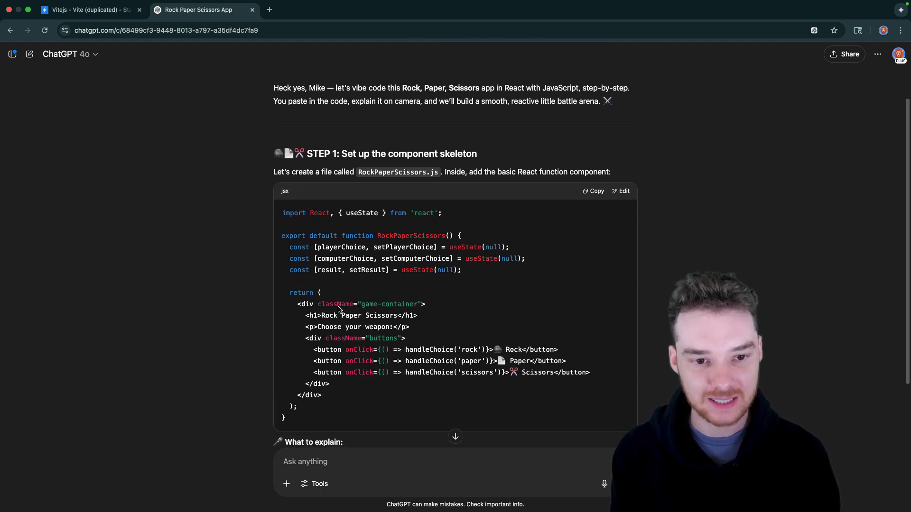
pyautogui.scroll(-3)
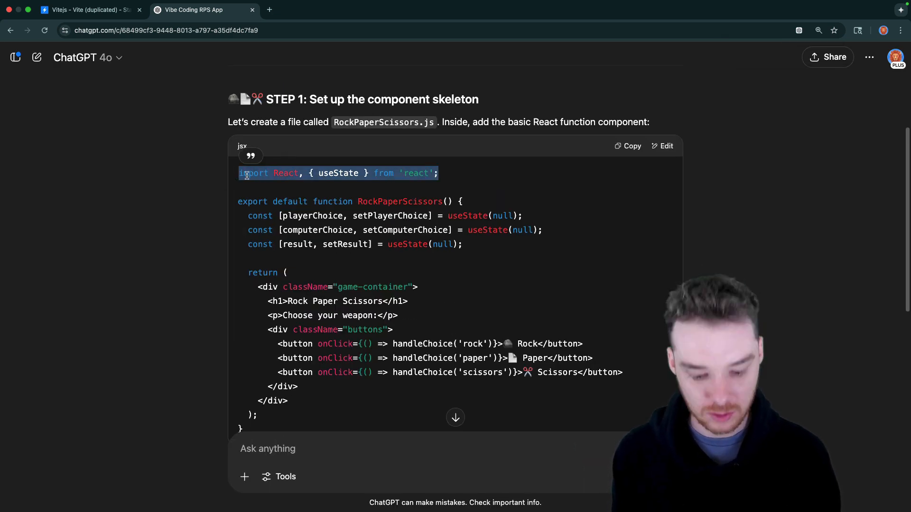
# - Add the import of React and useState at the top of App.jsx
pyautogui.click(87, 10)
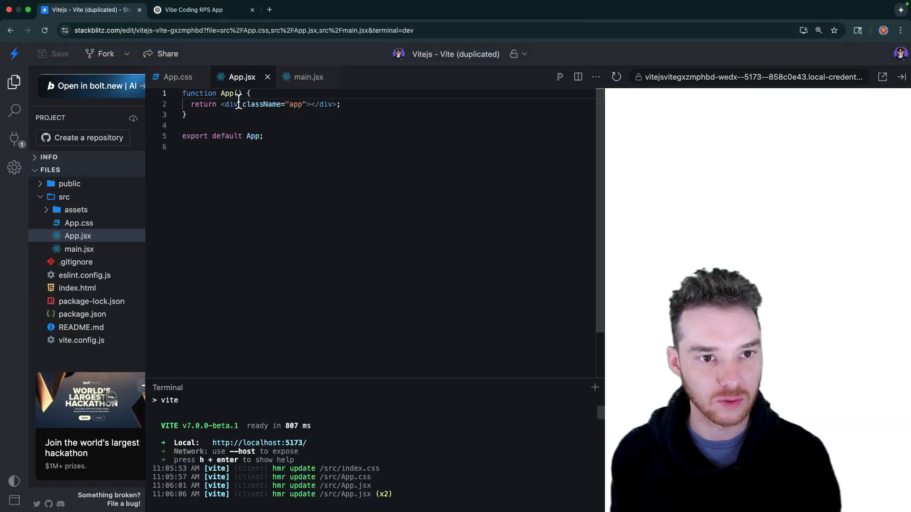
pyautogui.write("import React, { useState } from 'react';")
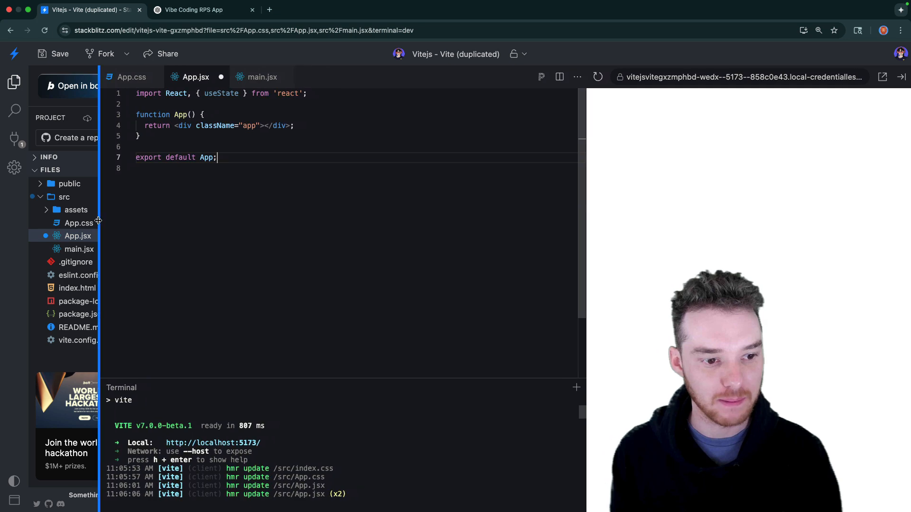
pyautogui.click(194, 9)
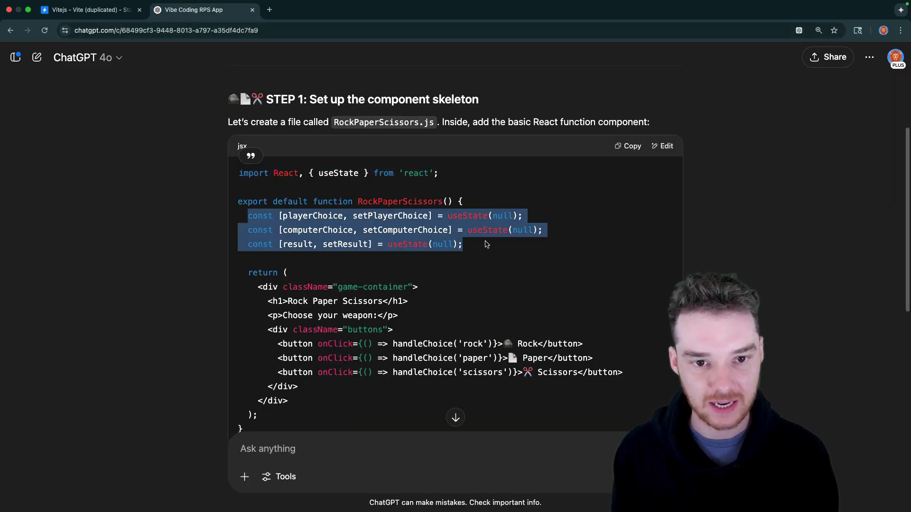
# - Declare the playerChoice useState hook inside function App() and highlight it while explaining
pyautogui.click(87, 10)
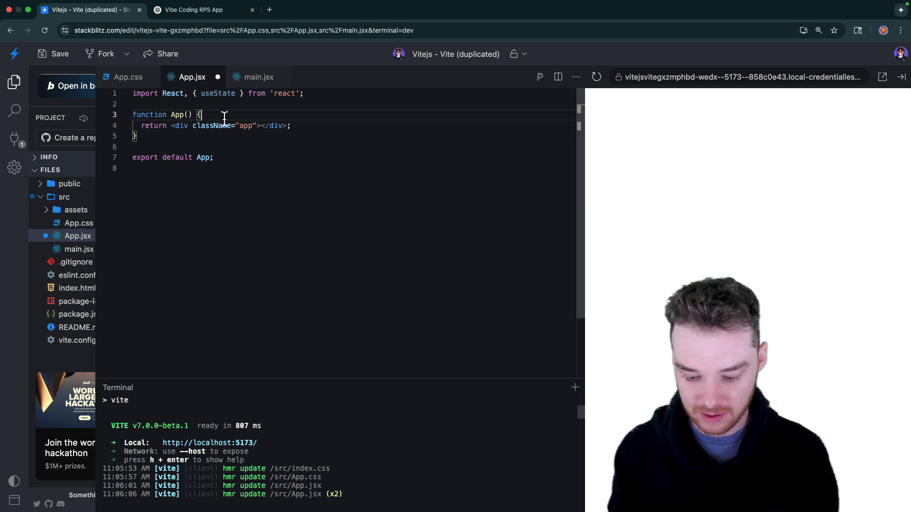
pyautogui.write('const [playerChoice, setPlayerChoice] = useState(null);')
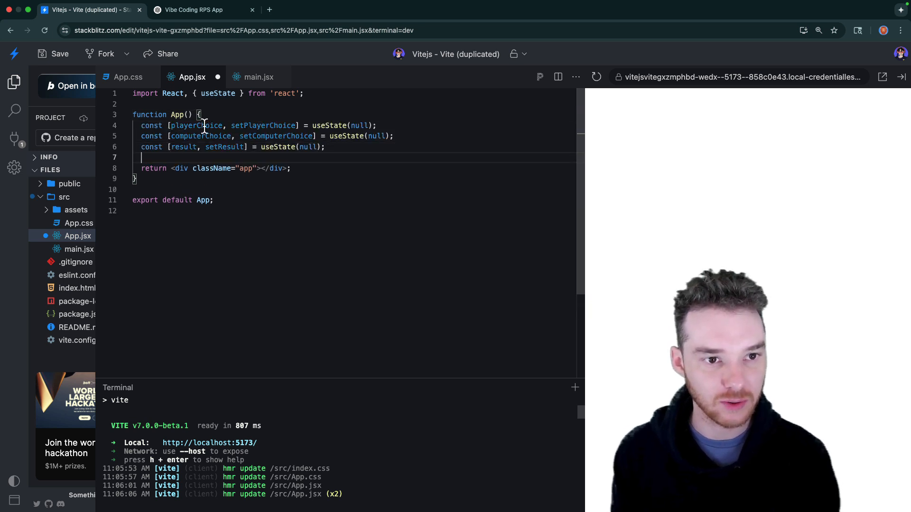
pyautogui.doubleClick(196, 126)
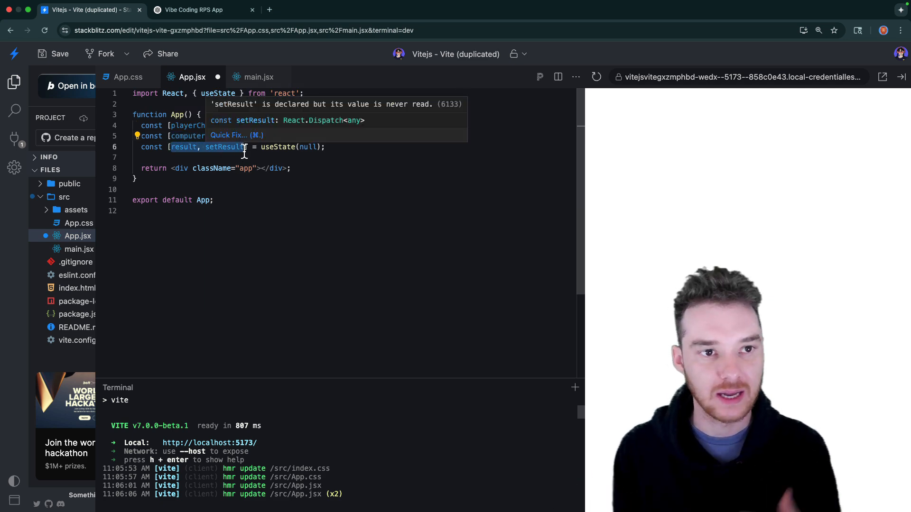
pyautogui.click(194, 9)
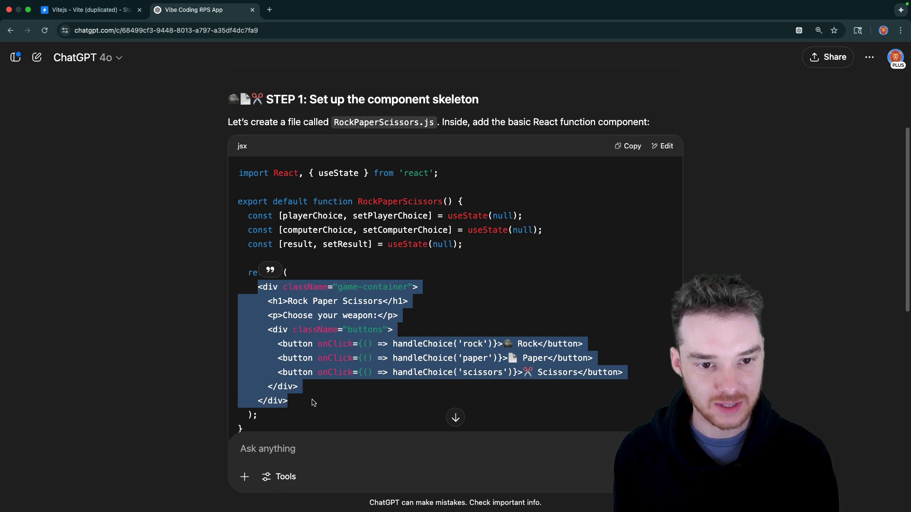
pyautogui.click(88, 10)
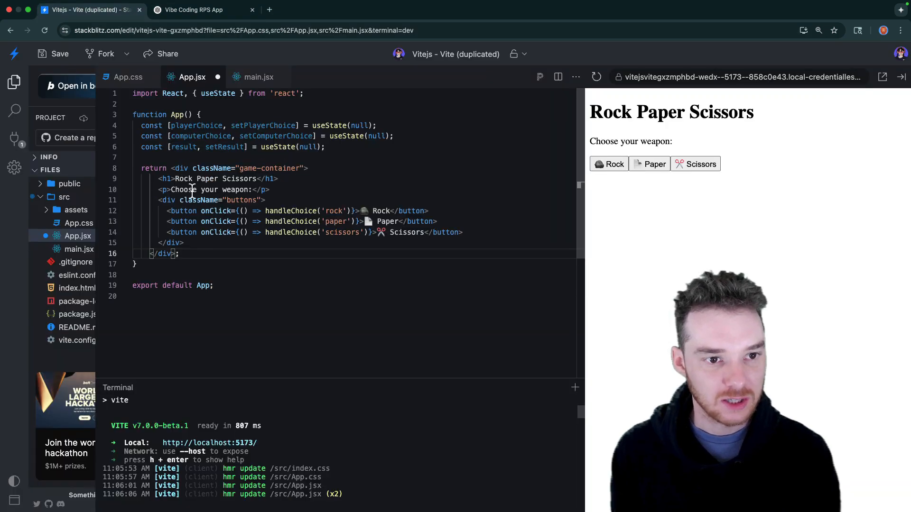
# - Walk through the game JSX — Choose your weapon, handleChoice('paper'), playerChoice — and try Rock in the preview
pyautogui.tripleClick(209, 190)
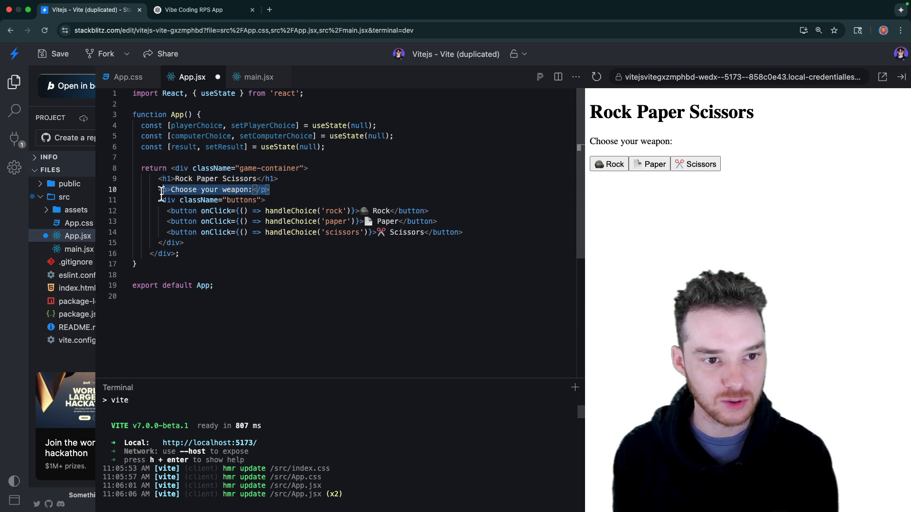
pyautogui.click(185, 243)
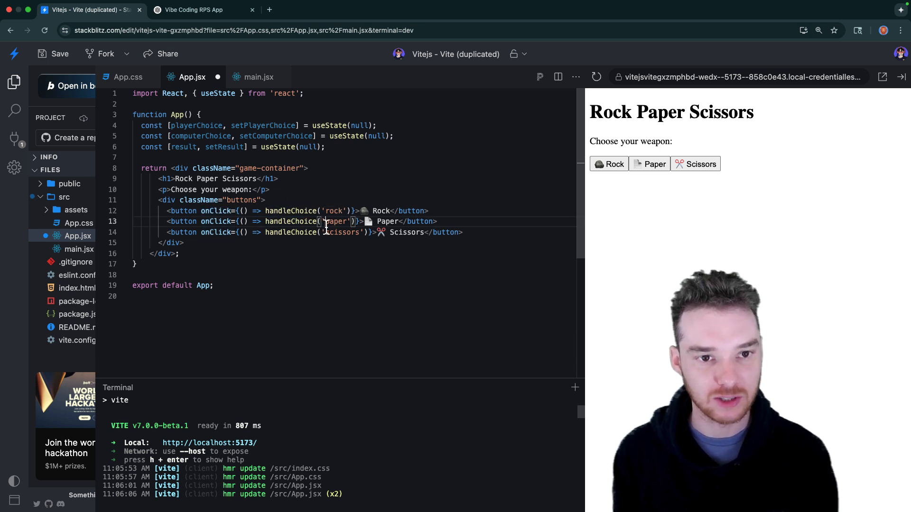
pyautogui.doubleClick(335, 221)
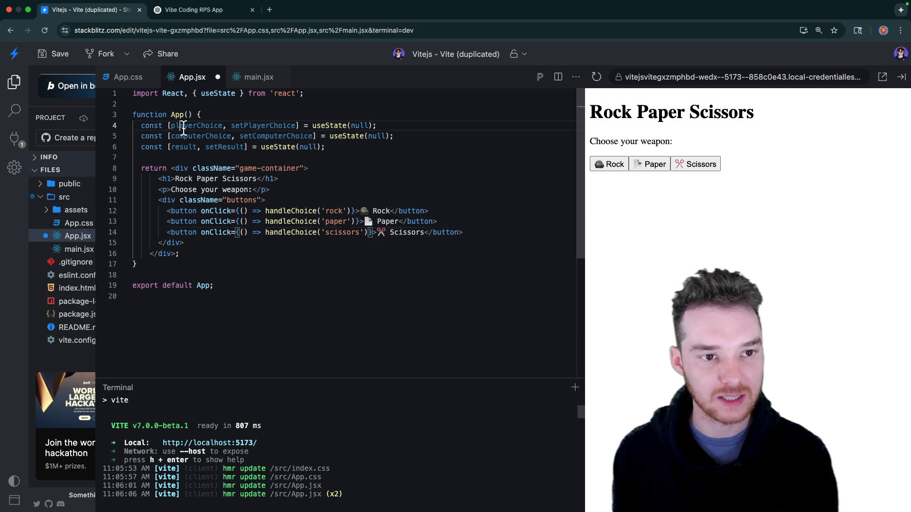
pyautogui.doubleClick(200, 136)
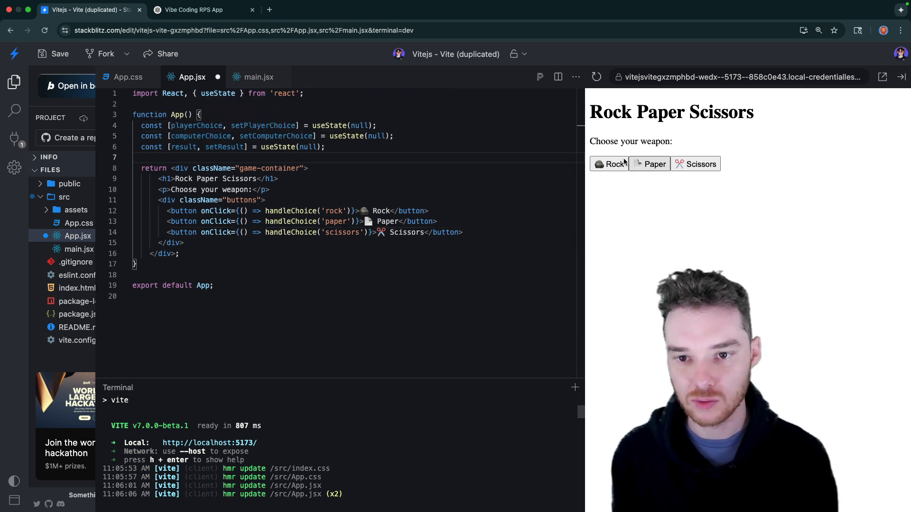
pyautogui.click(192, 10)
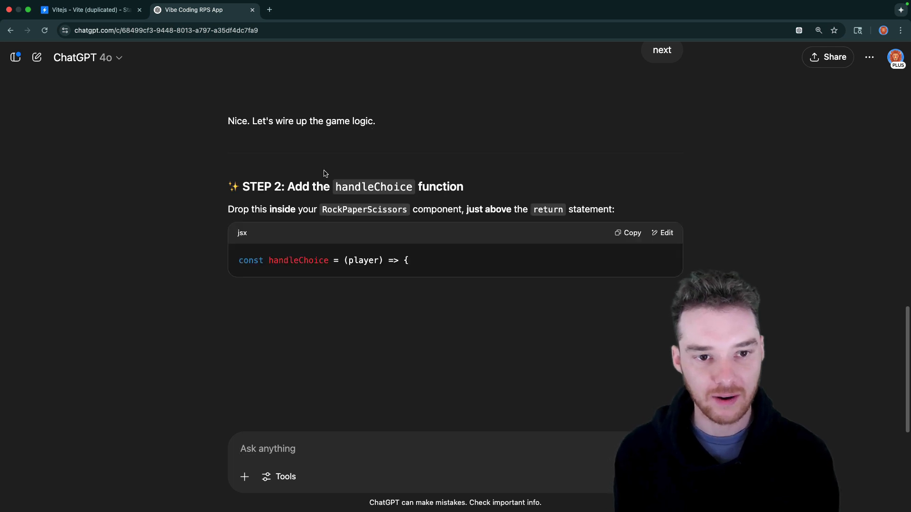
# - Review ChatGPT's Step 2 handleChoice code and return to the StackBlitz editor
pyautogui.scroll(-3)
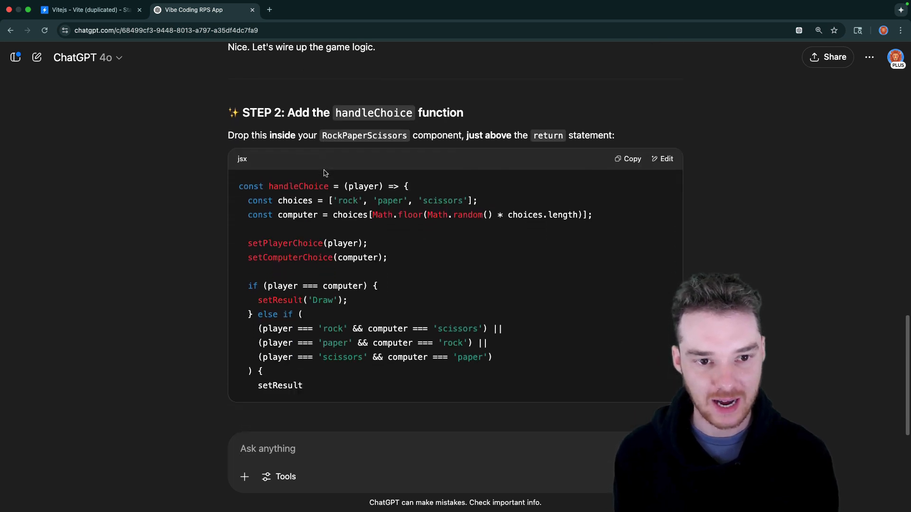
pyautogui.scroll(-3)
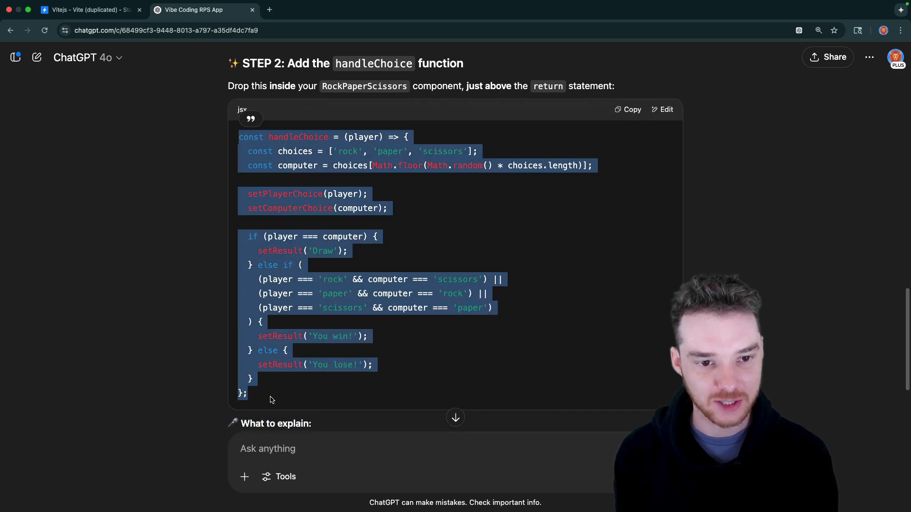
pyautogui.click(88, 9)
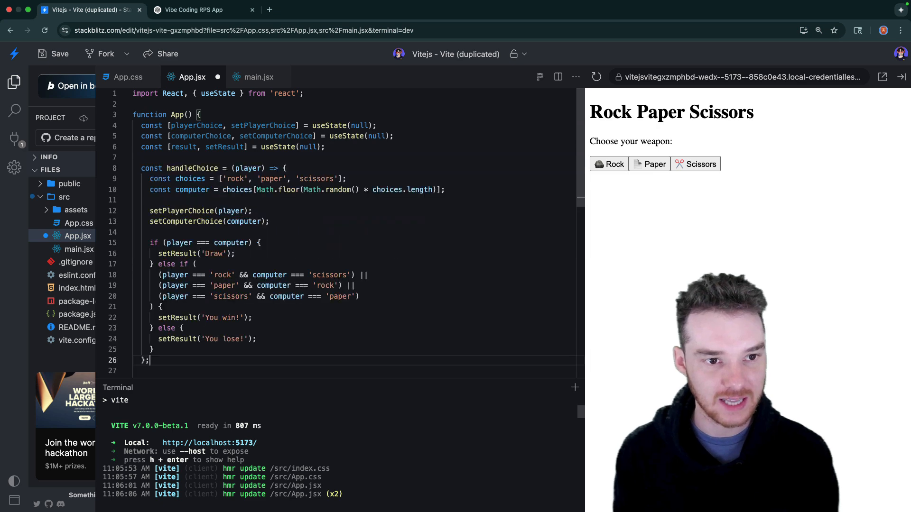
# - Highlight handleChoice's random computer choice, index calculation and the lines storing both choices while explaining
pyautogui.scroll(-3)
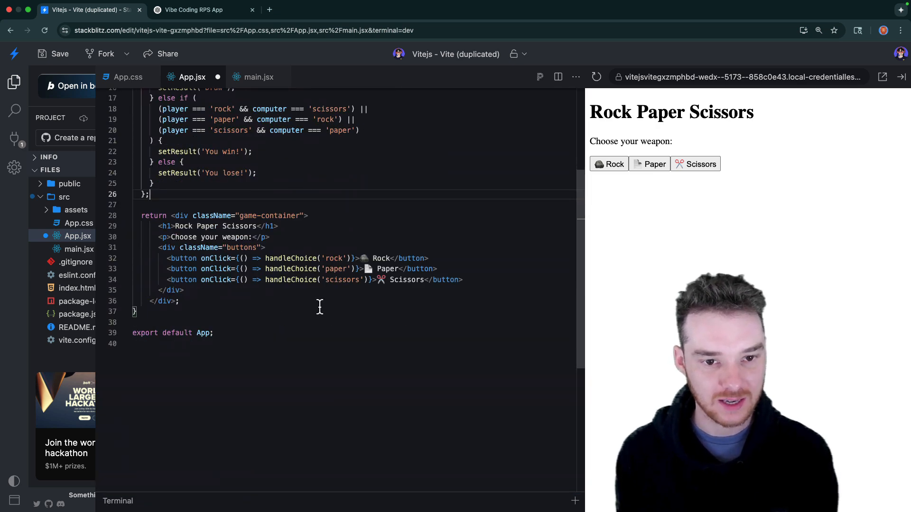
pyautogui.doubleClick(335, 269)
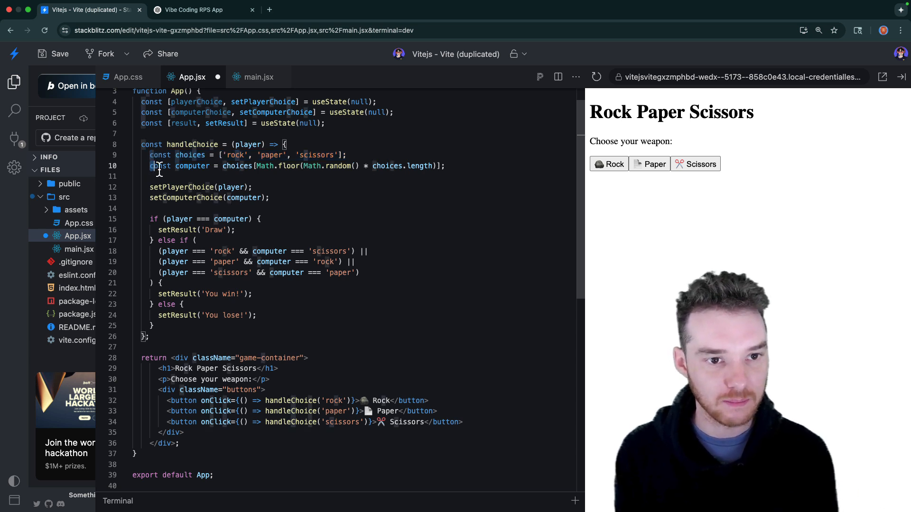
pyautogui.moveTo(224, 165); pyautogui.dragTo(419, 165)
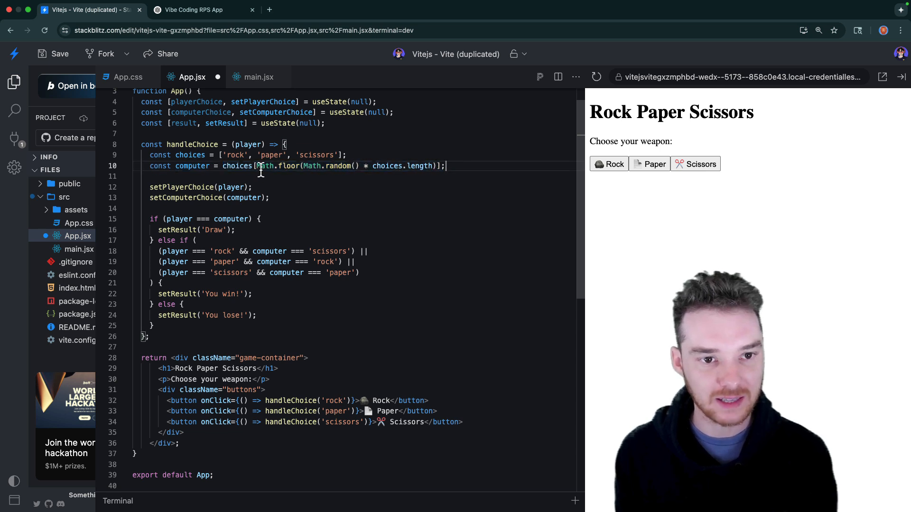
pyautogui.moveTo(257, 166); pyautogui.dragTo(442, 165)
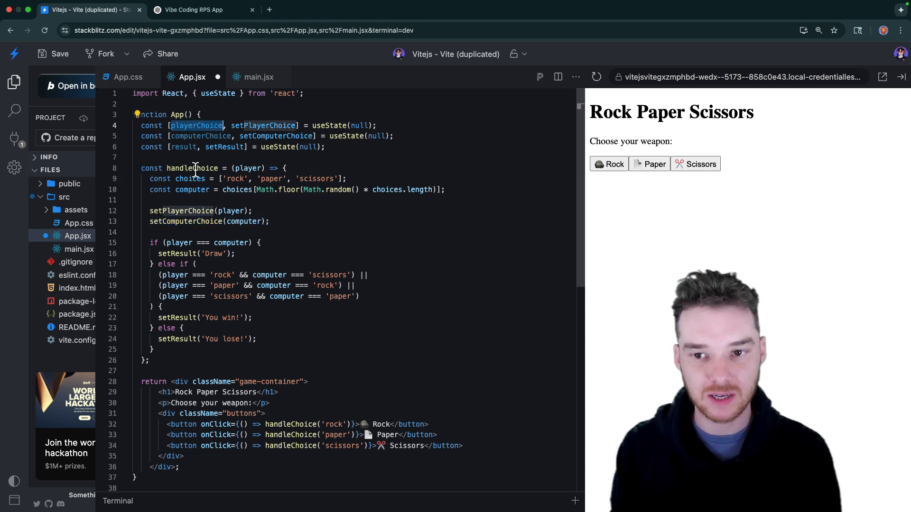
pyautogui.moveTo(194, 168)
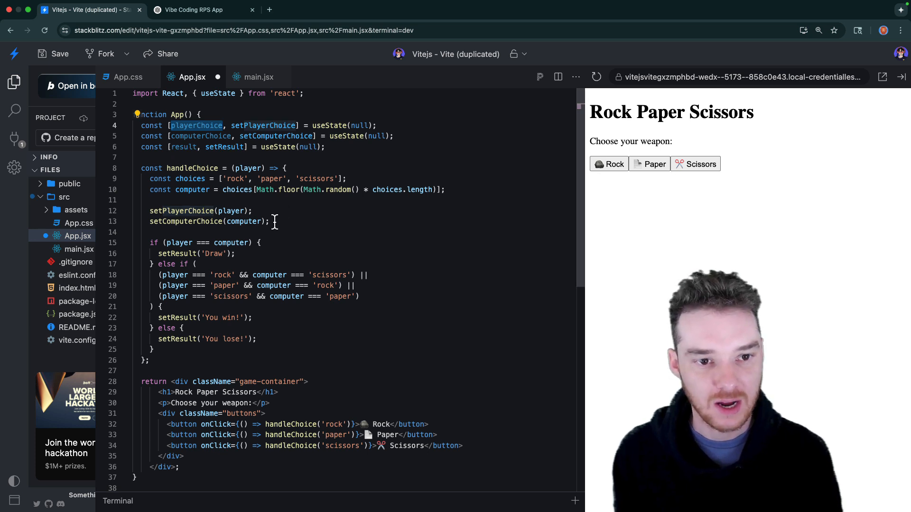
pyautogui.moveTo(150, 211); pyautogui.dragTo(269, 221)
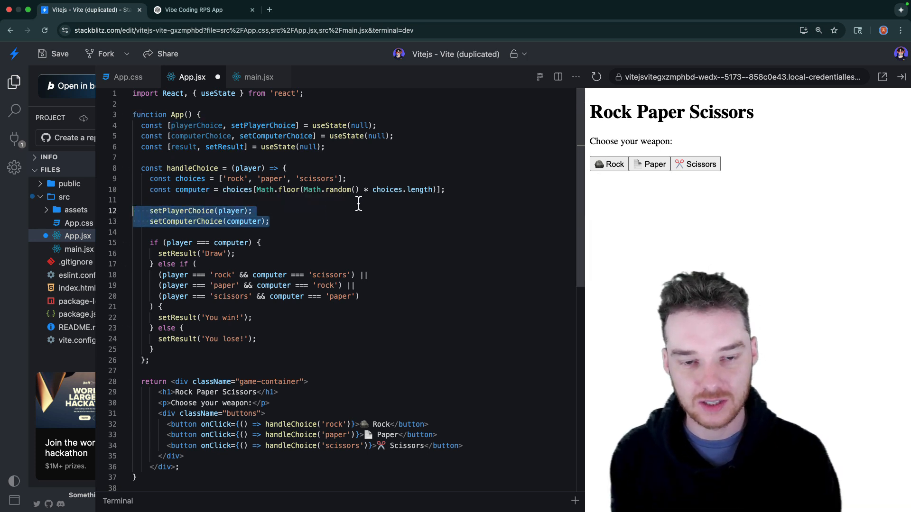
pyautogui.scroll(-3)
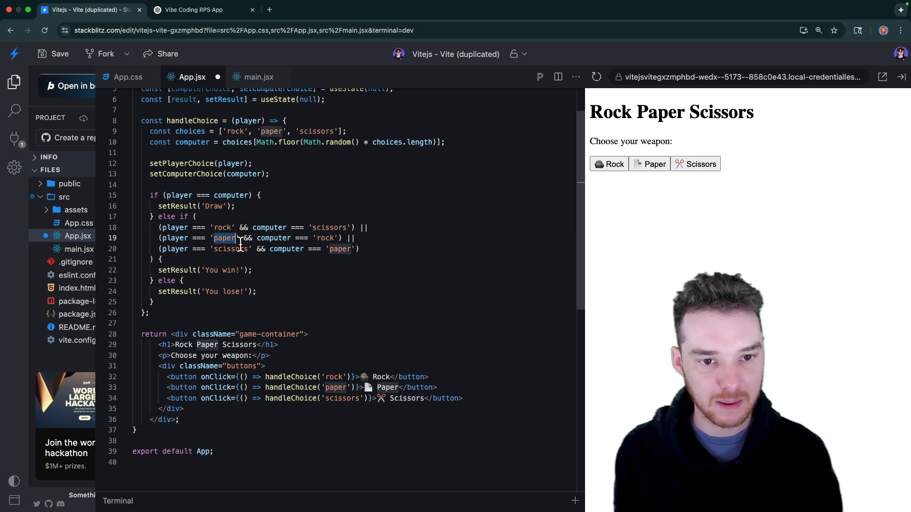
pyautogui.doubleClick(228, 249)
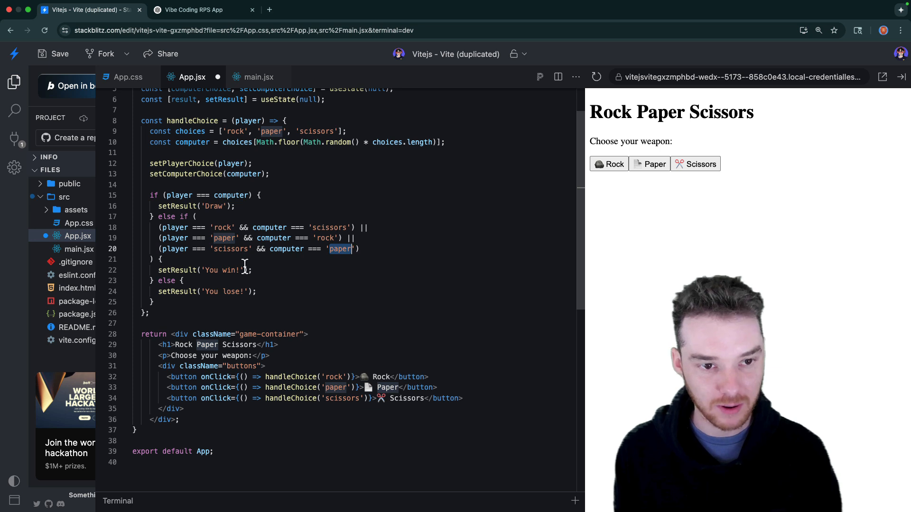
pyautogui.doubleClick(221, 227)
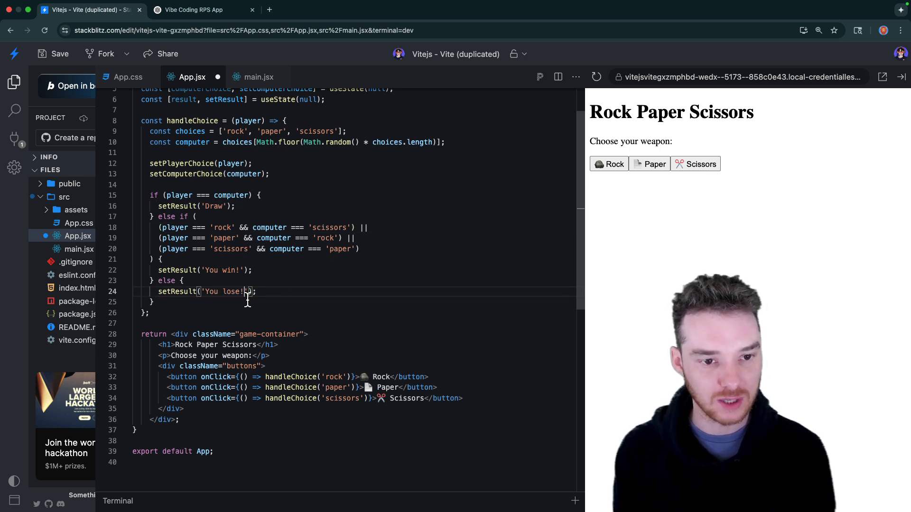
pyautogui.doubleClick(223, 291)
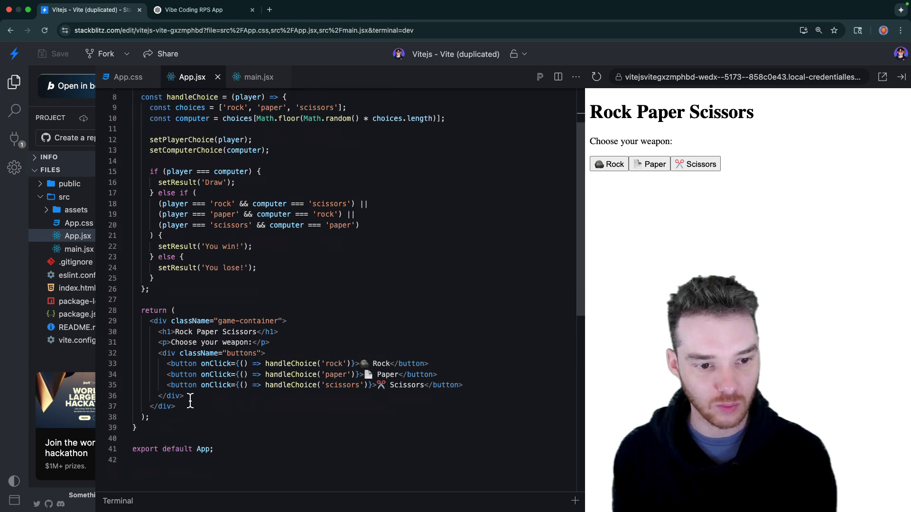
# - Render {result} in App.jsx and play a round so the preview prints Draw
pyautogui.write('{')
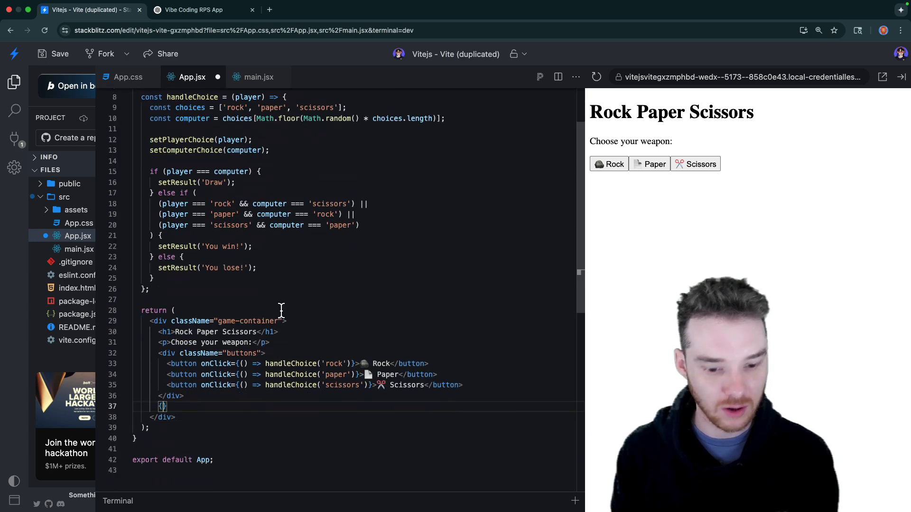
pyautogui.write('result')
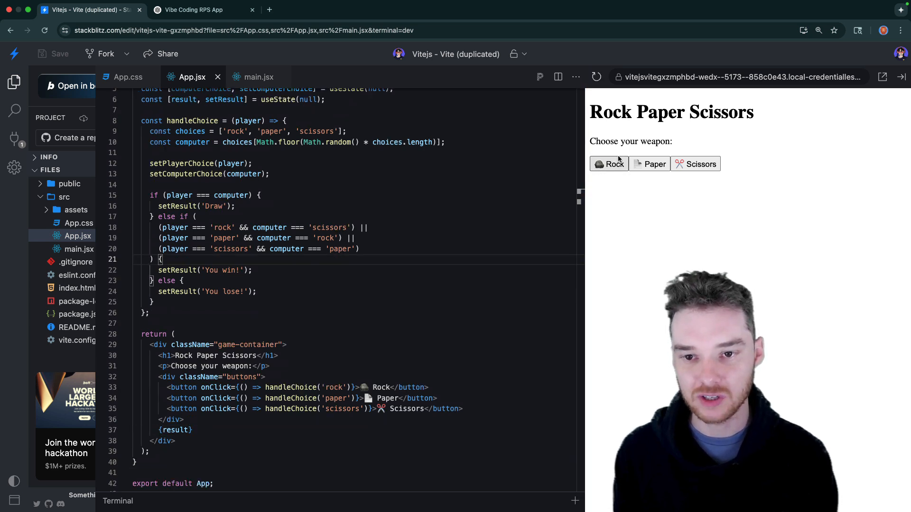
pyautogui.click(609, 164)
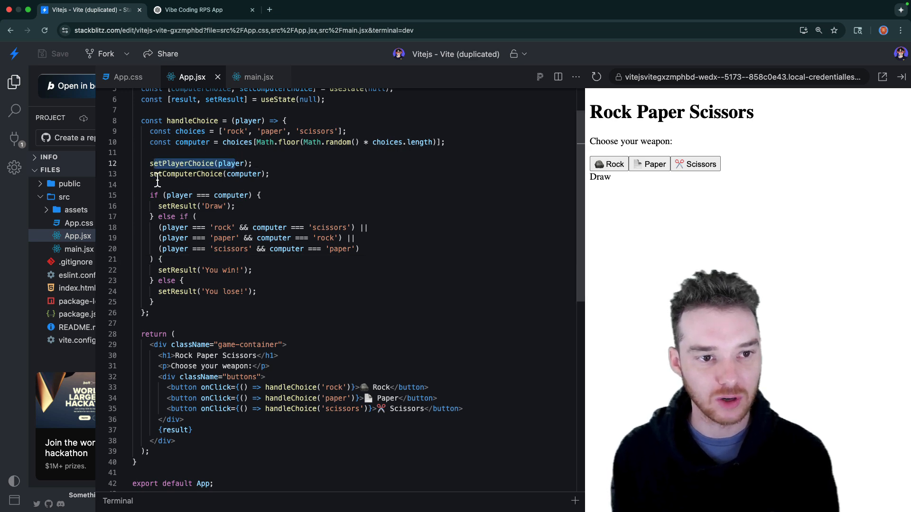
pyautogui.click(193, 9)
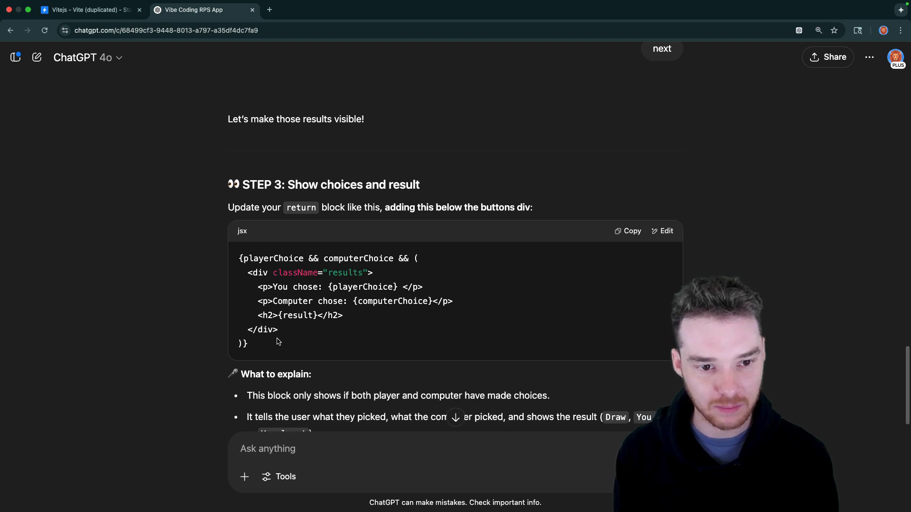
# - Select ChatGPT's Step 3 snippet showing both choices and the result
pyautogui.moveTo(239, 258); pyautogui.dragTo(244, 342)
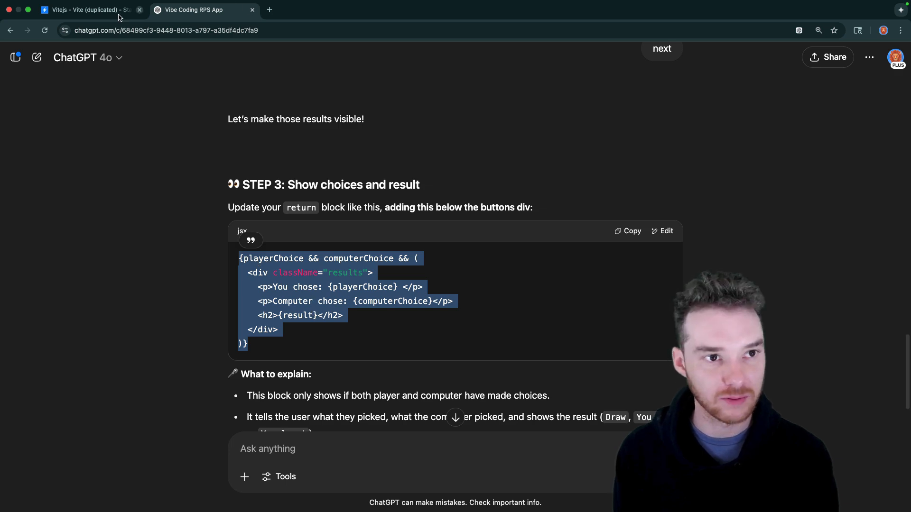
# - Add the results block below the buttons and highlight the if/else win logic, including paper-beats-rock
pyautogui.click(88, 9)
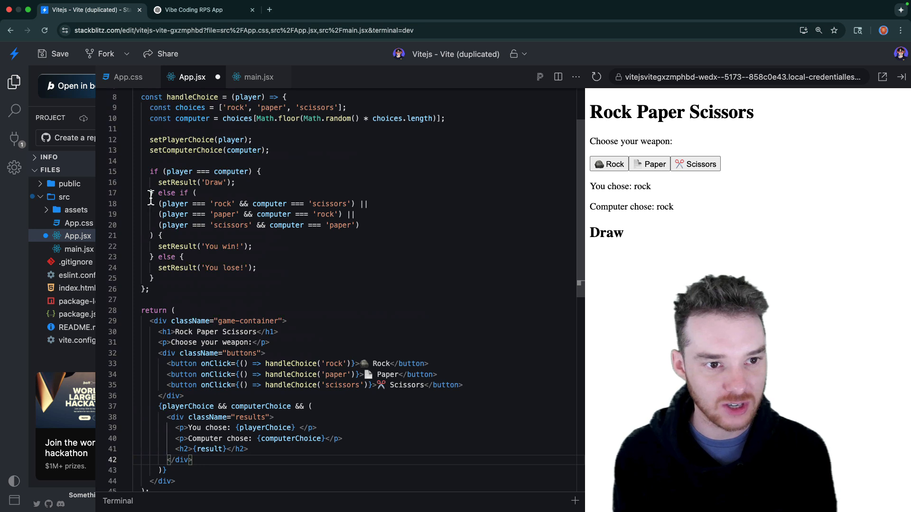
pyautogui.moveTo(150, 171); pyautogui.dragTo(153, 278)
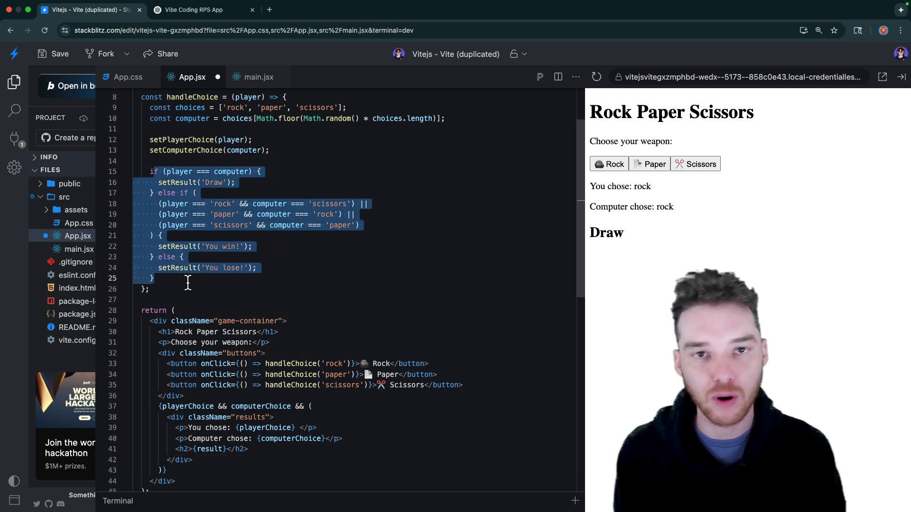
pyautogui.click(162, 204)
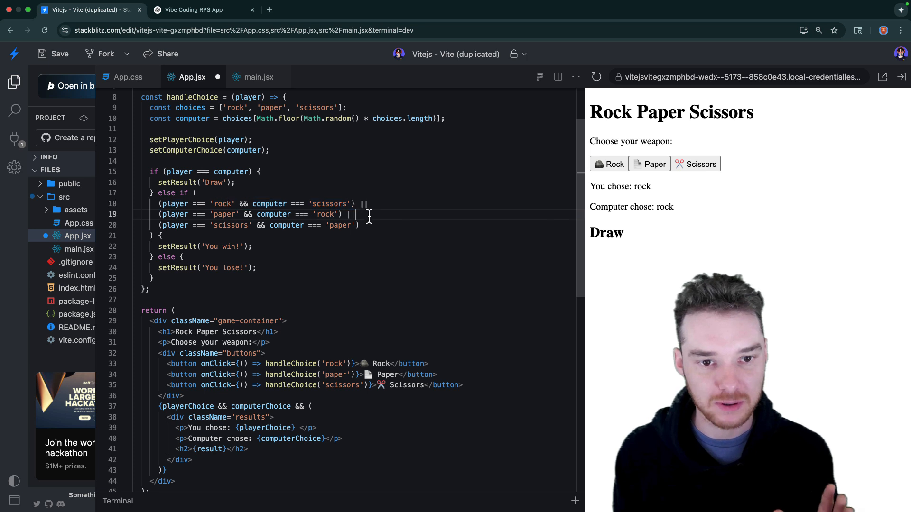
pyautogui.tripleClick(255, 226)
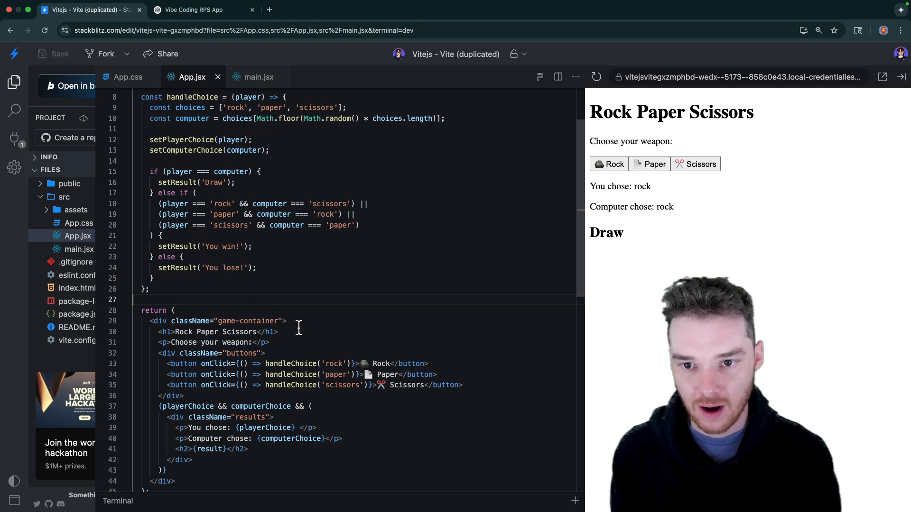
pyautogui.scroll(-3)
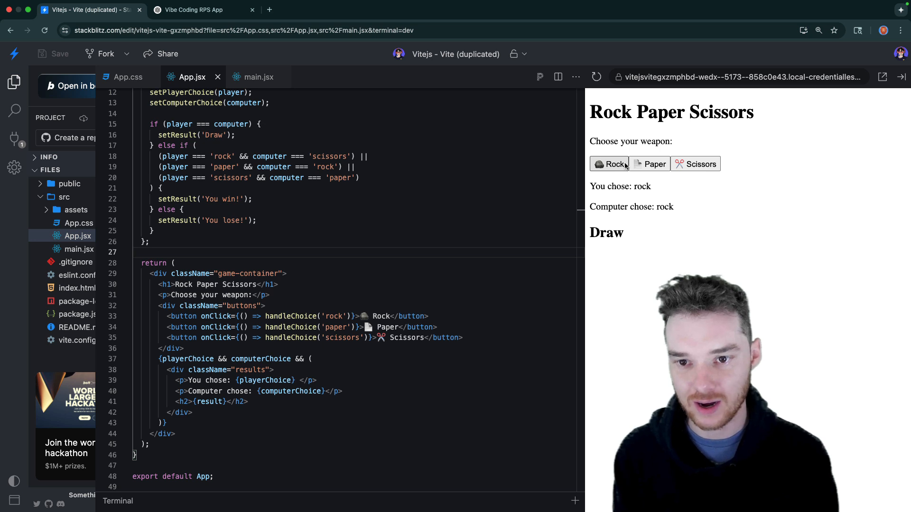
# - Play five rounds in the preview, getting Draw, You win! and finally rock versus paper You lose!
pyautogui.click(654, 164)
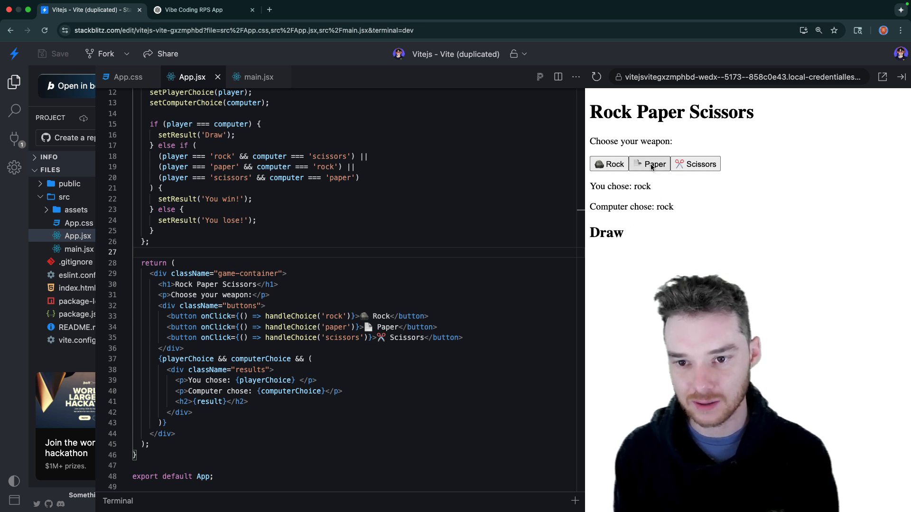
pyautogui.click(649, 164)
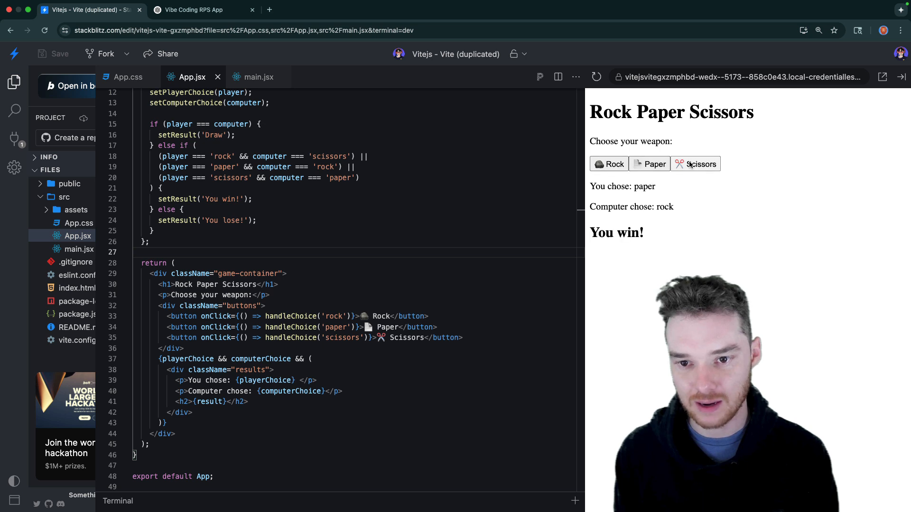
pyautogui.click(650, 164)
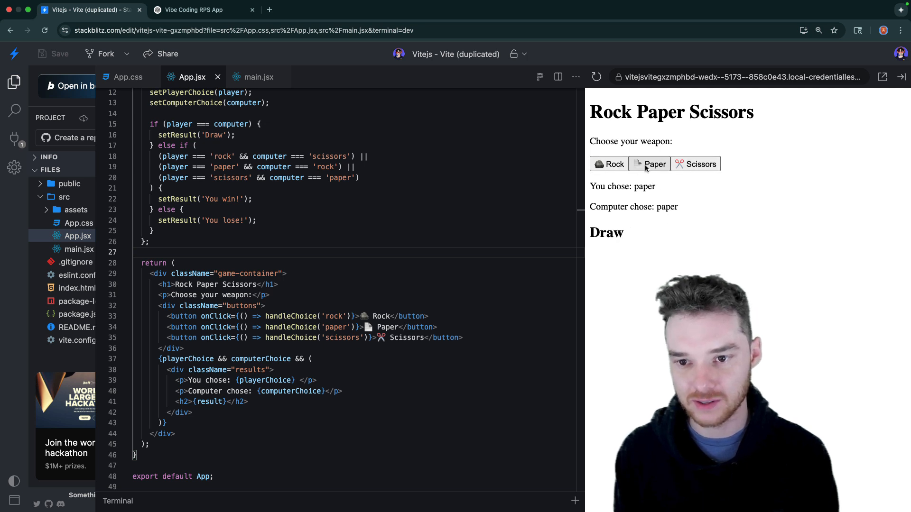
pyautogui.click(608, 164)
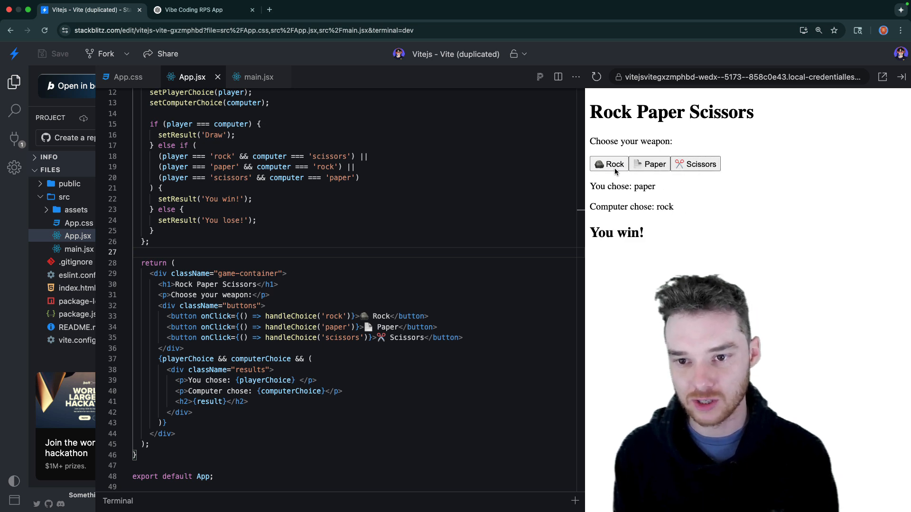
pyautogui.click(696, 164)
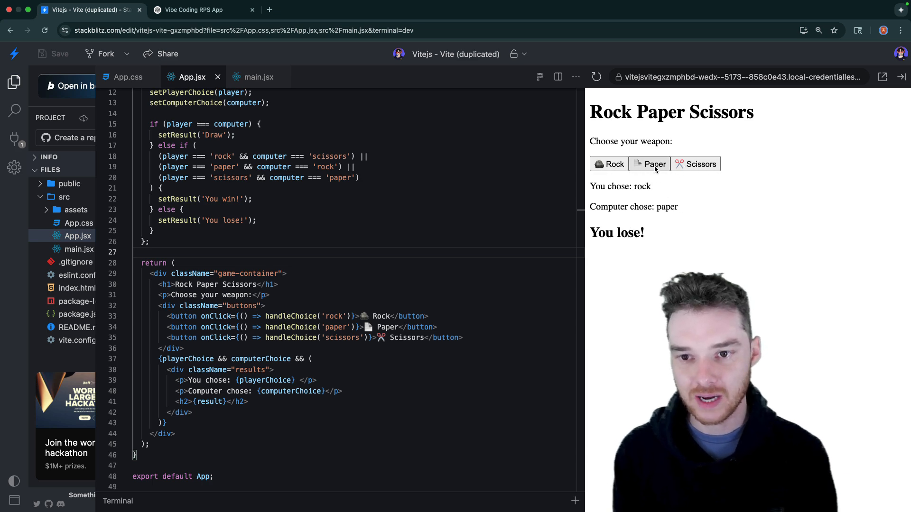
# - Ask ChatGPT to make the app more visually appealing and select the Step 4 RockPaperScissors.css rules
pyautogui.click(200, 9)
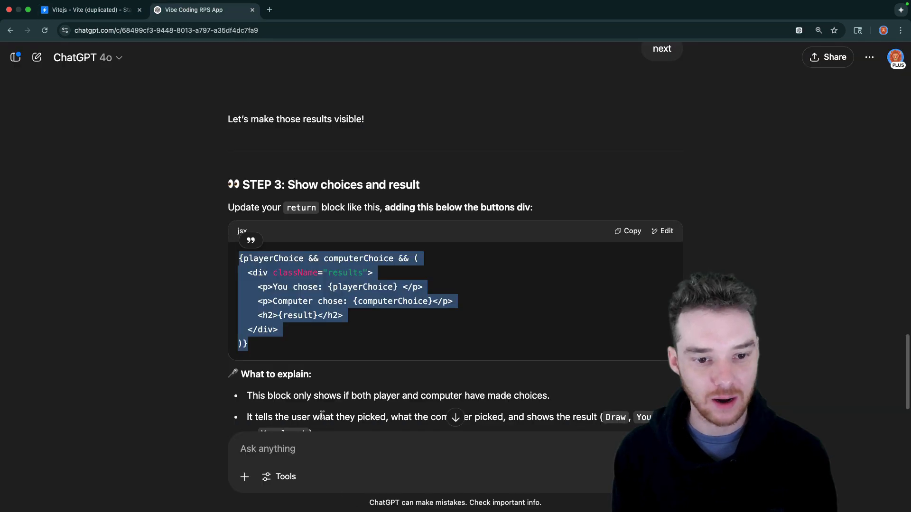
pyautogui.scroll(-3)
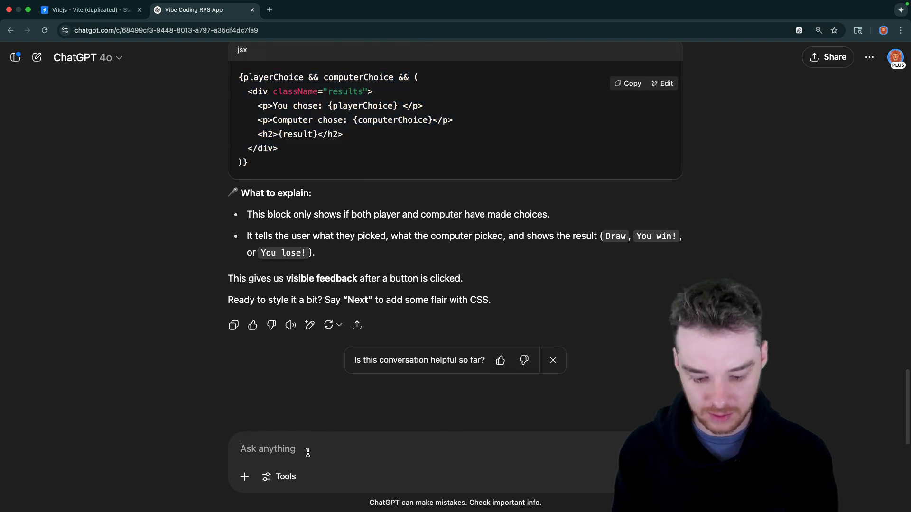
pyautogui.write('let;s make it more')
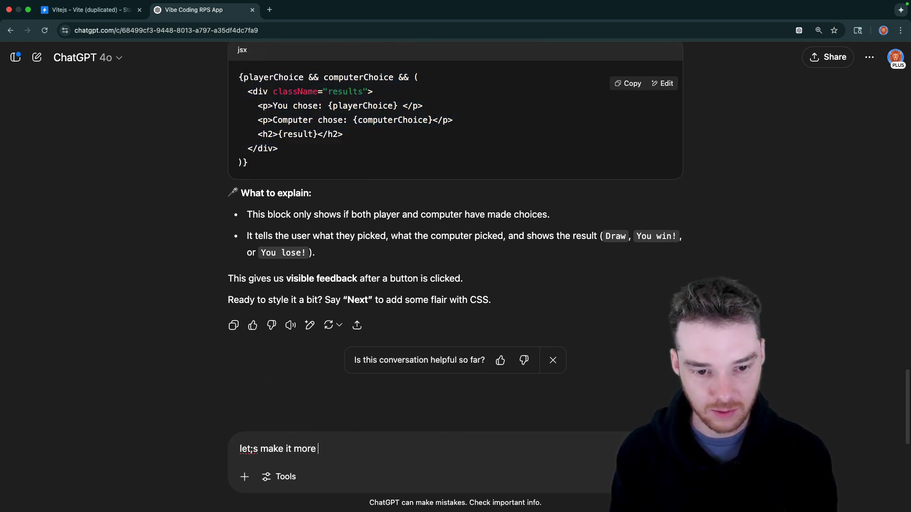
pyautogui.write('visually appeal')
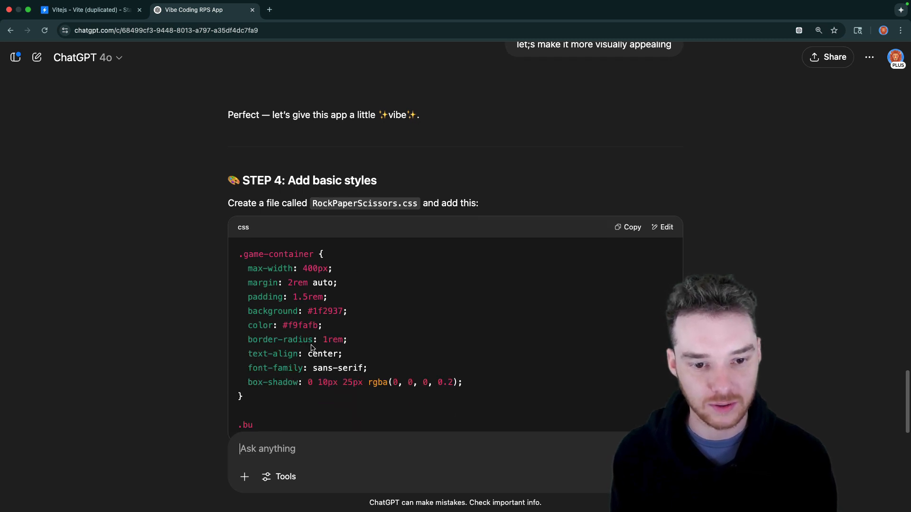
pyautogui.scroll(-3)
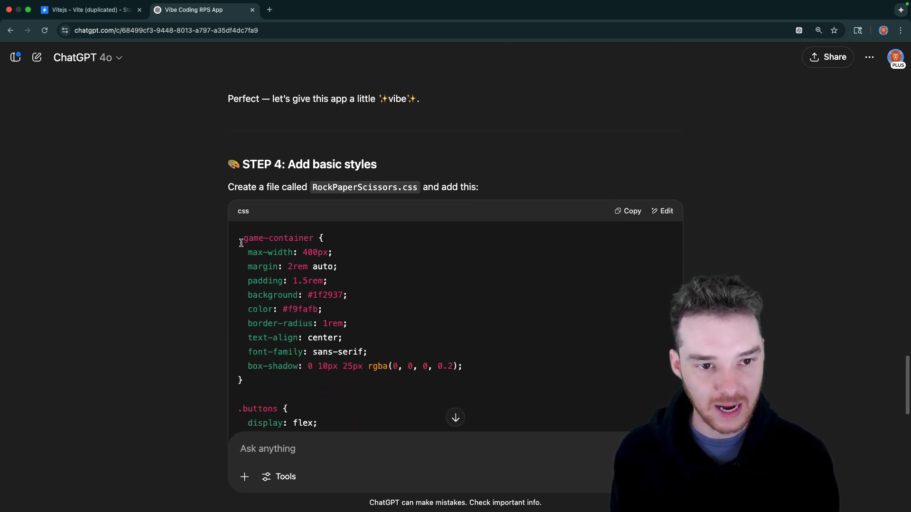
pyautogui.scroll(-3)
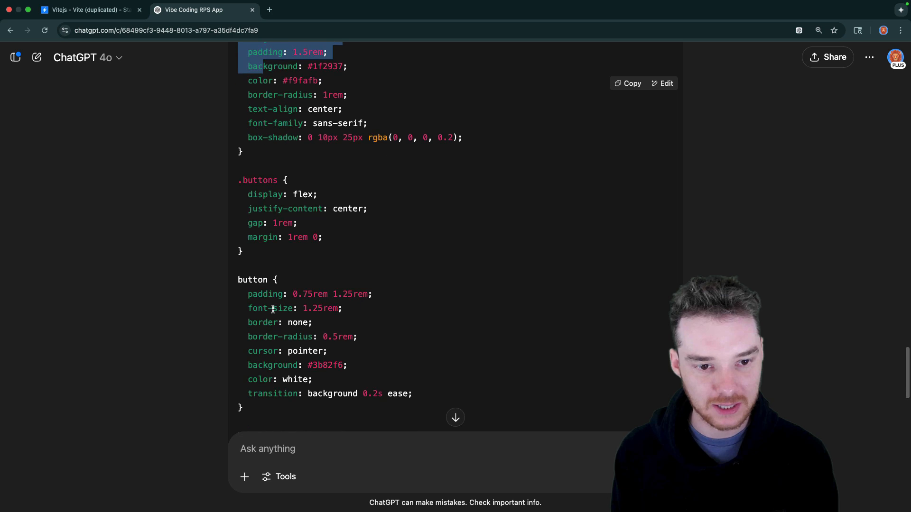
pyautogui.scroll(-3)
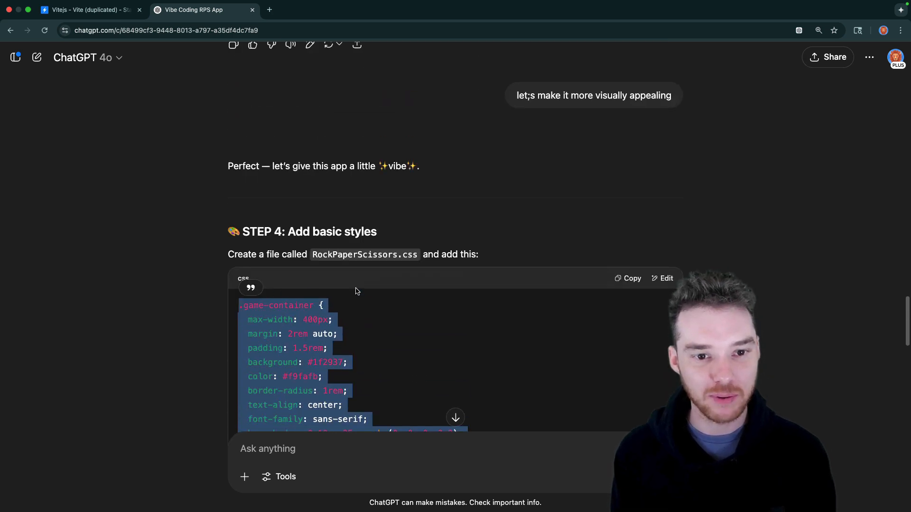
# - Paste the Step 4 styles into App.css and add import '/src/App.css'; on line 2 of App.jsx
pyautogui.click(87, 10)
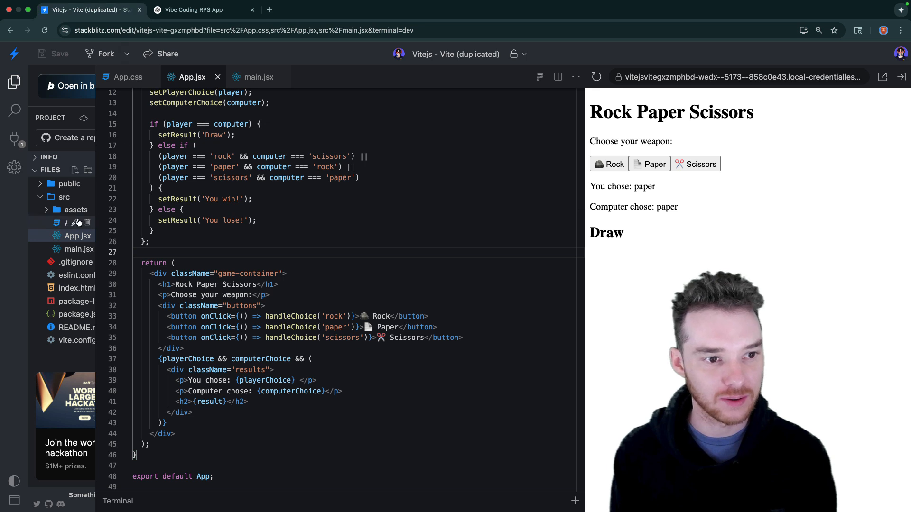
pyautogui.click(128, 77)
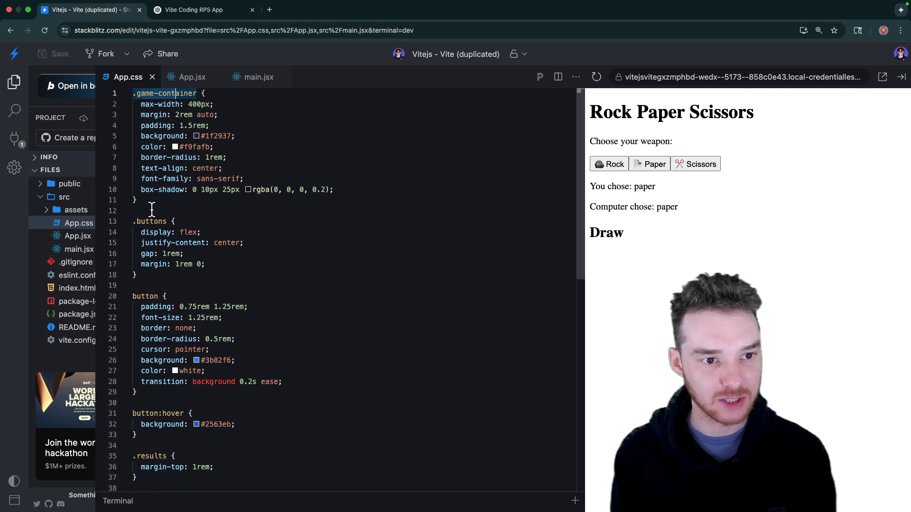
pyautogui.click(191, 76)
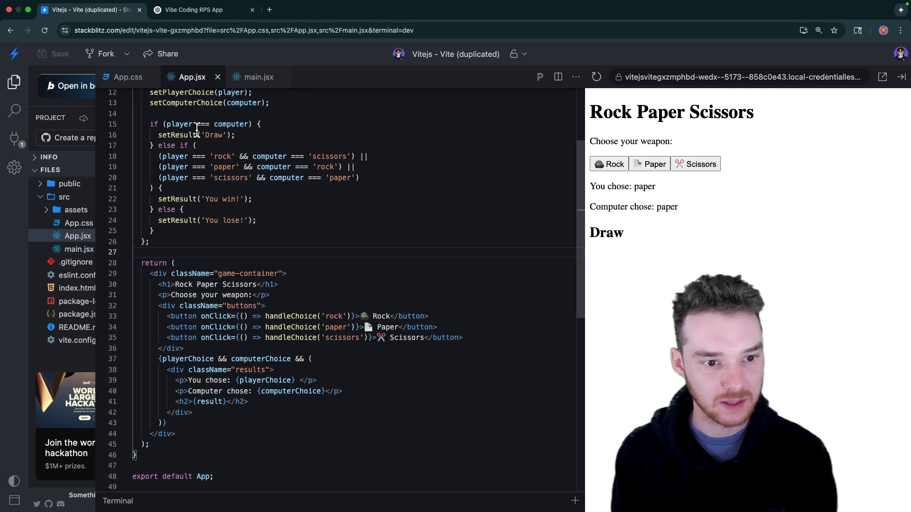
pyautogui.doubleClick(242, 307)
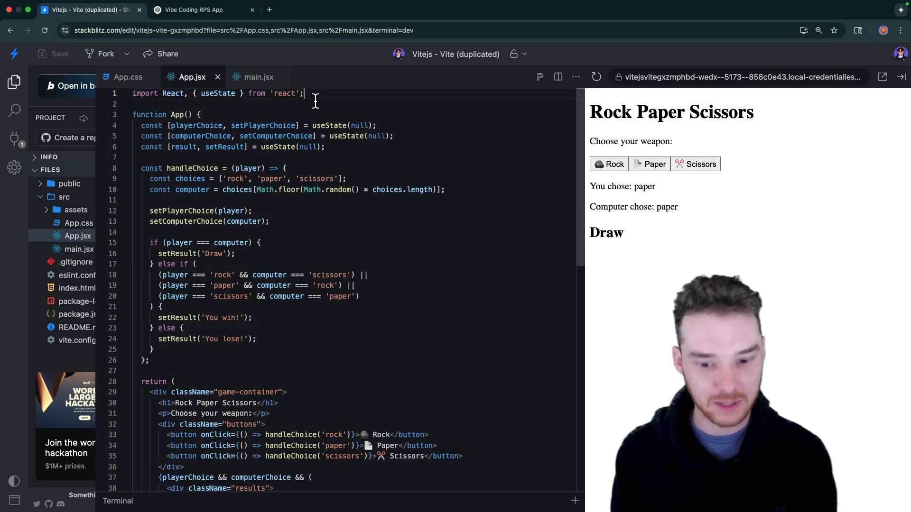
pyautogui.write("import '/src/App.css';")
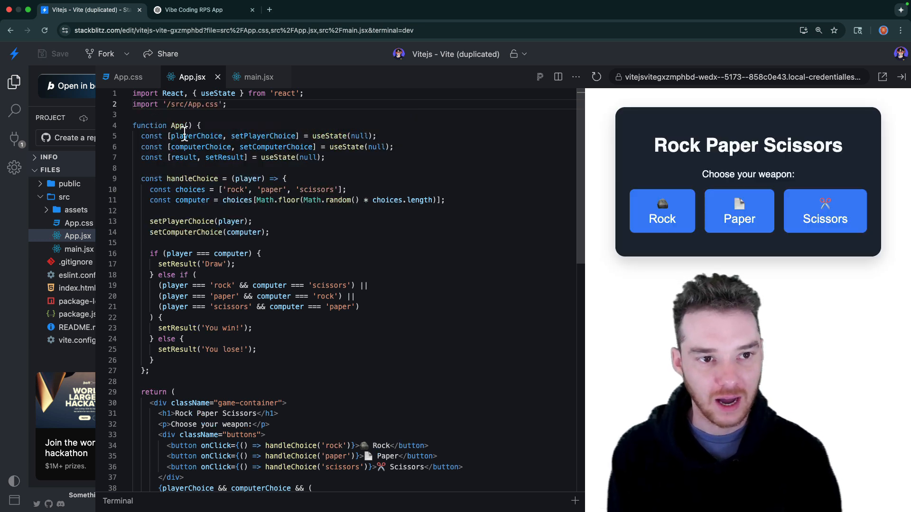
pyautogui.moveTo(701, 247)
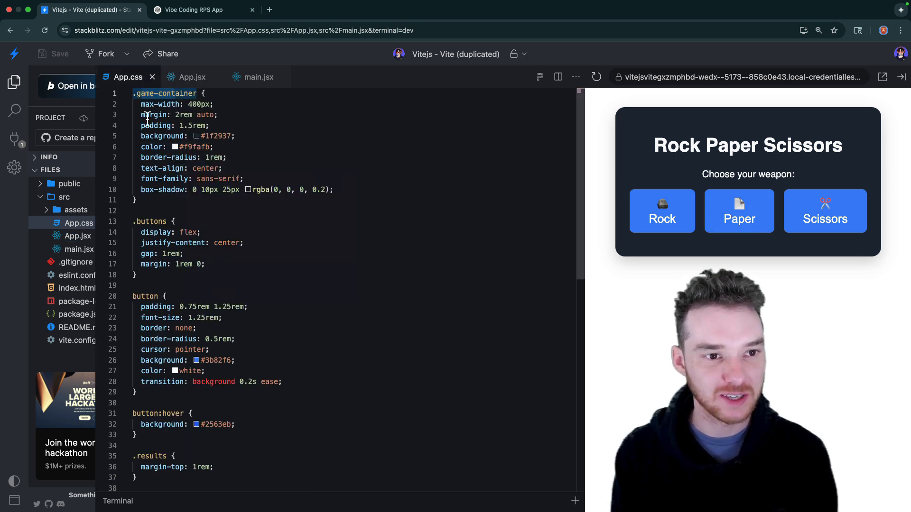
# - Review the container styles, then play Rock, Scissors and Paper rounds getting Draw, You win! and You lose!
pyautogui.moveTo(133, 93); pyautogui.dragTo(333, 190)
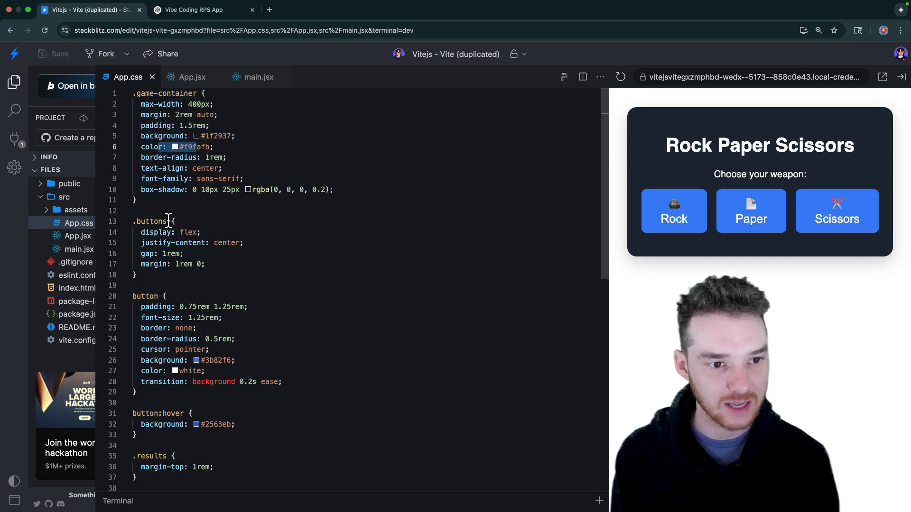
pyautogui.scroll(-3)
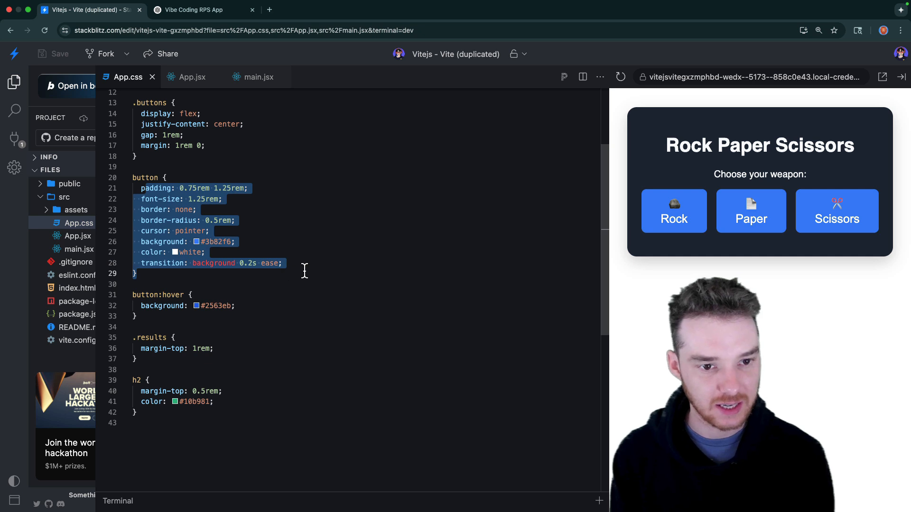
pyautogui.click(674, 210)
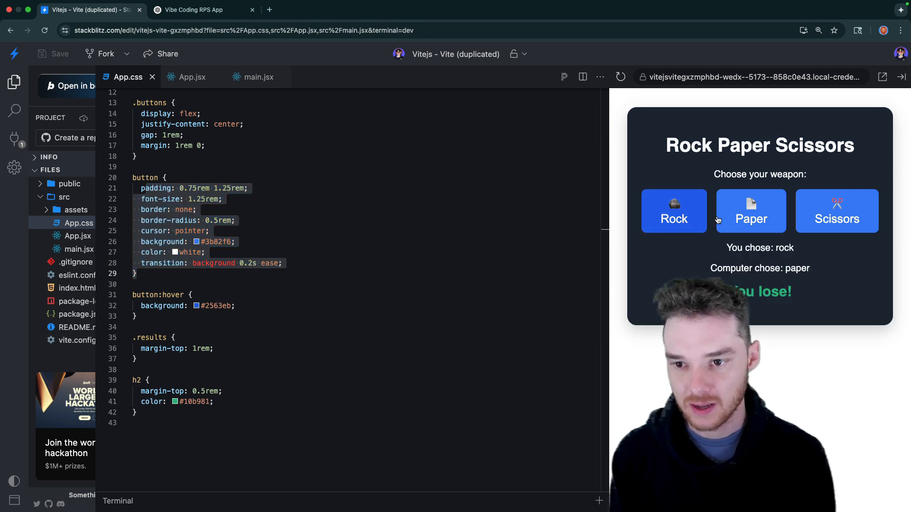
pyautogui.click(751, 211)
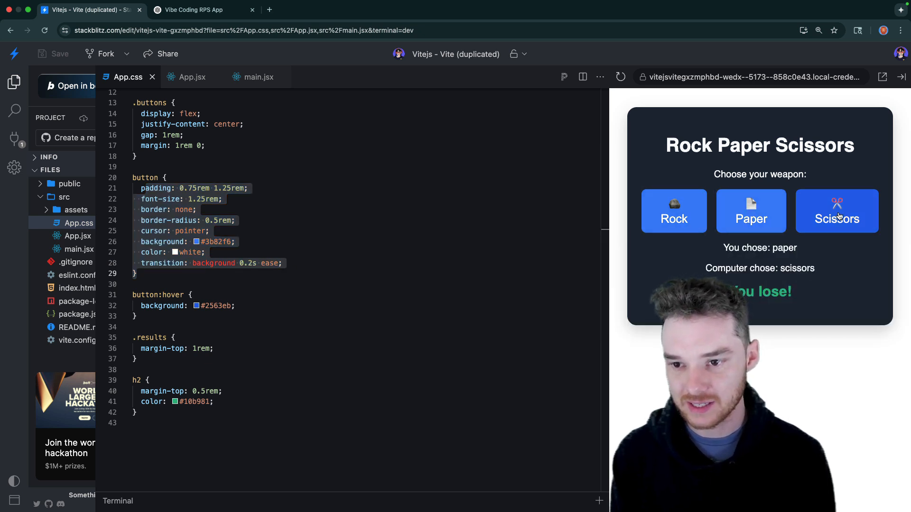
pyautogui.click(750, 210)
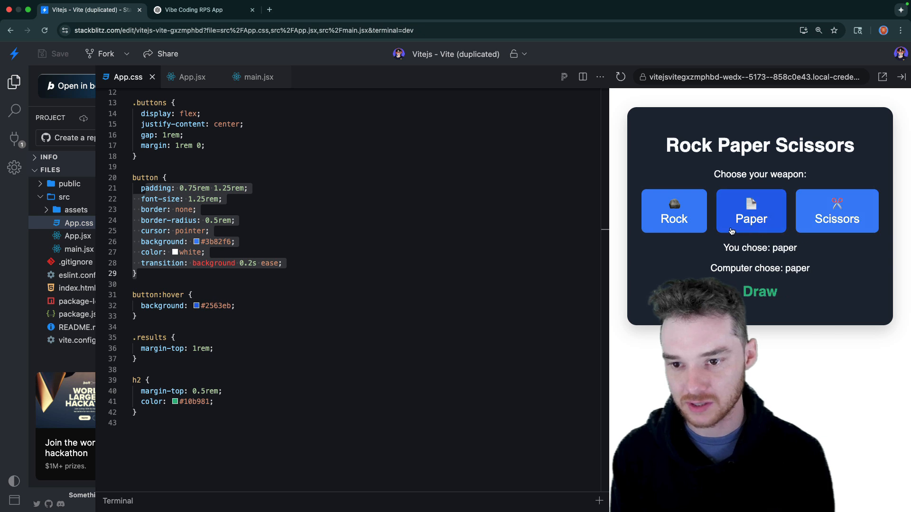
pyautogui.click(674, 211)
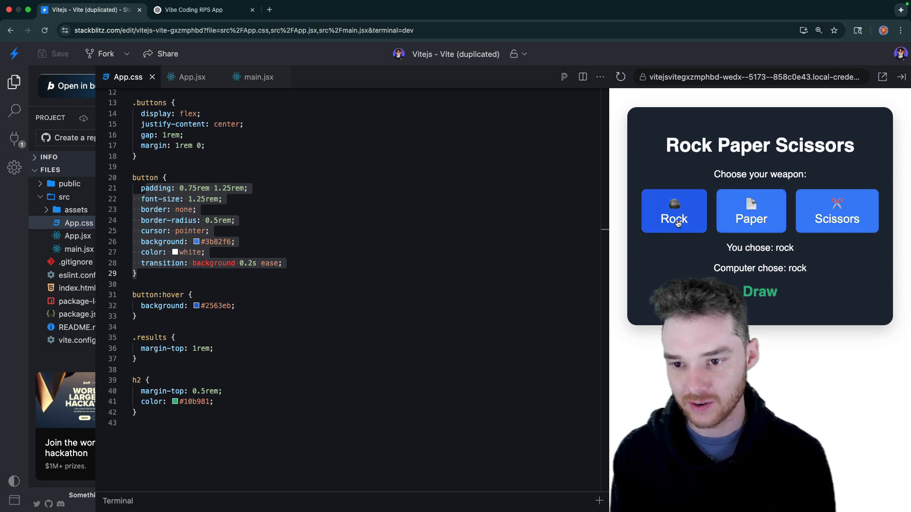
pyautogui.click(837, 211)
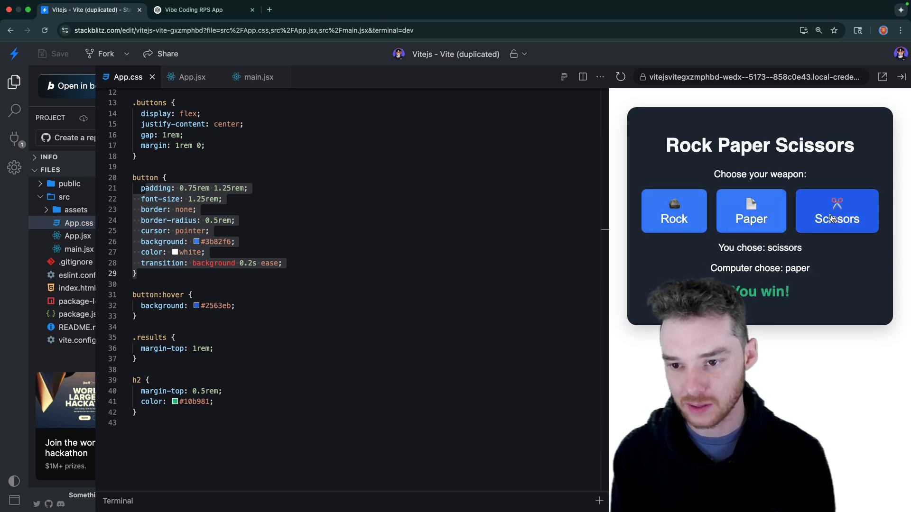
pyautogui.click(751, 210)
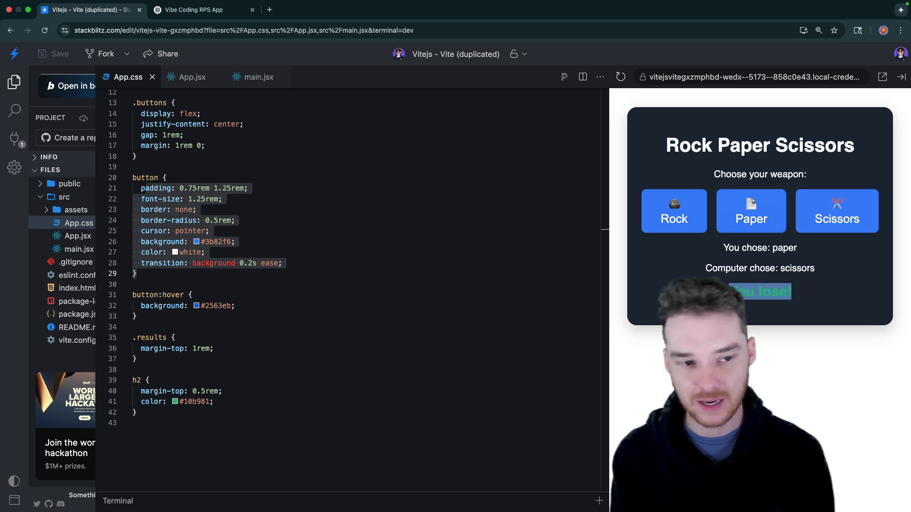
# - Ask ChatGPT to keep track of games won/lost and take the Step 5 wins and losses useState lines back to the project
pyautogui.click(201, 9)
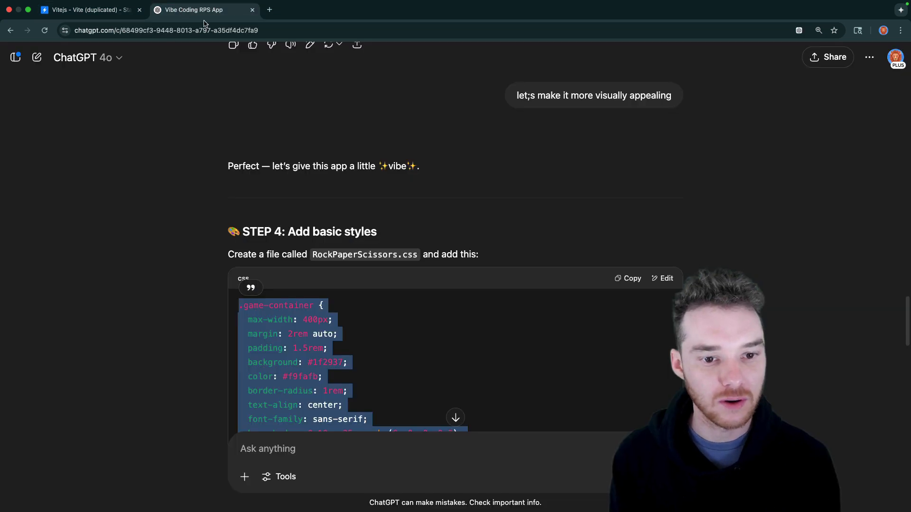
pyautogui.scroll(-3)
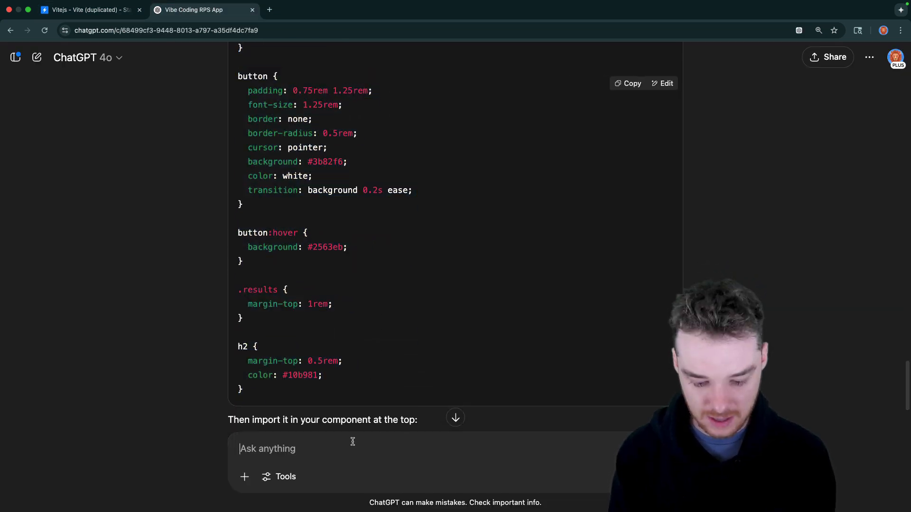
pyautogui.write('Now lets keep tr')
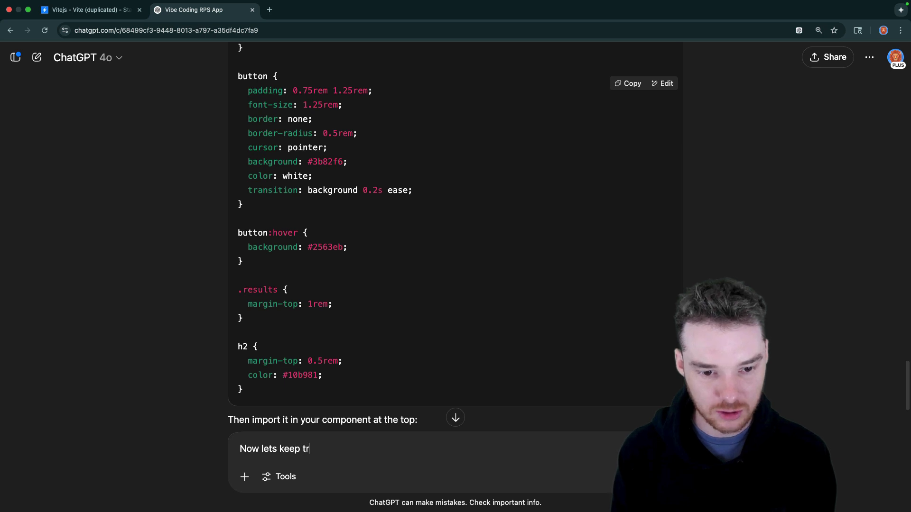
pyautogui.write('ack of')
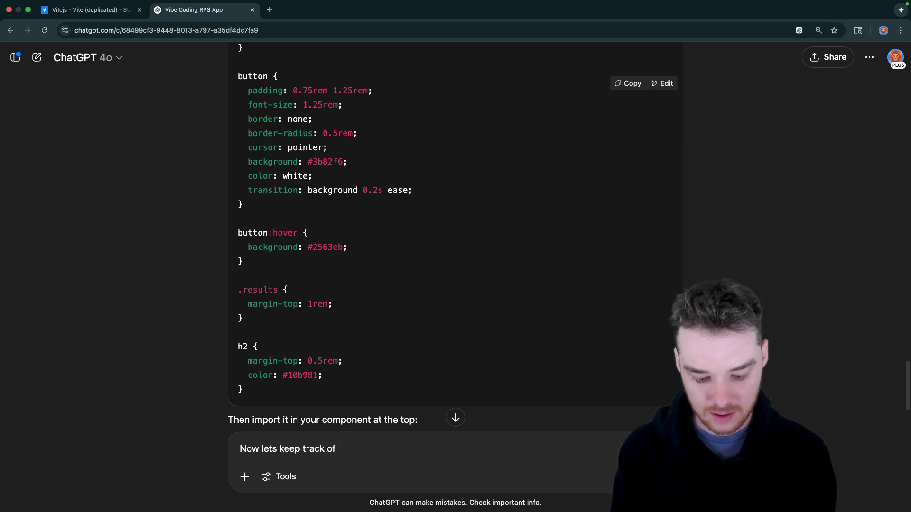
pyautogui.write('how many games th')
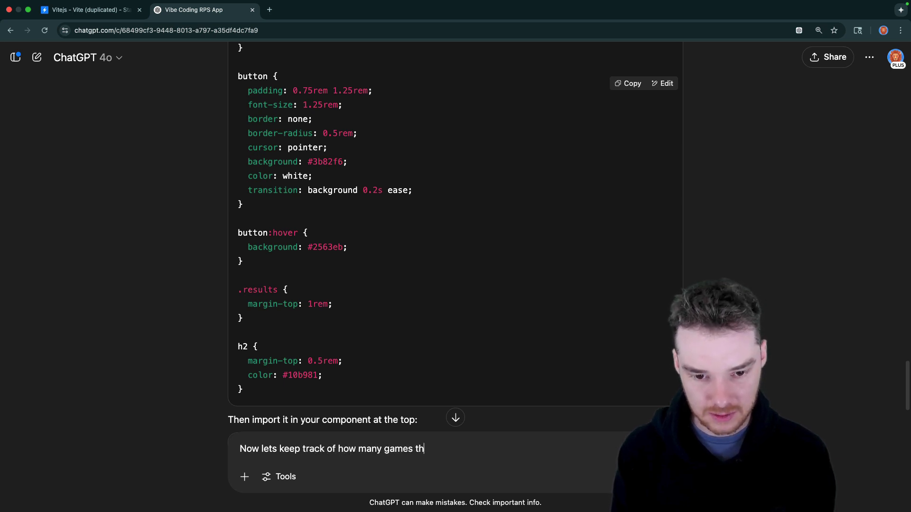
pyautogui.write('e won/los')
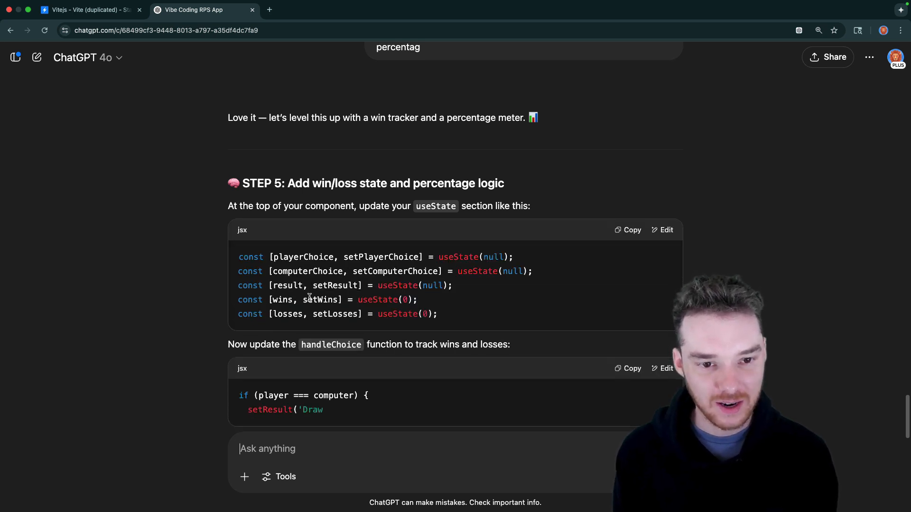
pyautogui.scroll(-3)
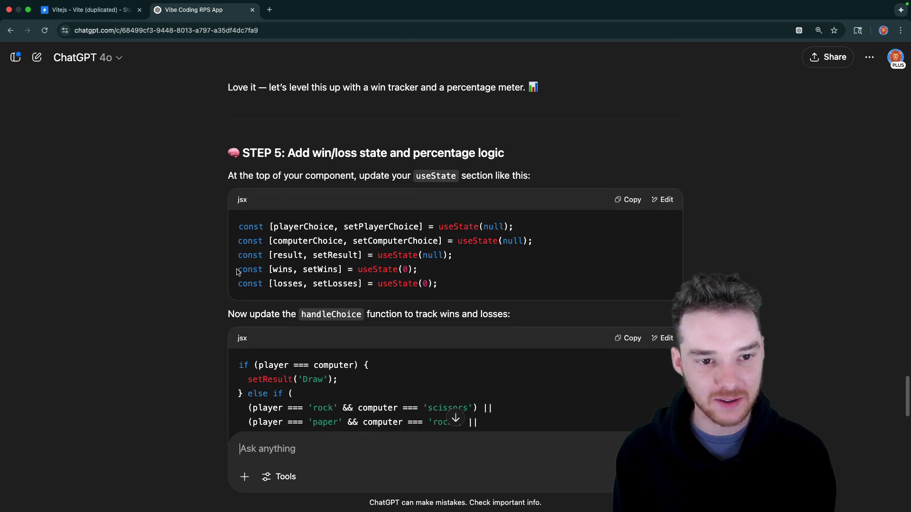
pyautogui.moveTo(441, 285)
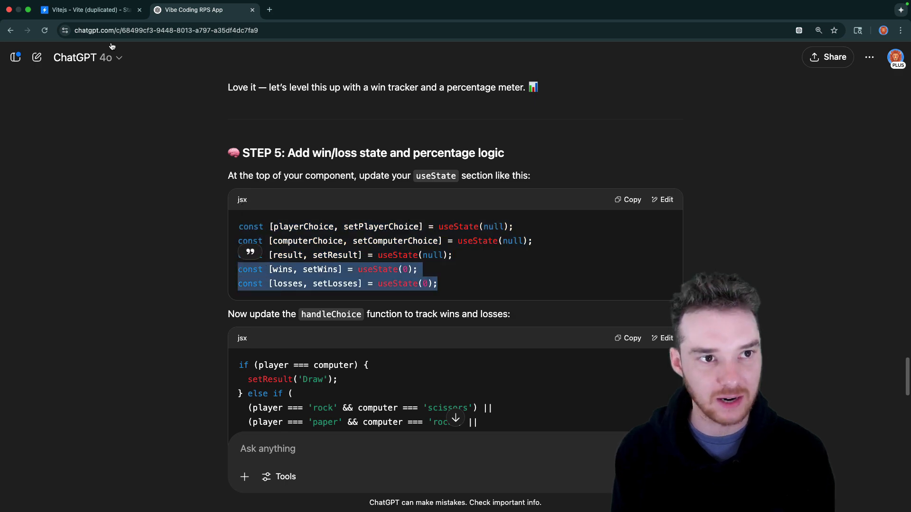
pyautogui.click(87, 10)
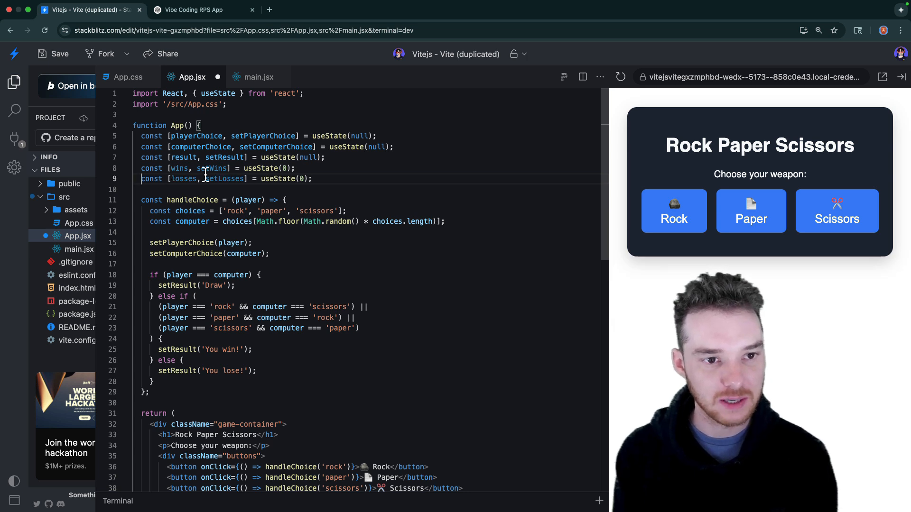
# - Add setWins(wins + 1) to the win branch and setLosses(losses + 1) to the lose branch of handleChoice, then save
pyautogui.doubleClick(184, 179)
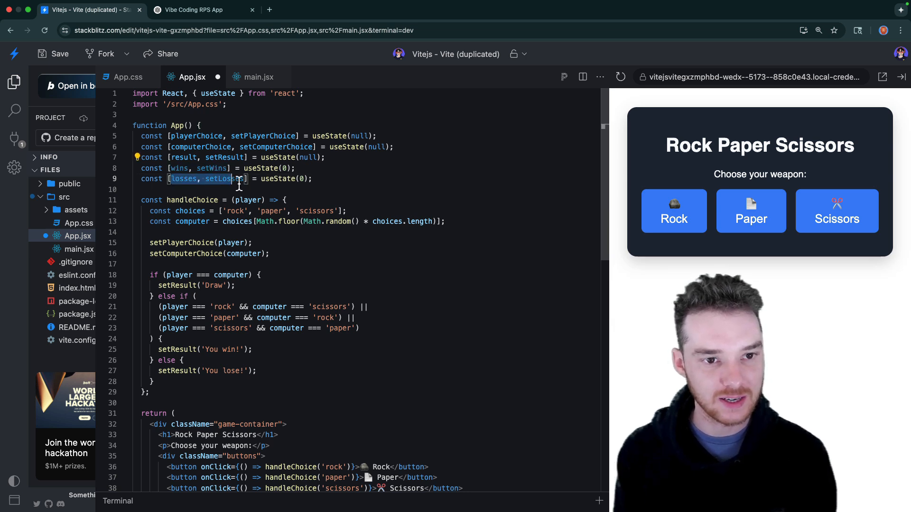
pyautogui.click(201, 22)
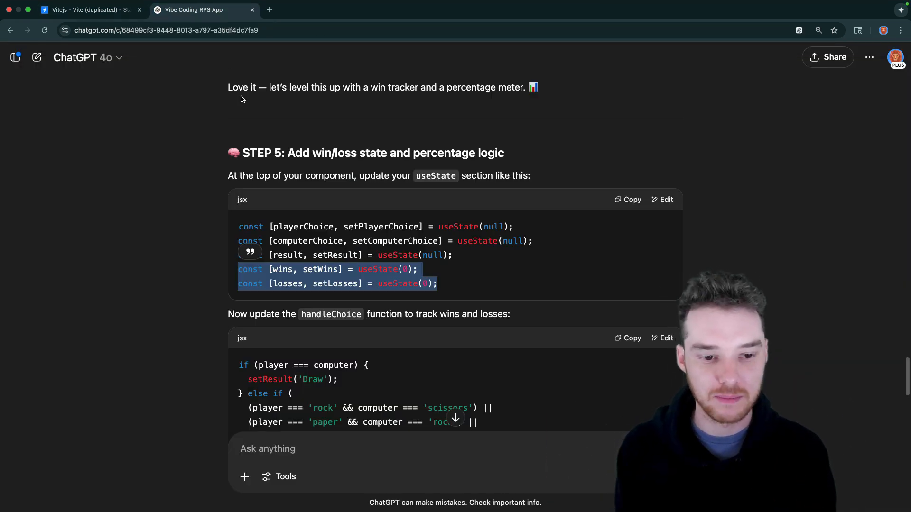
pyautogui.scroll(-3)
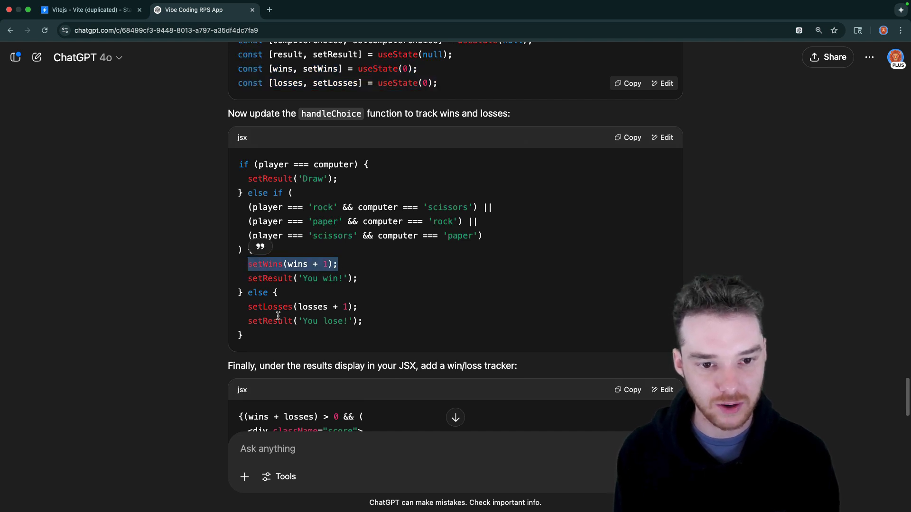
pyautogui.click(88, 10)
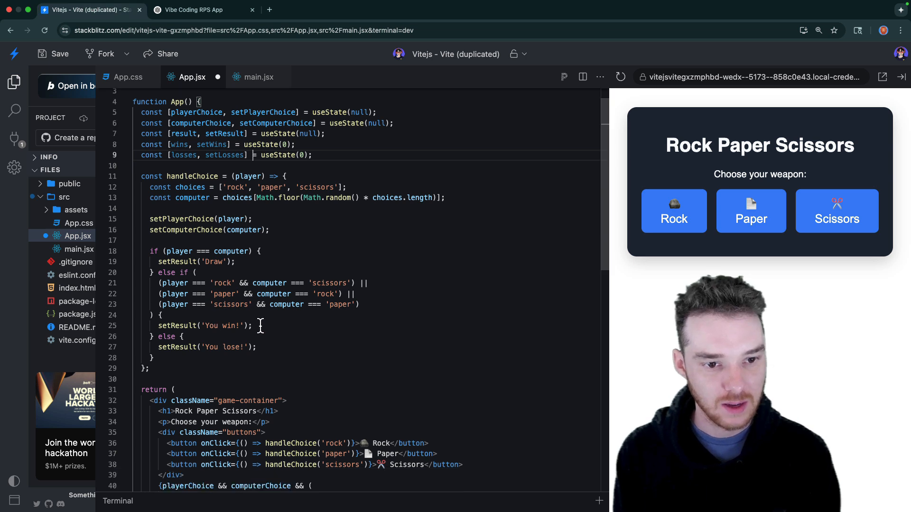
pyautogui.write('setWins(wins + 1);')
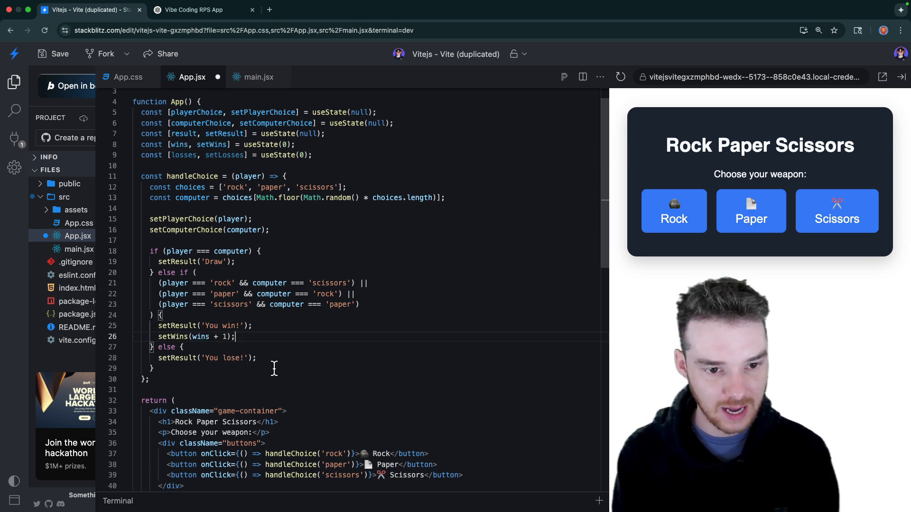
pyautogui.write('set L')
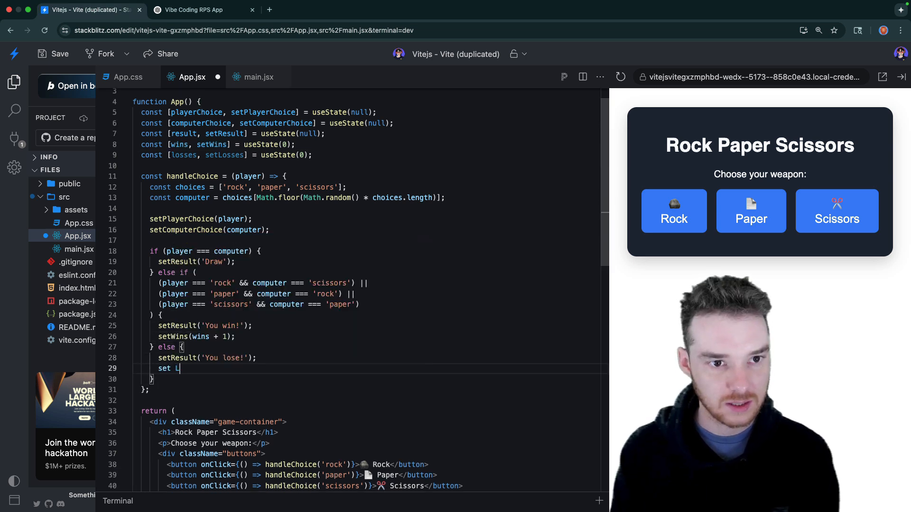
pyautogui.write('osse')
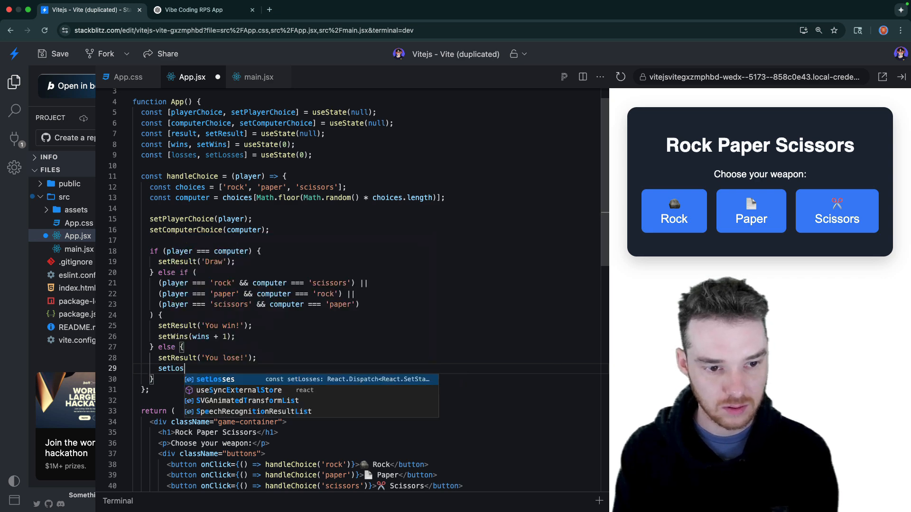
pyautogui.write('(losses + 1);')
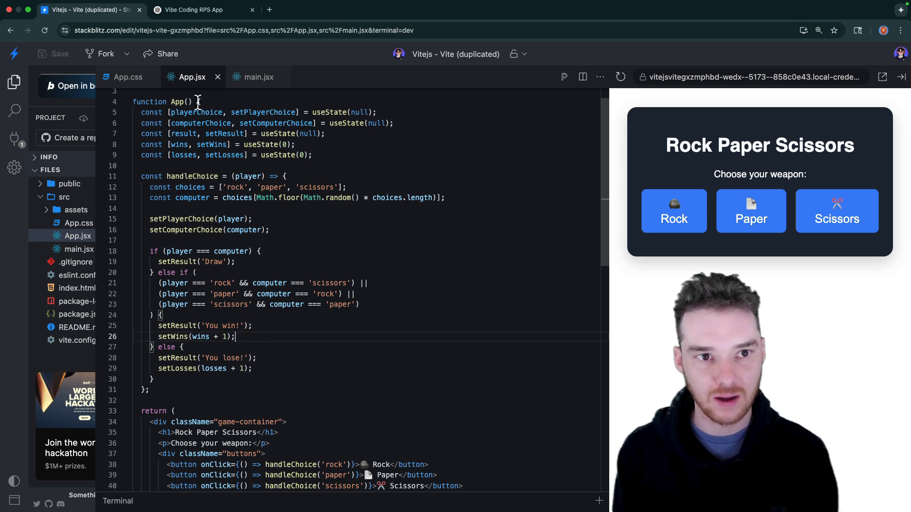
# - Copy ChatGPT's win/loss tracker JSX and paste it under the results div in App.jsx
pyautogui.click(203, 10)
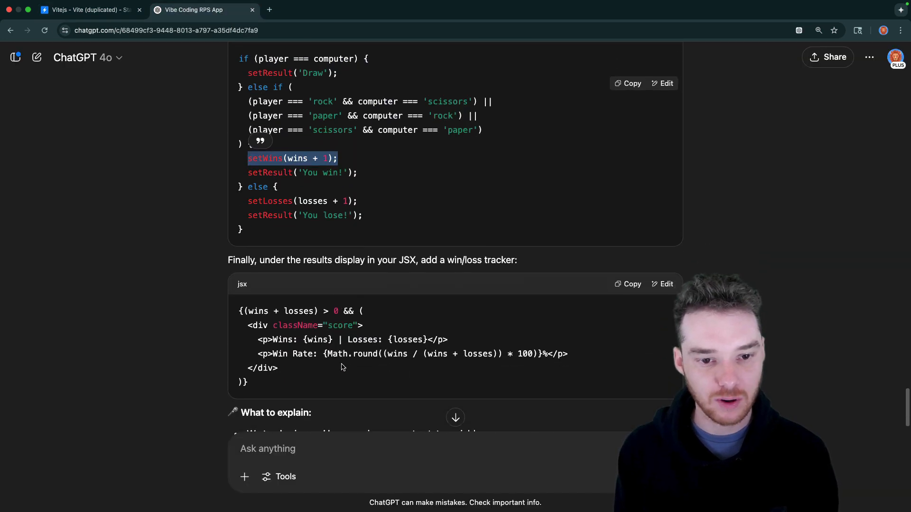
pyautogui.scroll(-3)
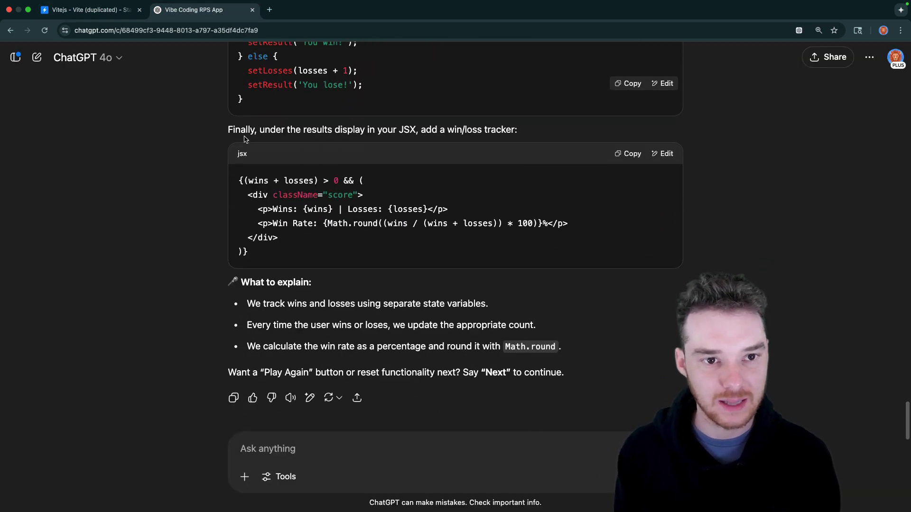
pyautogui.moveTo(435, 143)
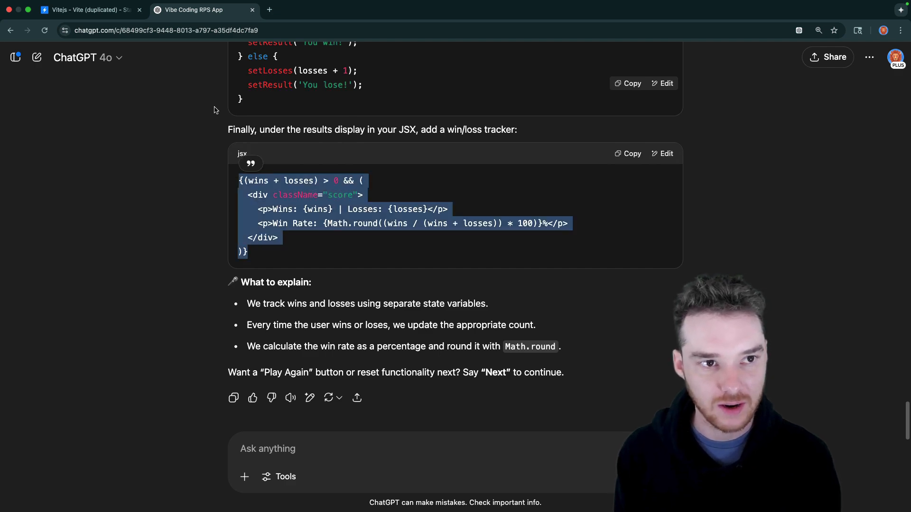
pyautogui.click(87, 9)
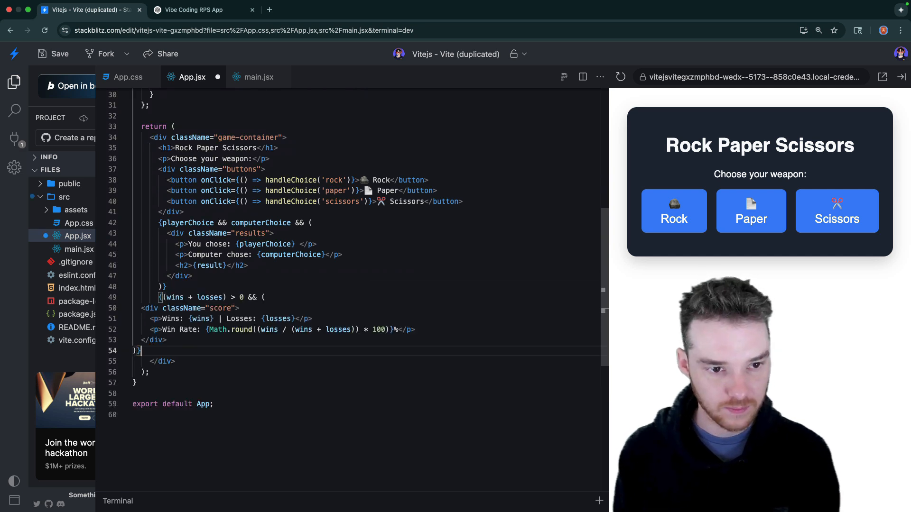
# - Format and save the pasted tracker block, then play rounds so wins, losses and win rate update
pyautogui.moveTo(133, 307); pyautogui.dragTo(169, 351)
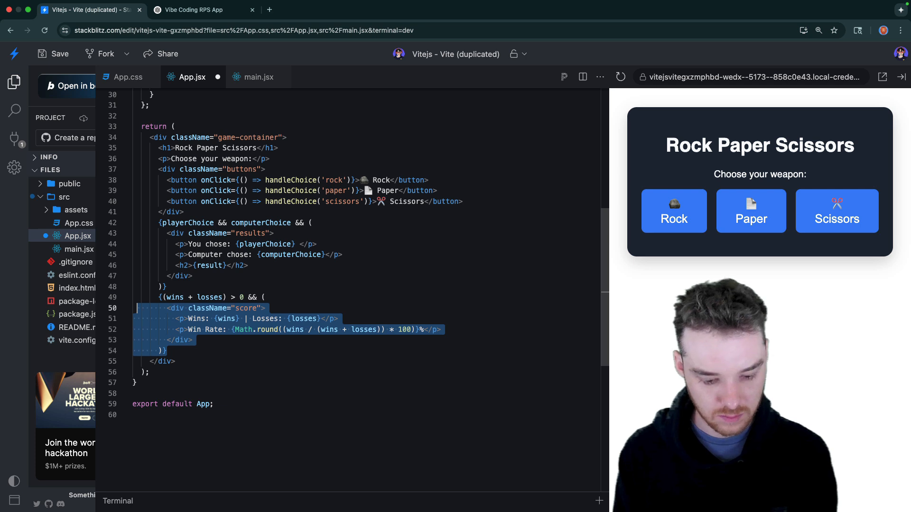
pyautogui.click(674, 211)
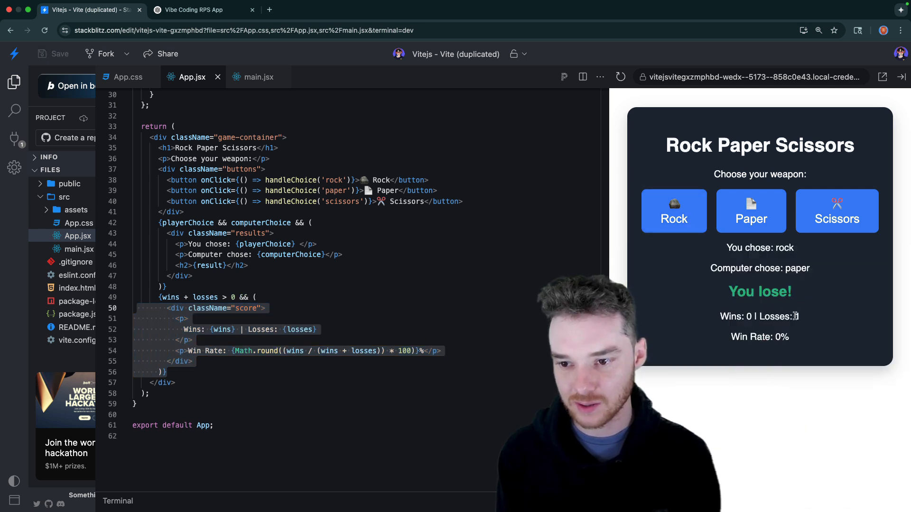
pyautogui.click(750, 210)
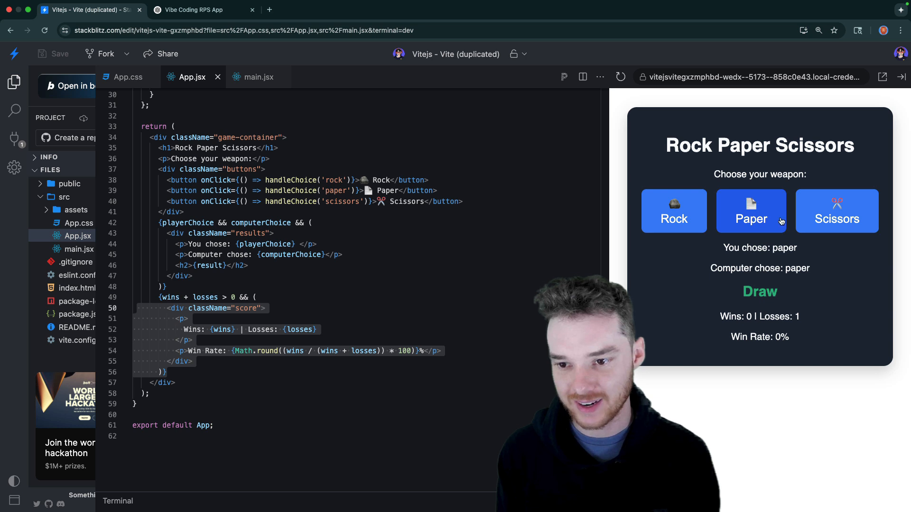
pyautogui.click(837, 210)
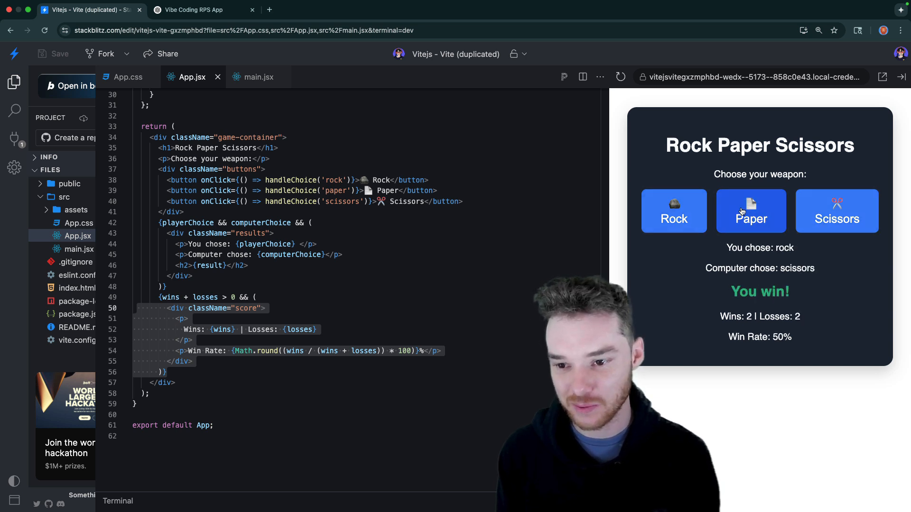
# - Play on to Wins: 3 | Losses: 5, Win Rate 38%, and highlight the win rate calculation expression
pyautogui.click(673, 211)
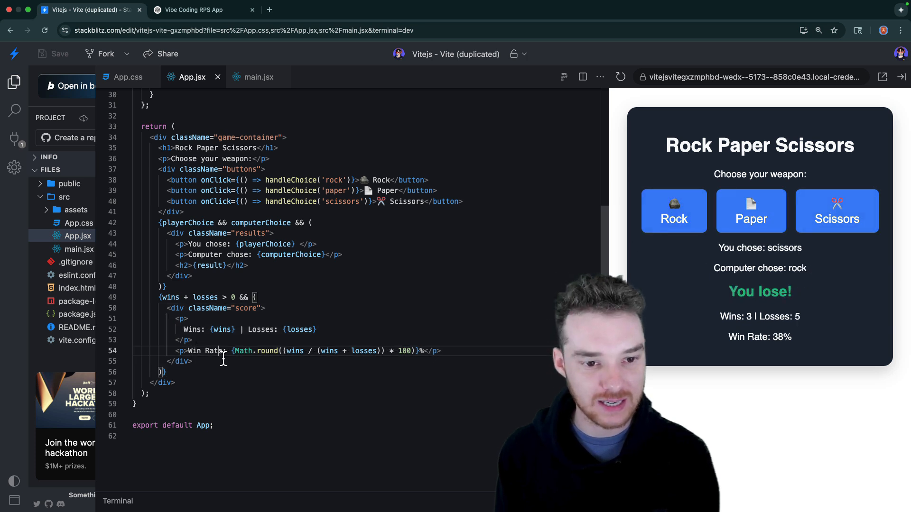
pyautogui.doubleClick(253, 351)
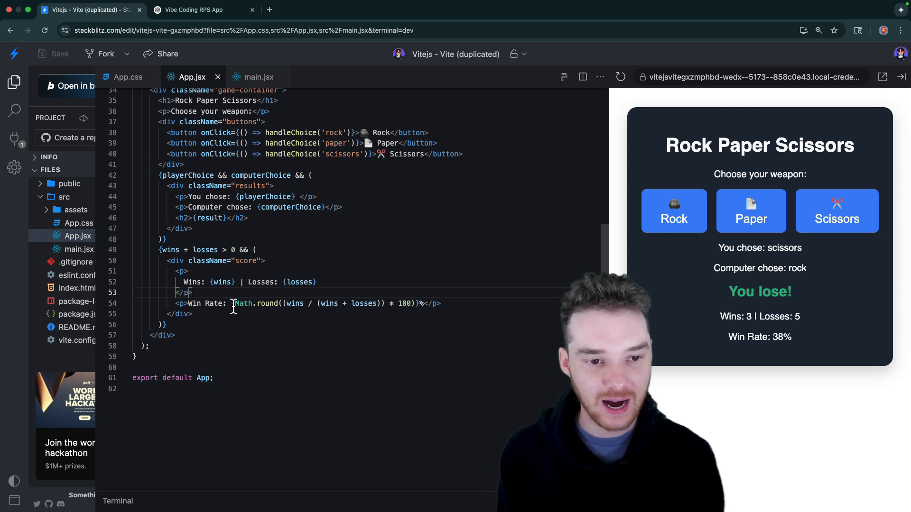
pyautogui.doubleClick(326, 304)
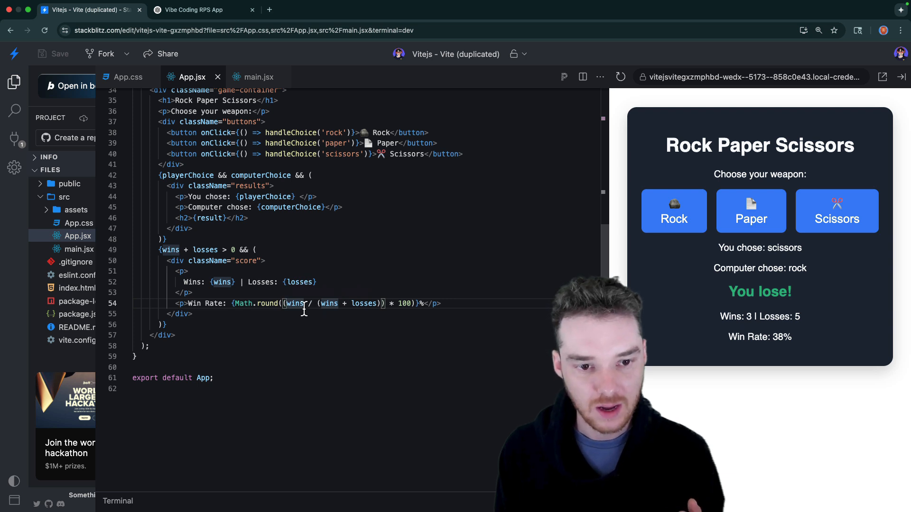
pyautogui.moveTo(284, 303); pyautogui.dragTo(382, 304)
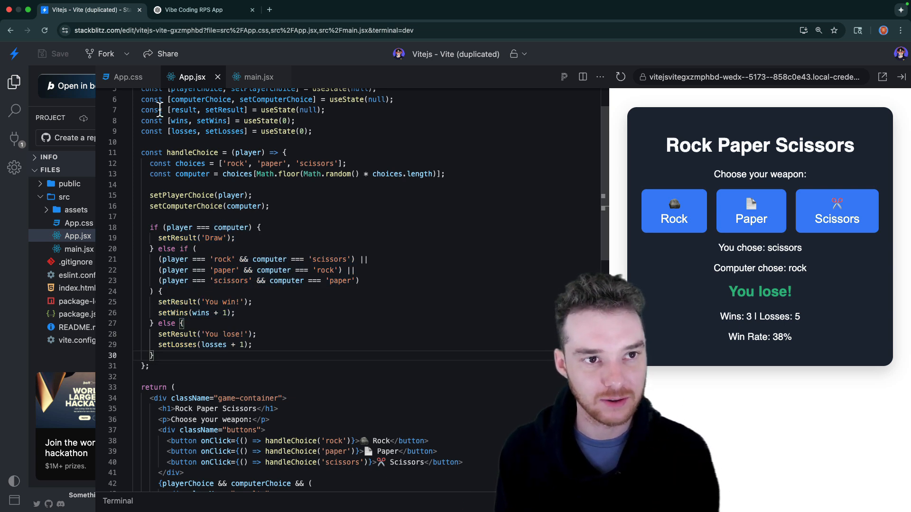
# - Send 'Whatever you think should be next' and select the Step 6 Play Again button JSX from the reply
pyautogui.click(201, 9)
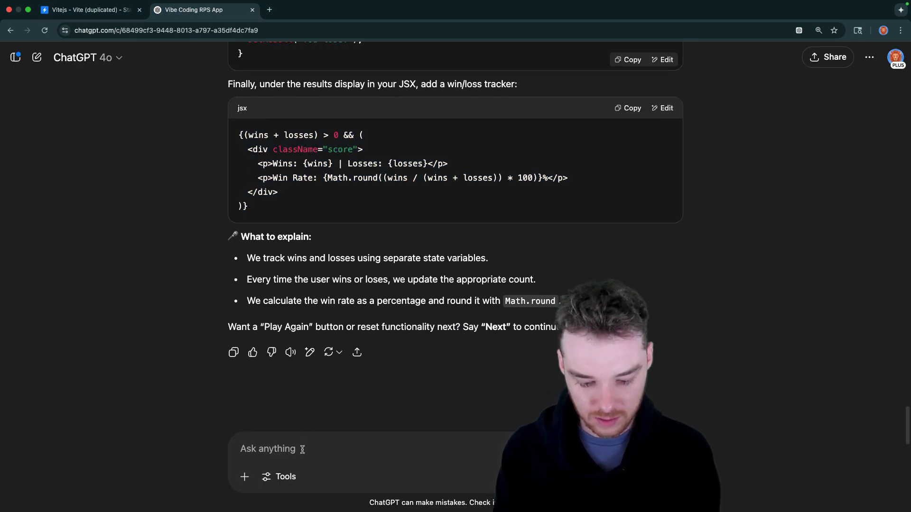
pyautogui.write('Whatever')
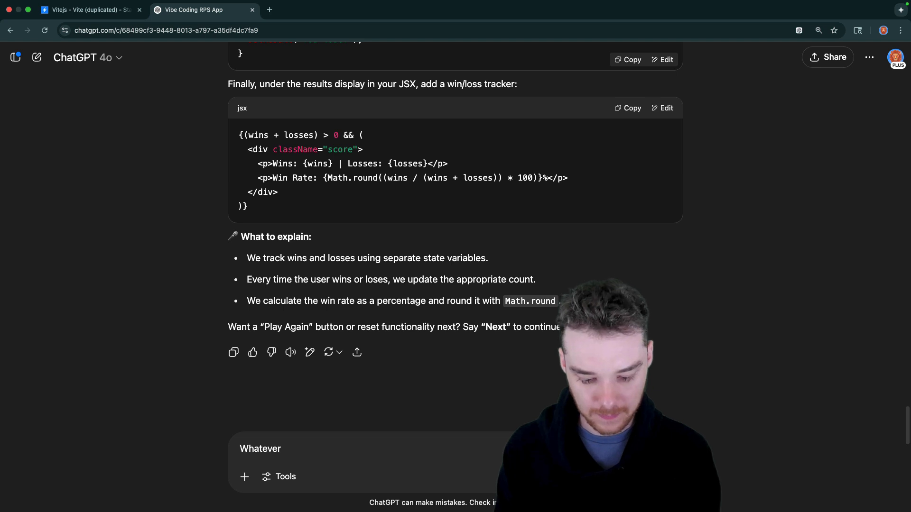
pyautogui.write('you think should be ne')
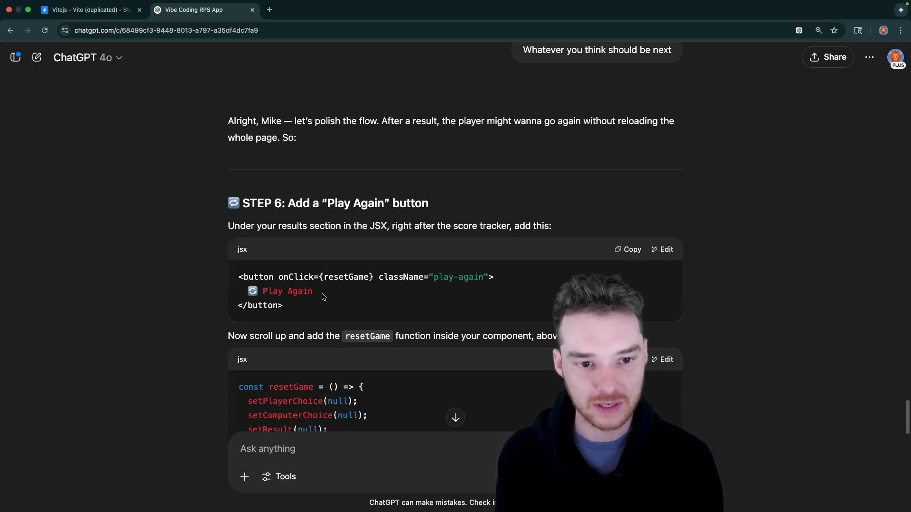
pyautogui.scroll(-3)
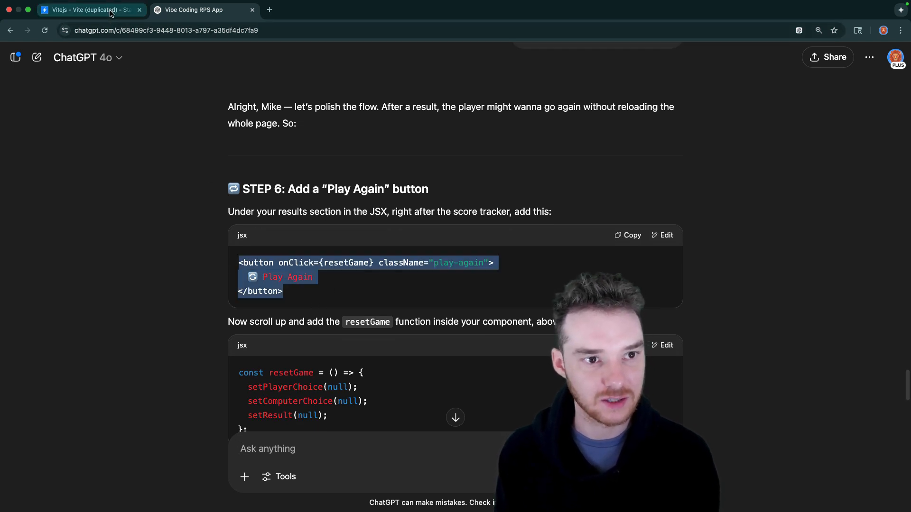
# - Paste the Play Again button under the score tracker and the resetGame function above return in App.jsx
pyautogui.click(88, 9)
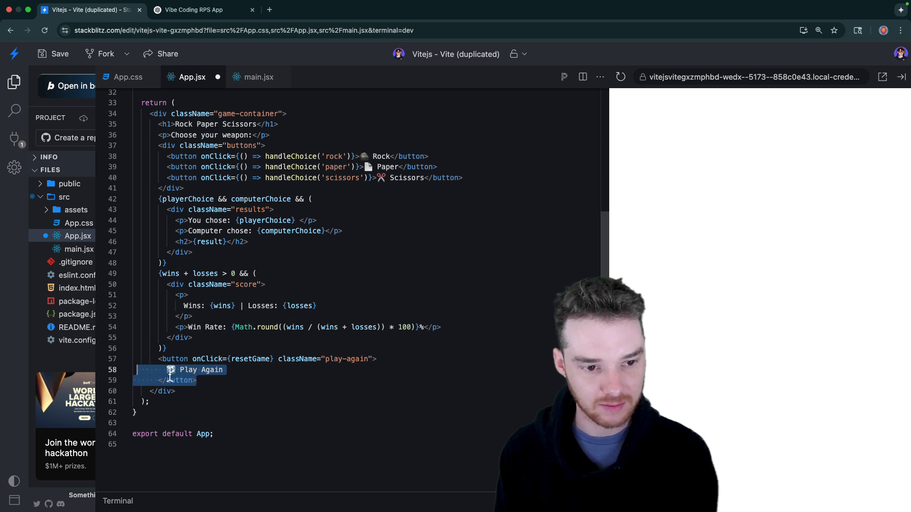
pyautogui.click(192, 9)
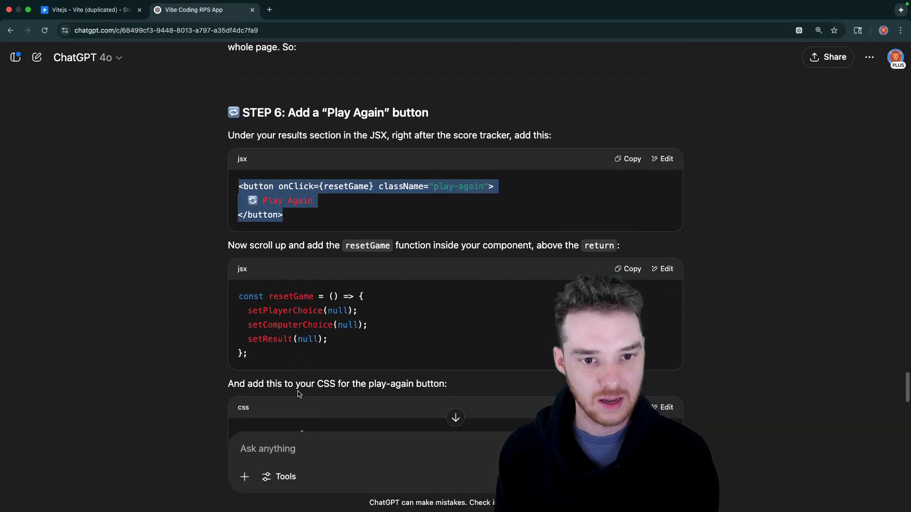
pyautogui.scroll(-3)
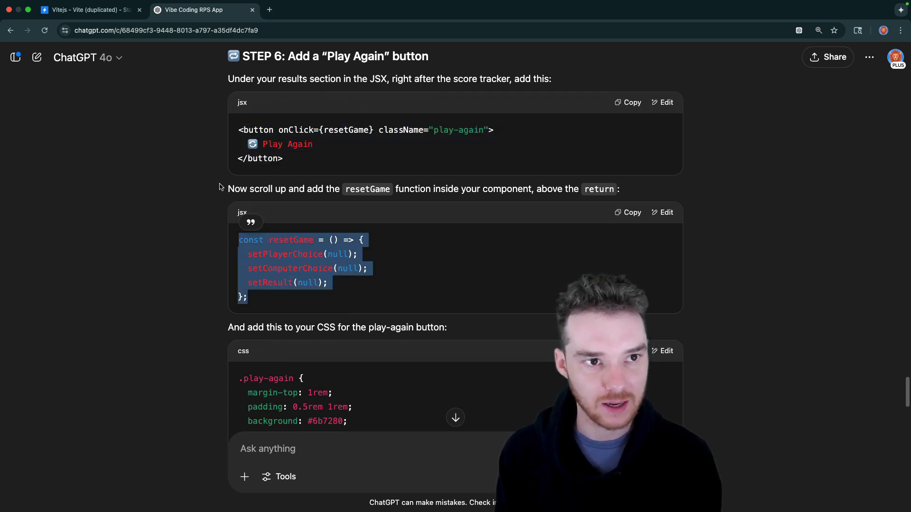
pyautogui.click(87, 9)
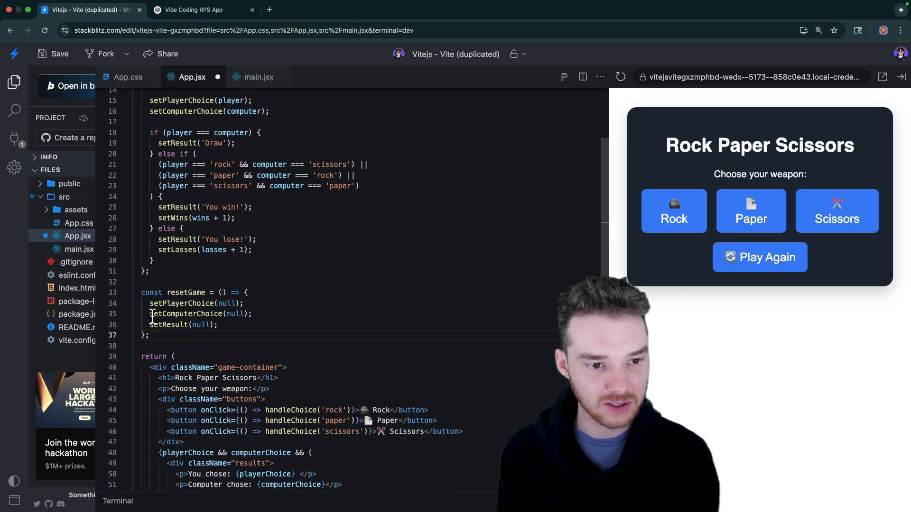
pyautogui.doubleClick(180, 304)
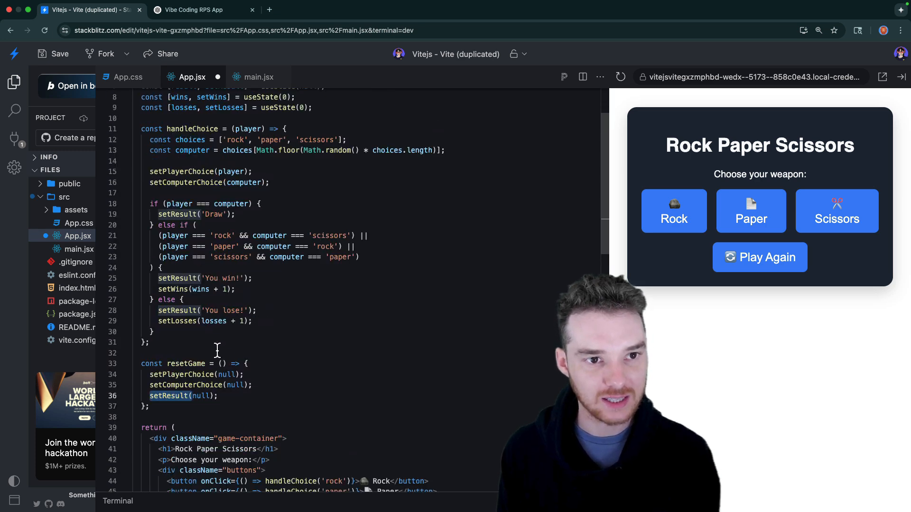
pyautogui.moveTo(863, 259)
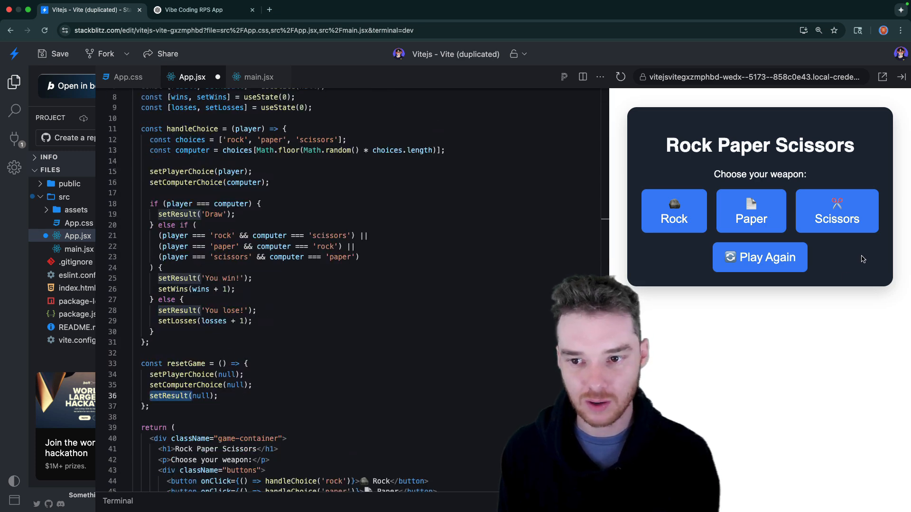
pyautogui.moveTo(459, 332)
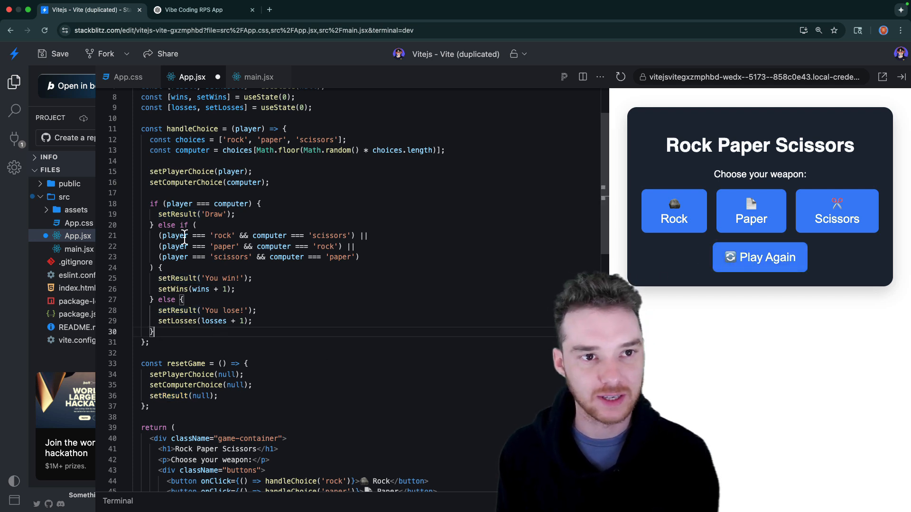
pyautogui.click(200, 10)
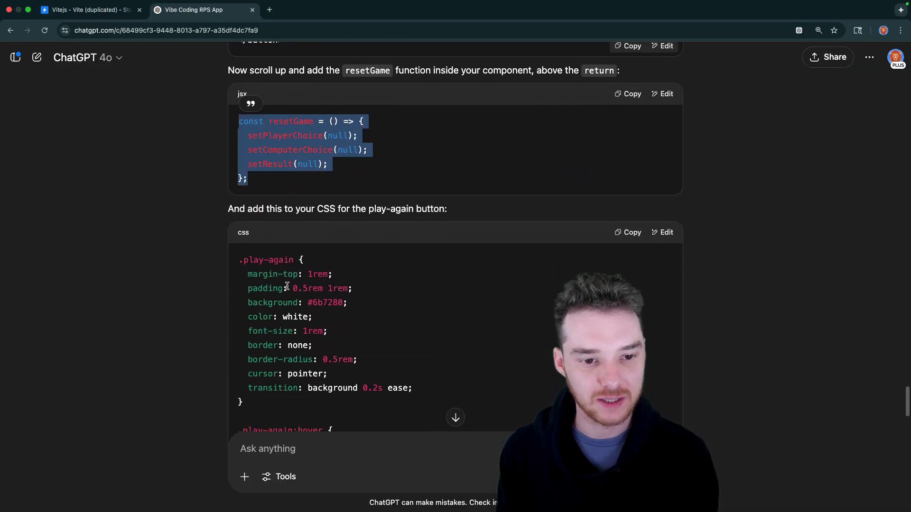
pyautogui.scroll(-3)
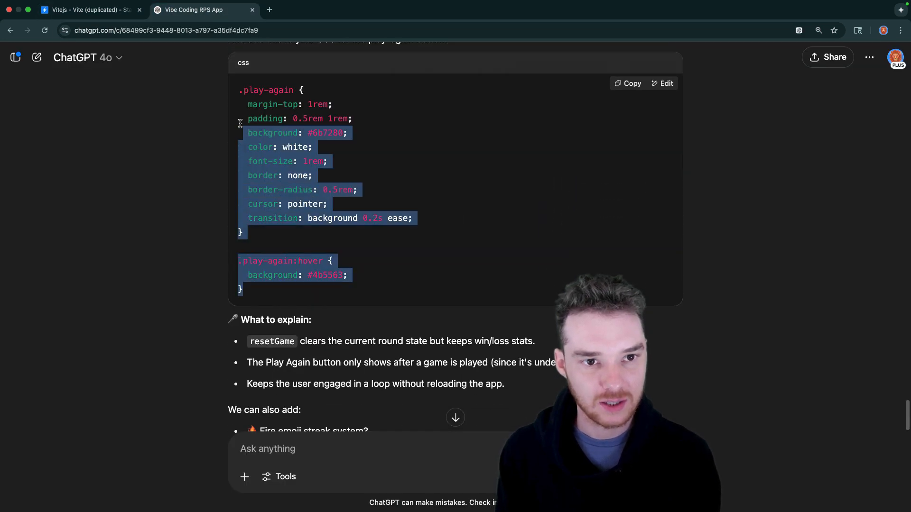
# - Paste the .play-again styles into App.css and test weapon and Play Again buttons, reaching Wins: 3 | Losses: 1, 75%
pyautogui.click(87, 10)
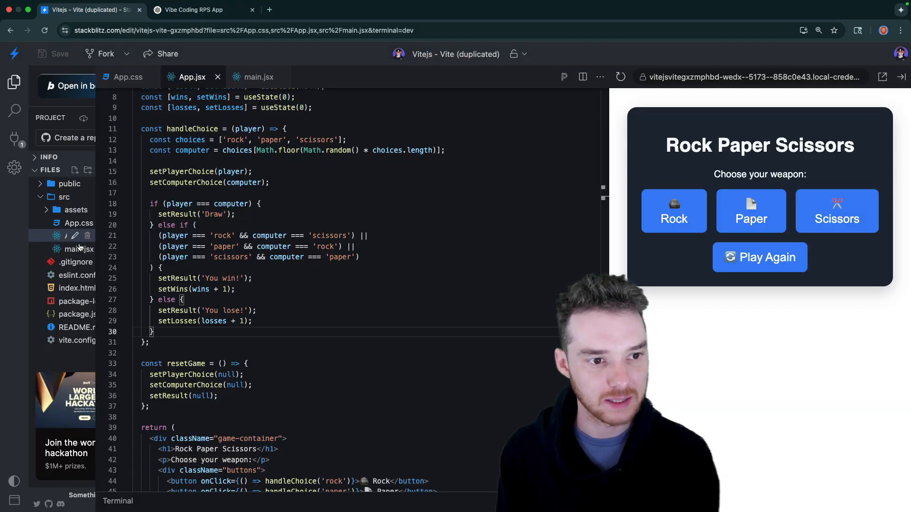
pyautogui.click(127, 77)
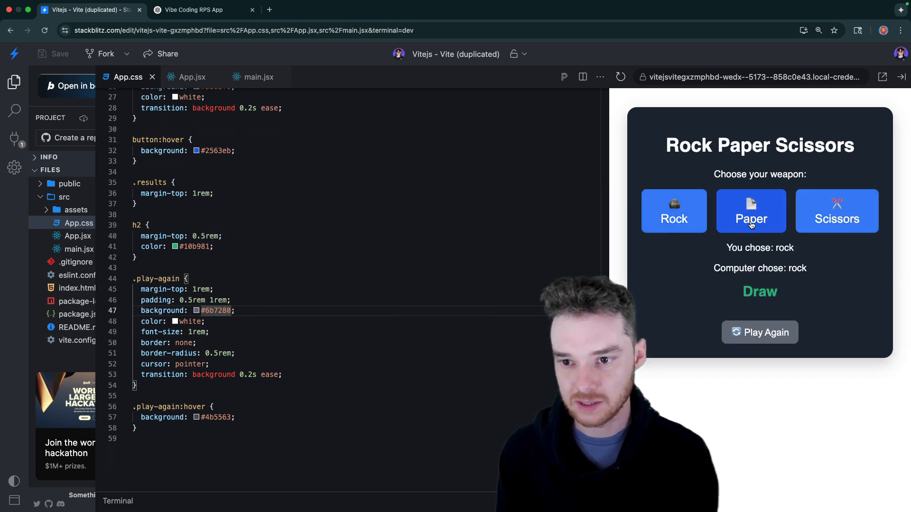
pyautogui.click(750, 210)
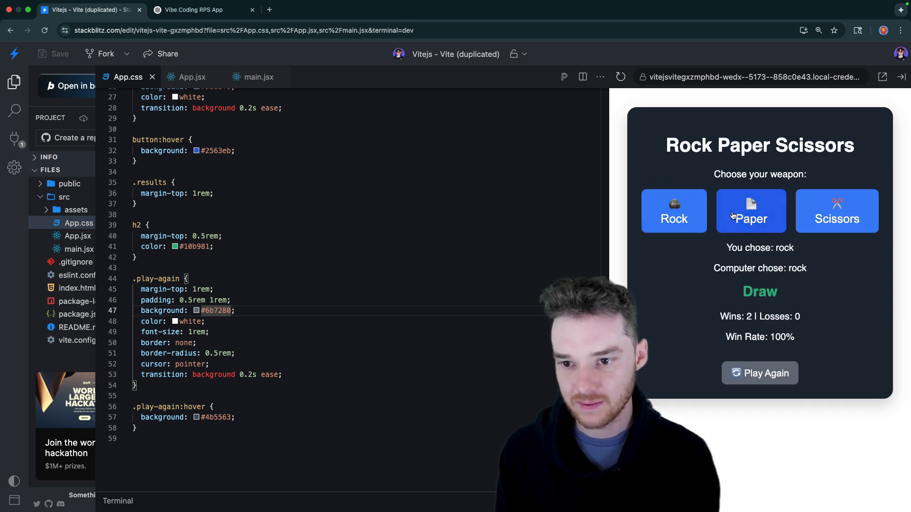
pyautogui.click(750, 211)
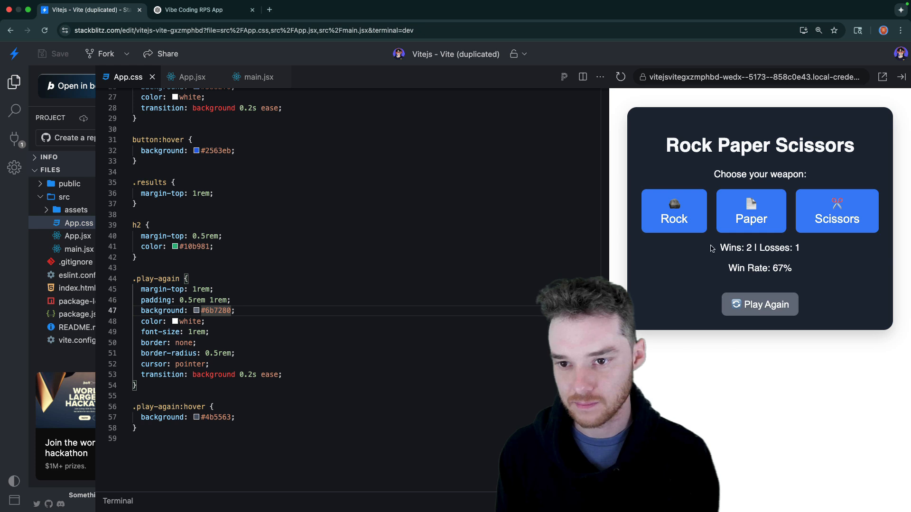
pyautogui.click(760, 305)
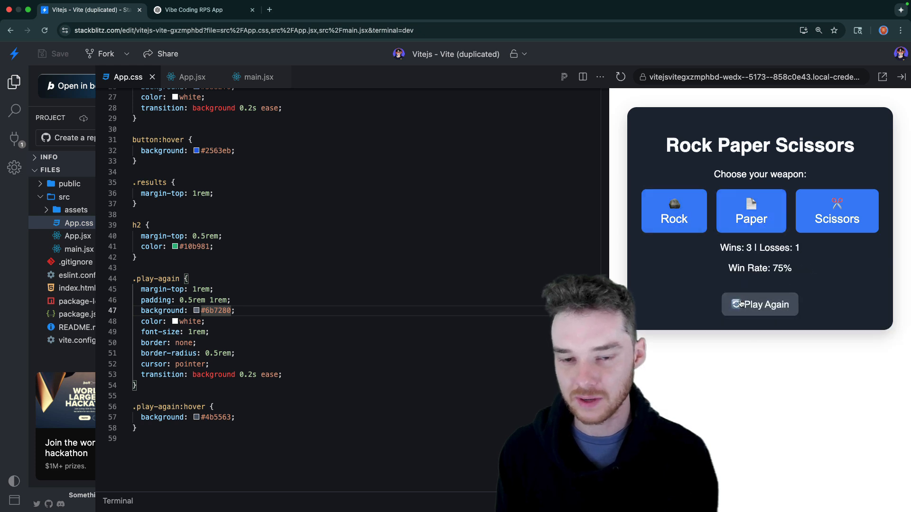
pyautogui.click(200, 10)
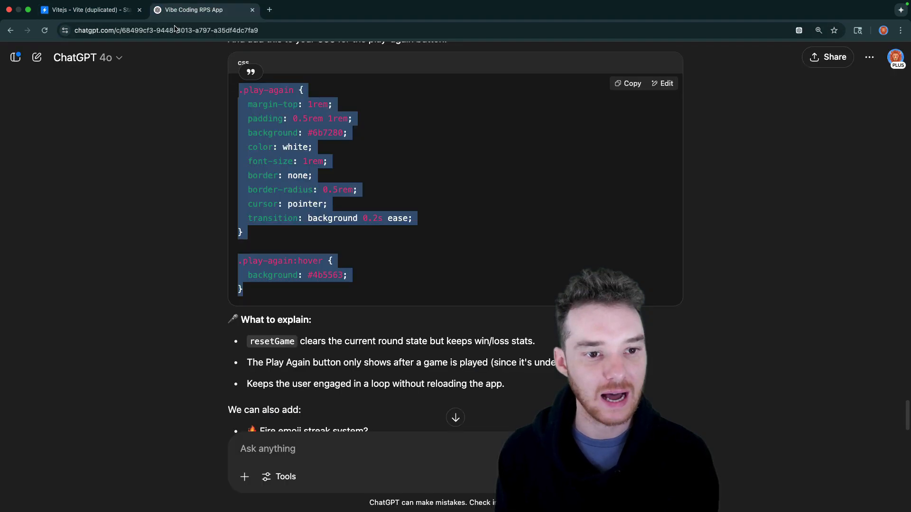
# - Ask ChatGPT 'why do we need this?' about the Play Again button and read its explanation
pyautogui.scroll(-3)
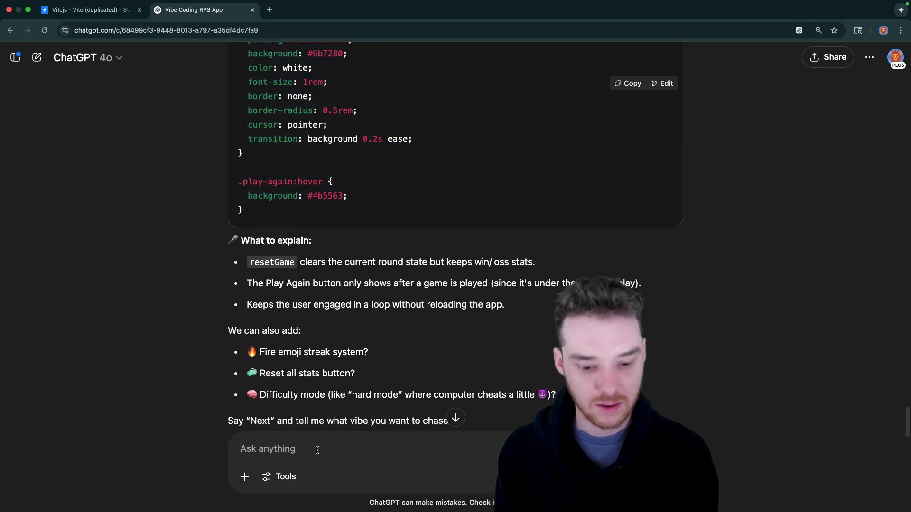
pyautogui.write('why do we')
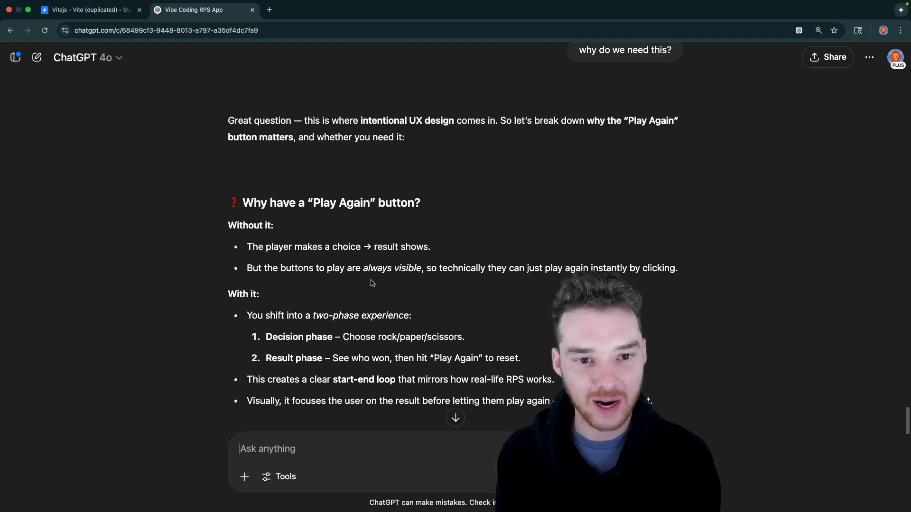
pyautogui.scroll(-3)
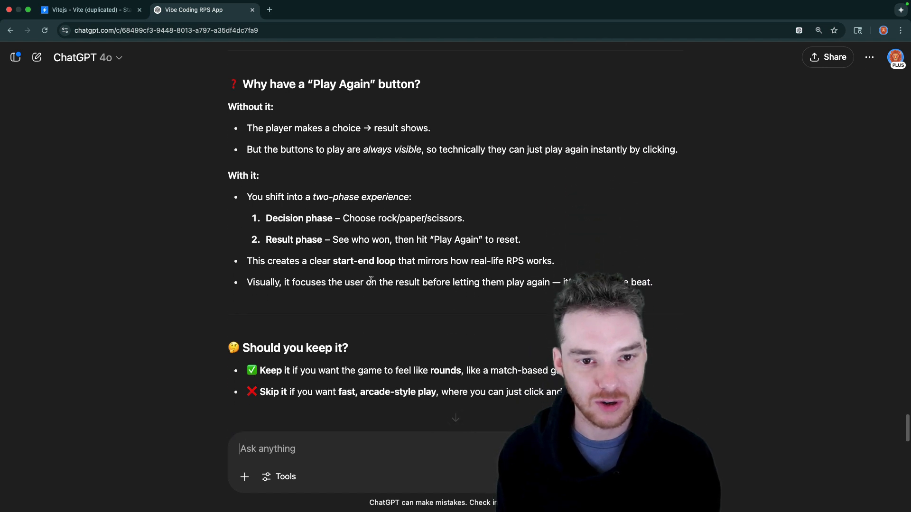
pyautogui.scroll(-3)
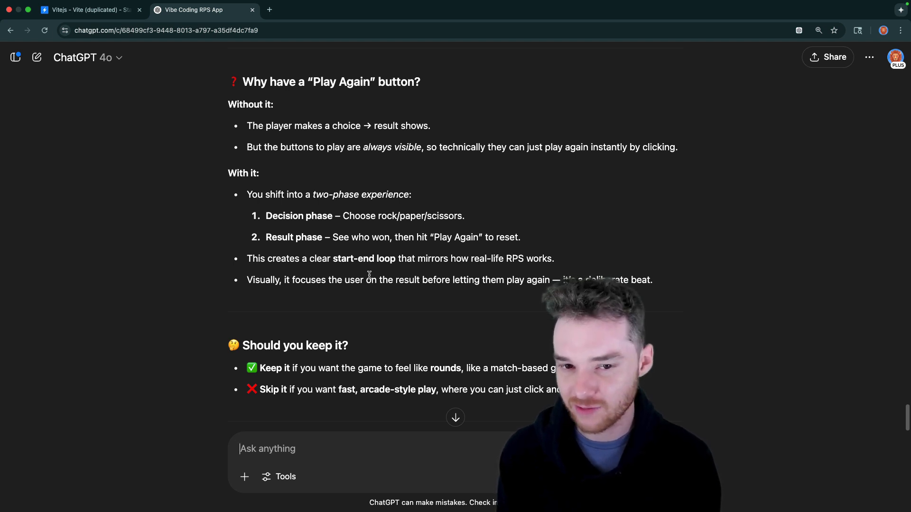
pyautogui.scroll(-3)
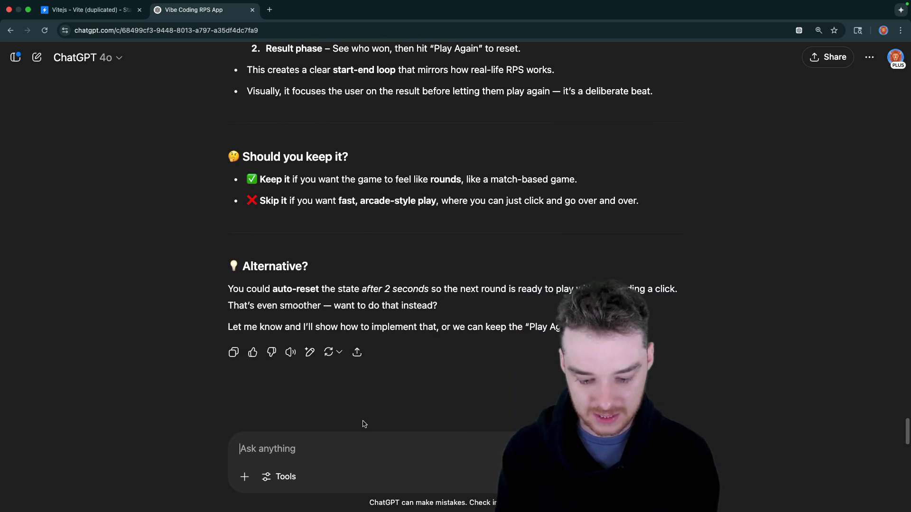
# - Start asking ChatGPT whether anything else should be added to the game
pyautogui.write('Anything else')
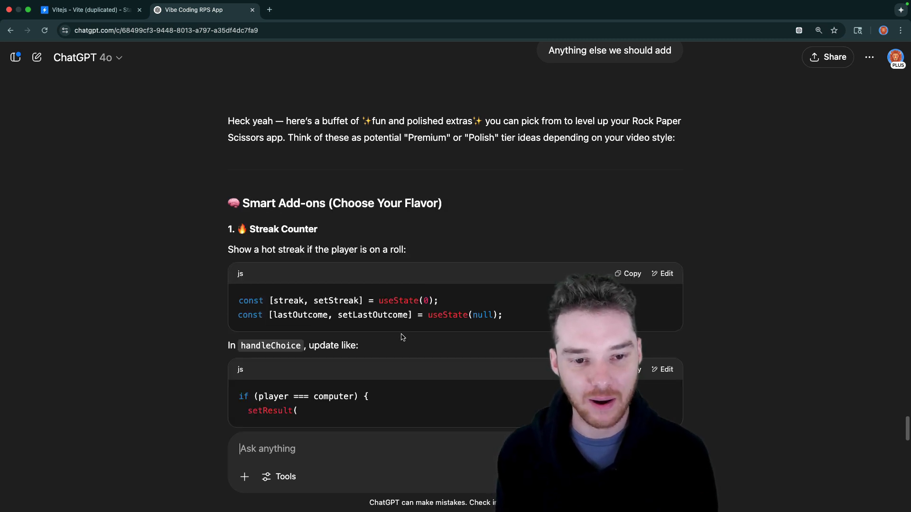
# - Read the Streak Counter add-on and select its useState declarations for copying
pyautogui.scroll(-3)
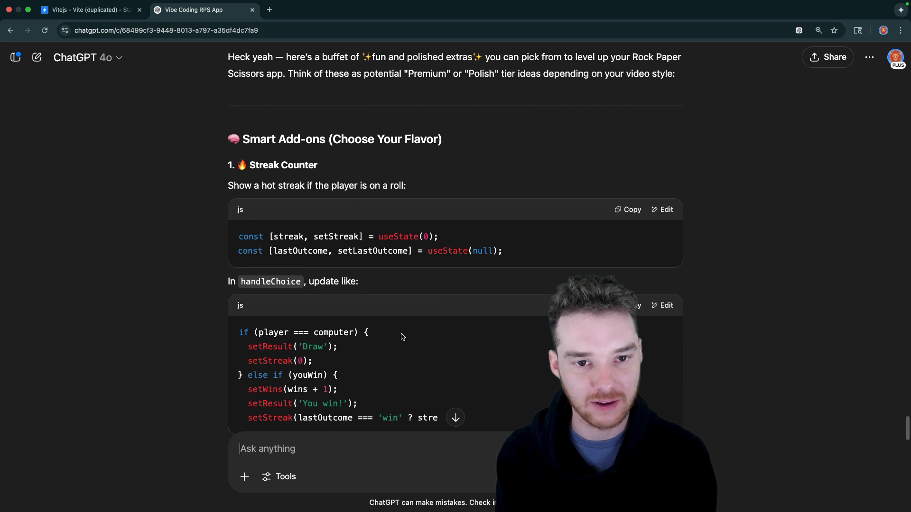
pyautogui.scroll(-3)
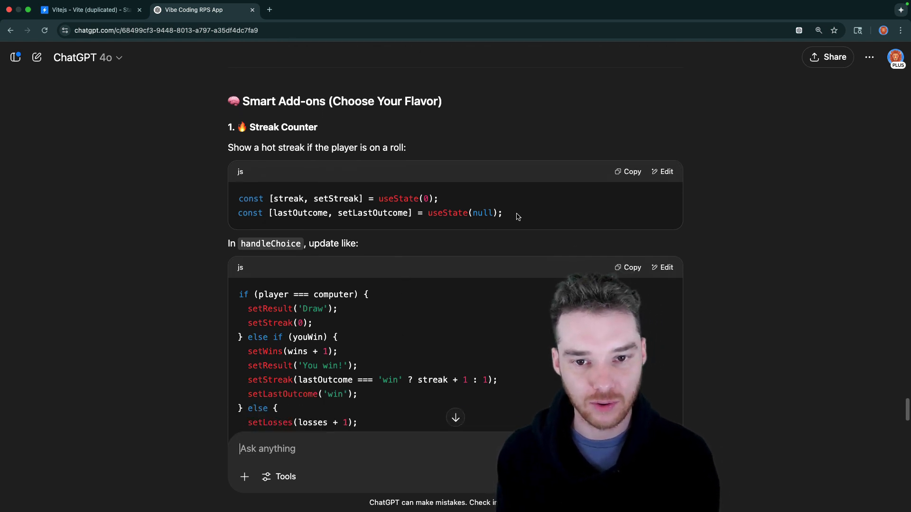
pyautogui.moveTo(239, 198); pyautogui.dragTo(502, 213)
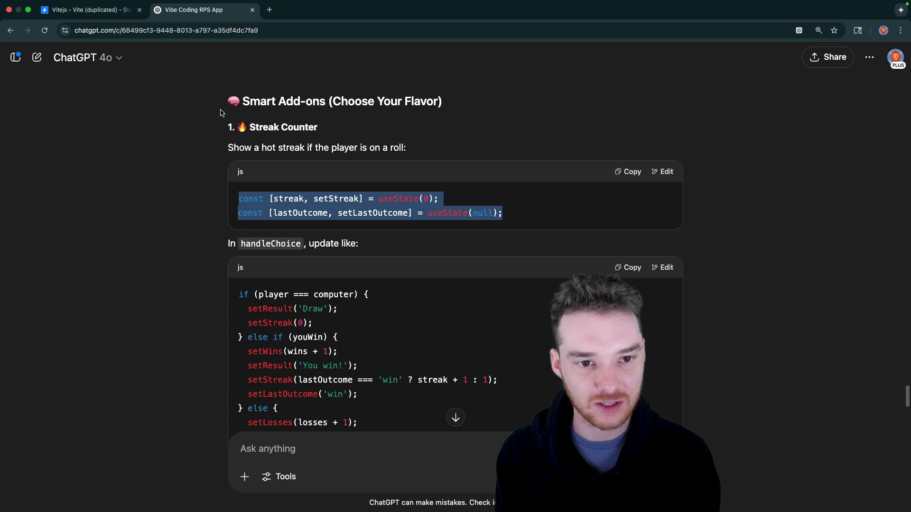
# - Add 'const [streak, setStreak] = useState(0);' to App.jsx in StackBlitz
pyautogui.click(88, 10)
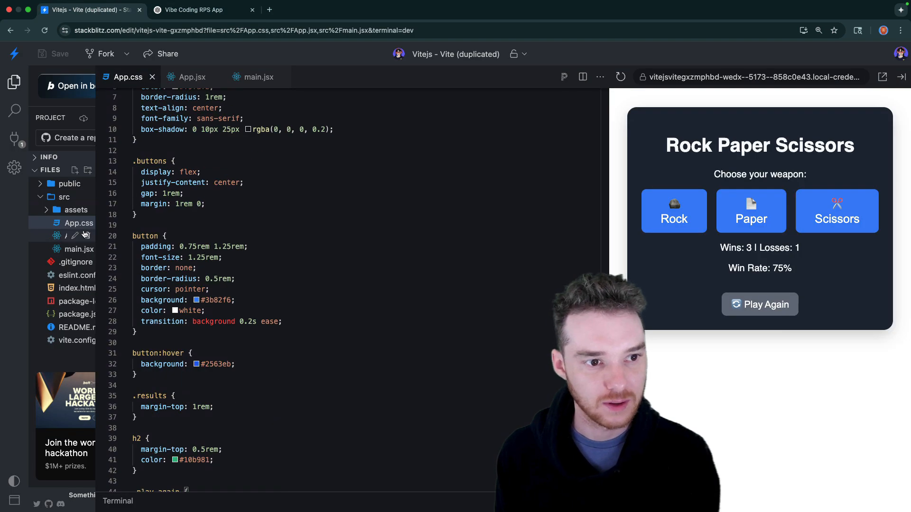
pyautogui.click(191, 77)
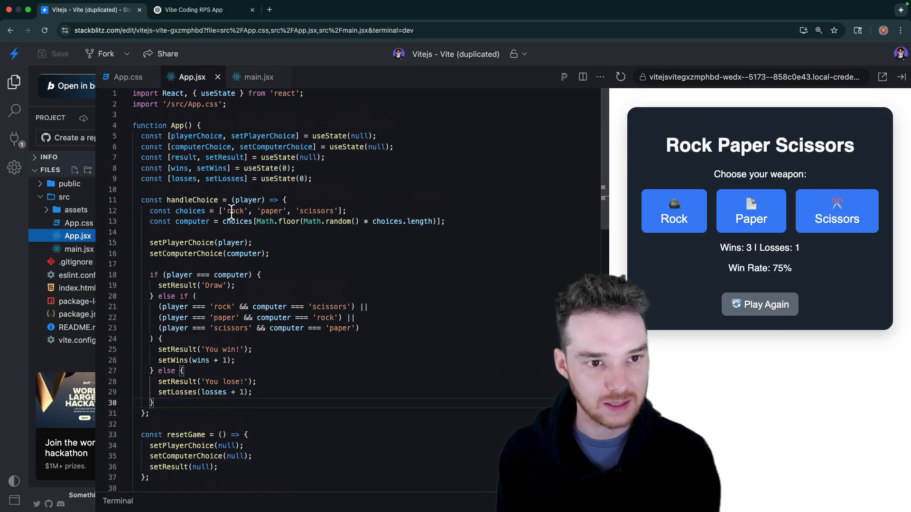
pyautogui.write('const [streak, setStreak] = useState(0);')
pyautogui.write('const [lastOutcome, setLastOutcome] = useState(null);')
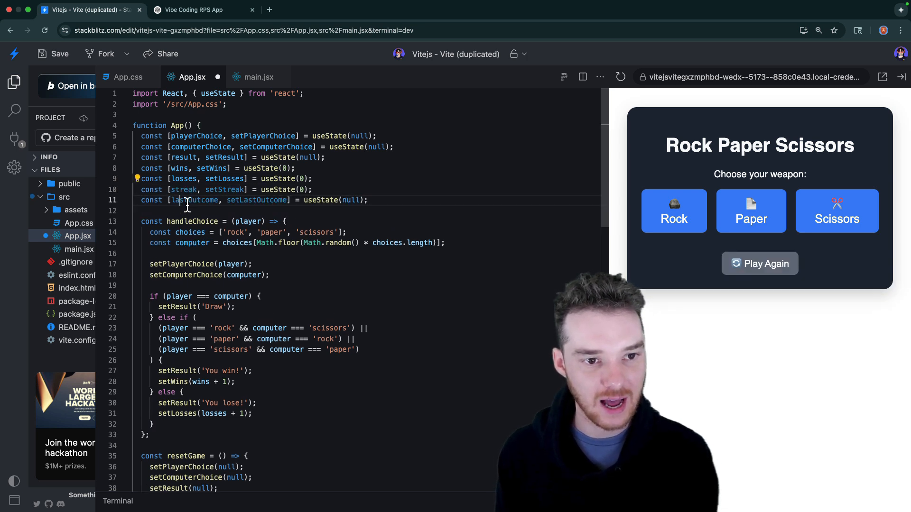
pyautogui.click(201, 9)
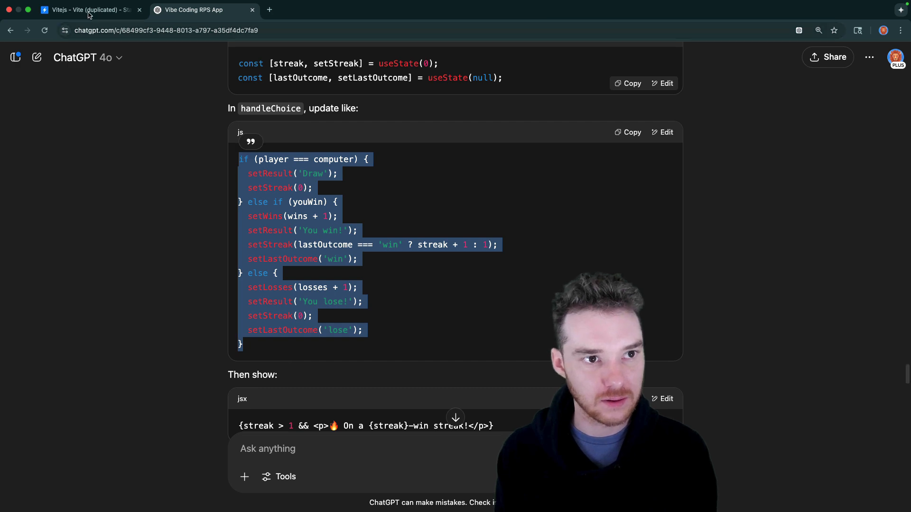
# - Review App.jsx, comparing the old outcome block with the pasted streak-updating one
pyautogui.click(88, 9)
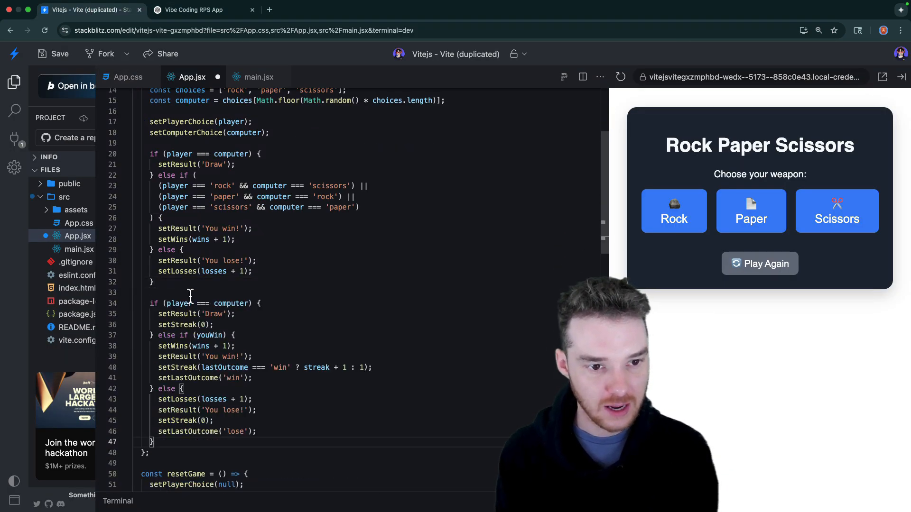
pyautogui.scroll(-3)
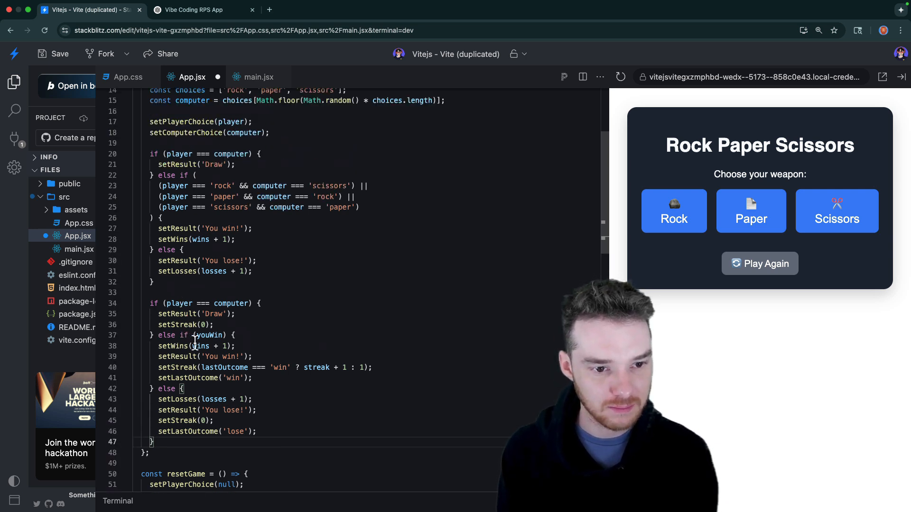
pyautogui.scroll(-3)
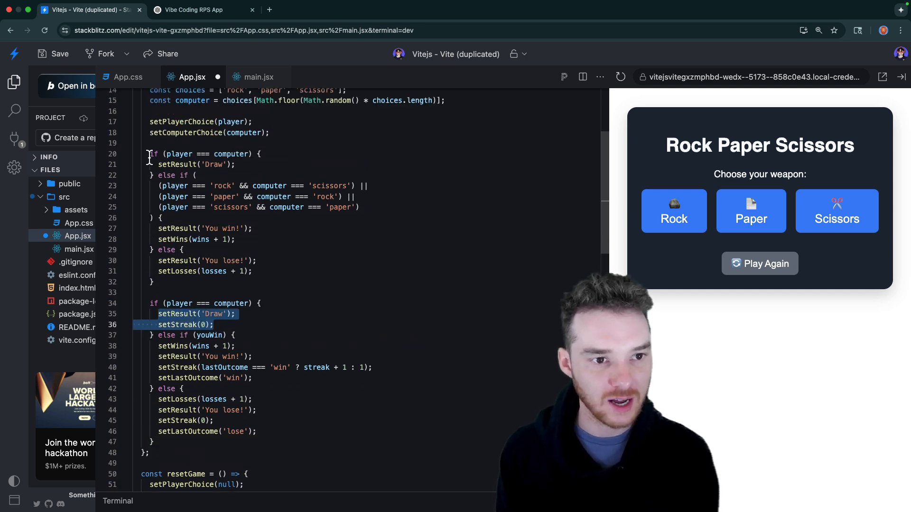
pyautogui.scroll(-3)
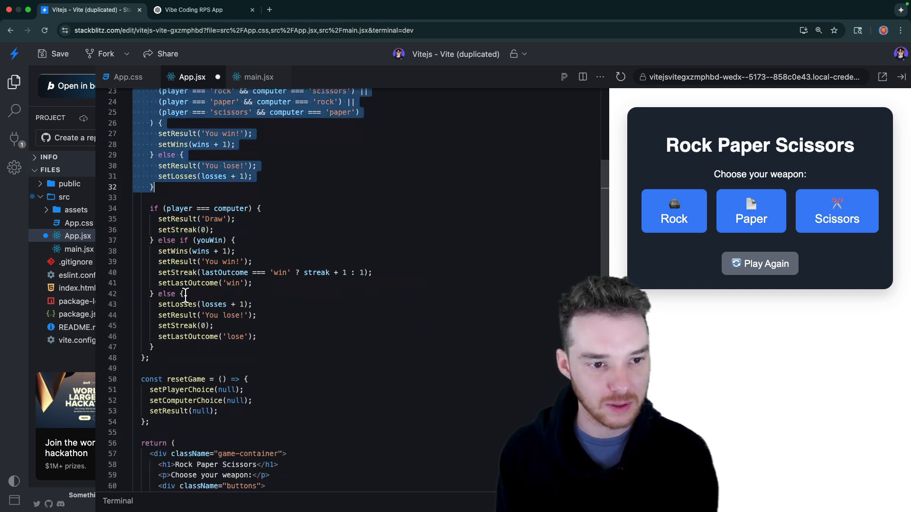
# - Ask ChatGPT 'what do' we do with the old win/lose block now duplicated in App.jsx
pyautogui.click(201, 10)
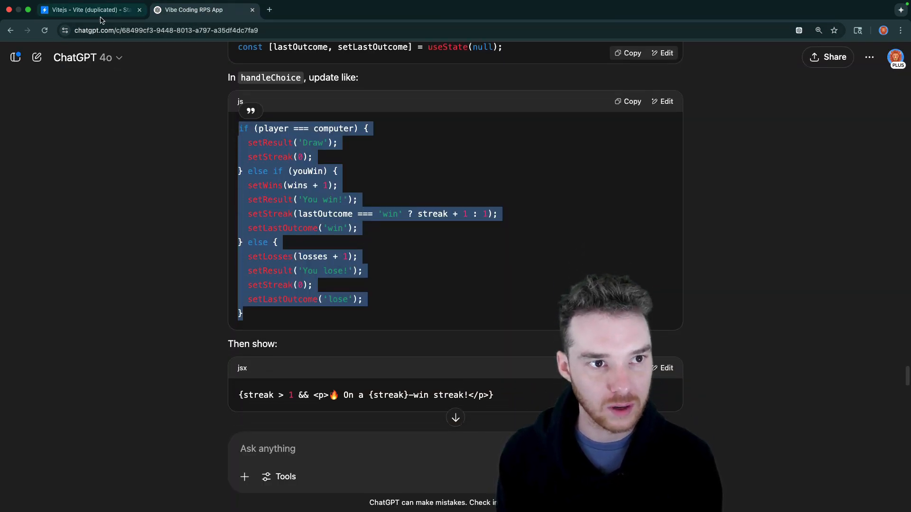
pyautogui.click(87, 10)
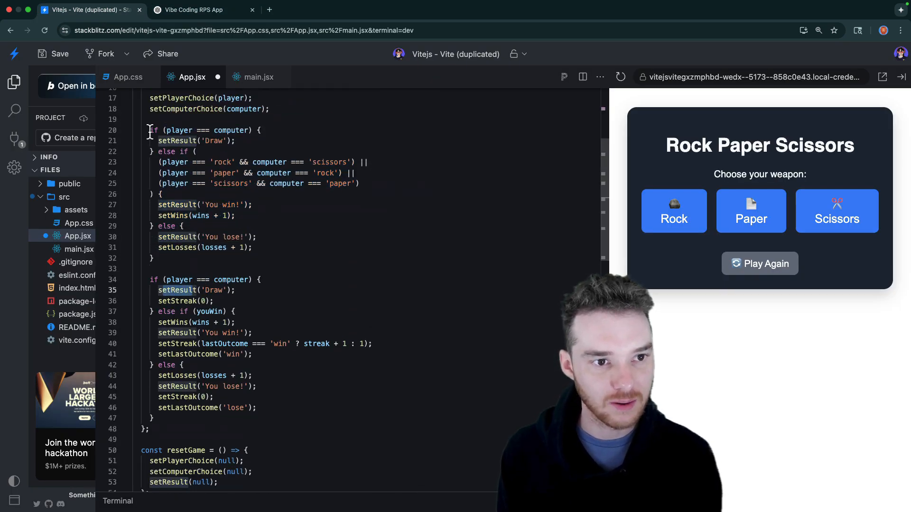
pyautogui.click(200, 9)
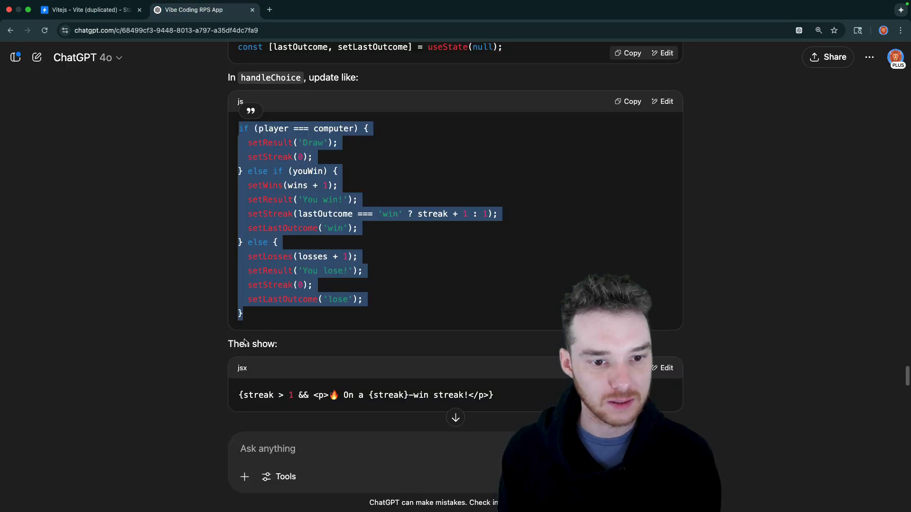
pyautogui.write('what do')
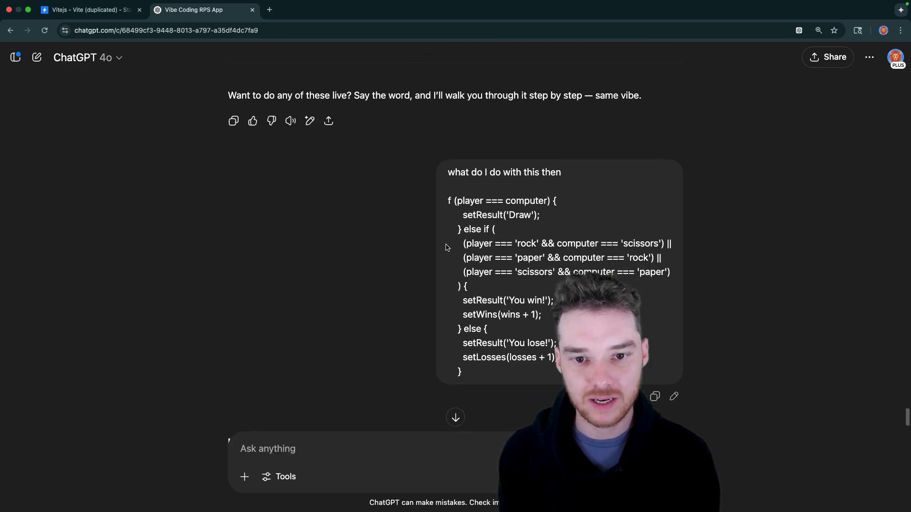
# - Read ChatGPT's upgraded outcome logic with emoji results and streak tracking, then bring up App.jsx to replace the old blocks
pyautogui.scroll(-3)
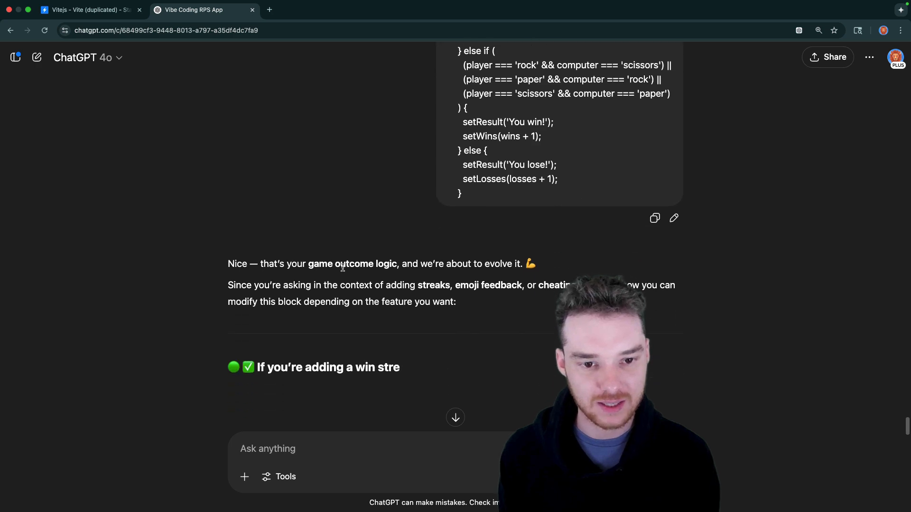
pyautogui.scroll(-3)
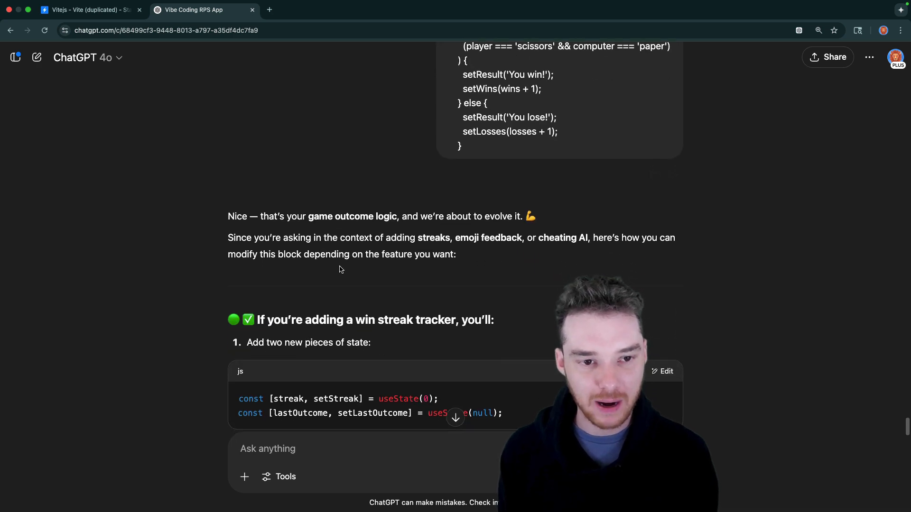
pyautogui.scroll(-3)
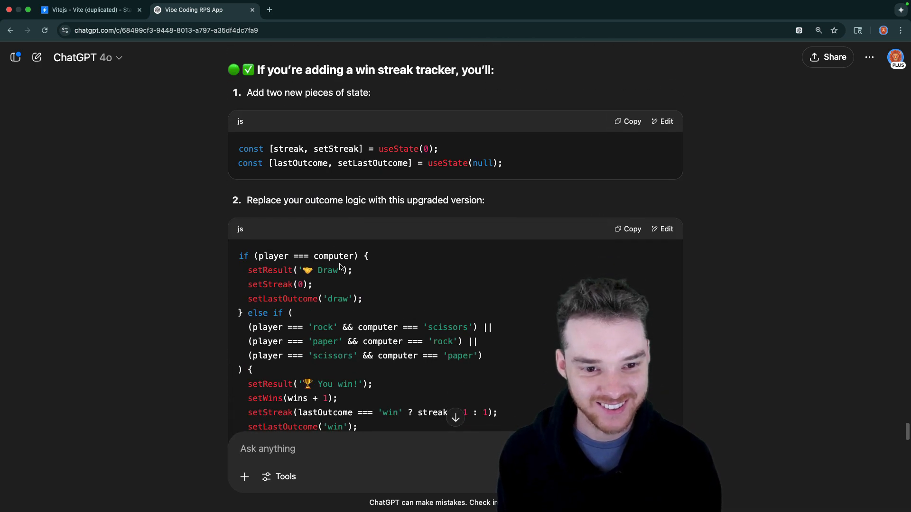
pyautogui.scroll(-3)
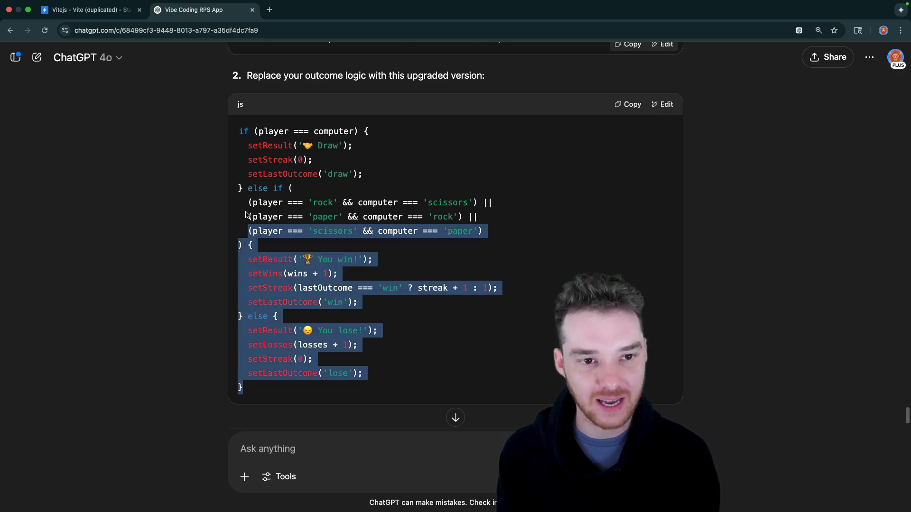
pyautogui.click(87, 10)
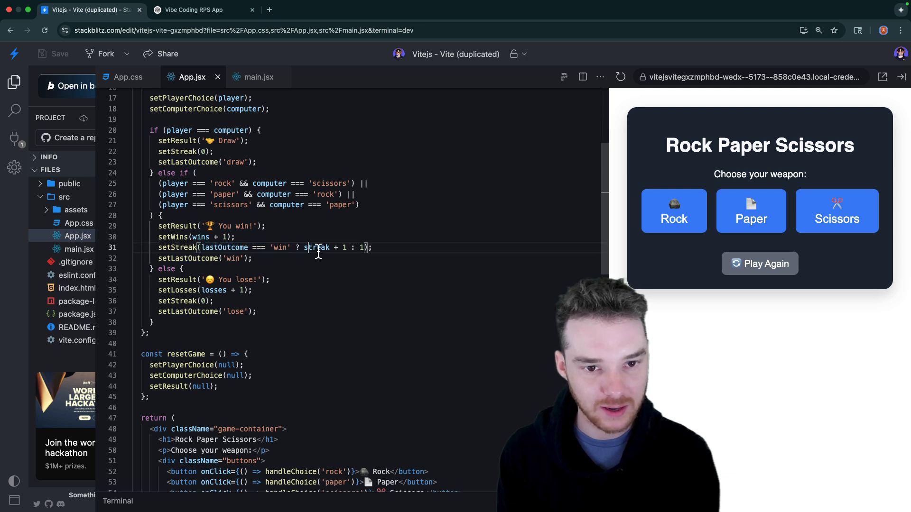
# - Check the streak update line, find ChatGPT's streak-message JSX snippet, and return to App.jsx to add it
pyautogui.moveTo(306, 247); pyautogui.dragTo(347, 247)
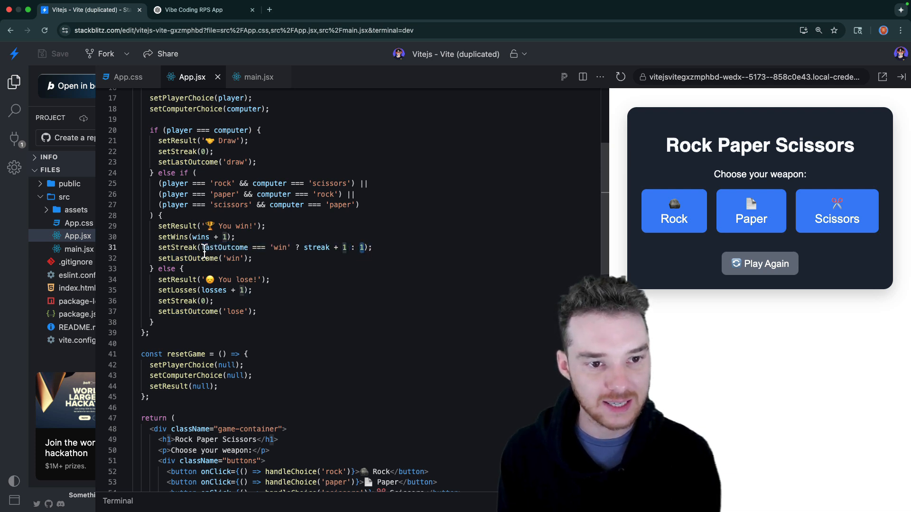
pyautogui.doubleClick(317, 248)
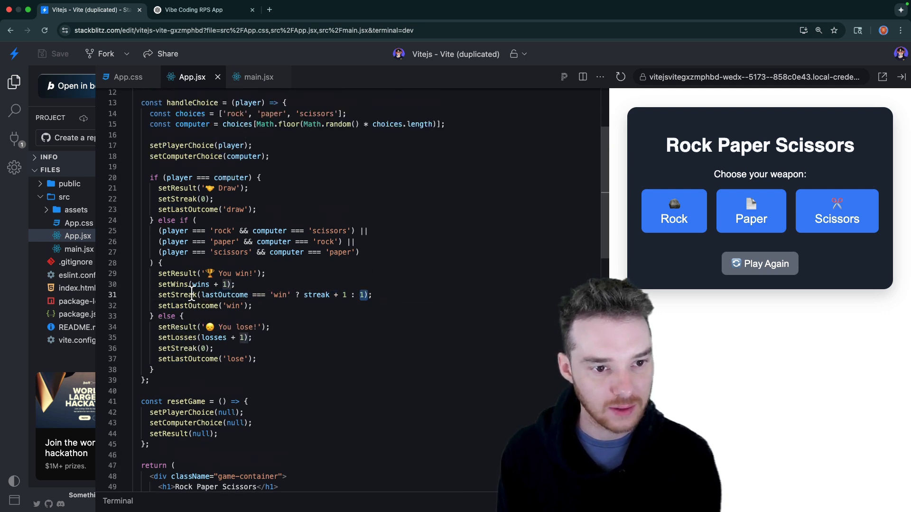
pyautogui.click(200, 9)
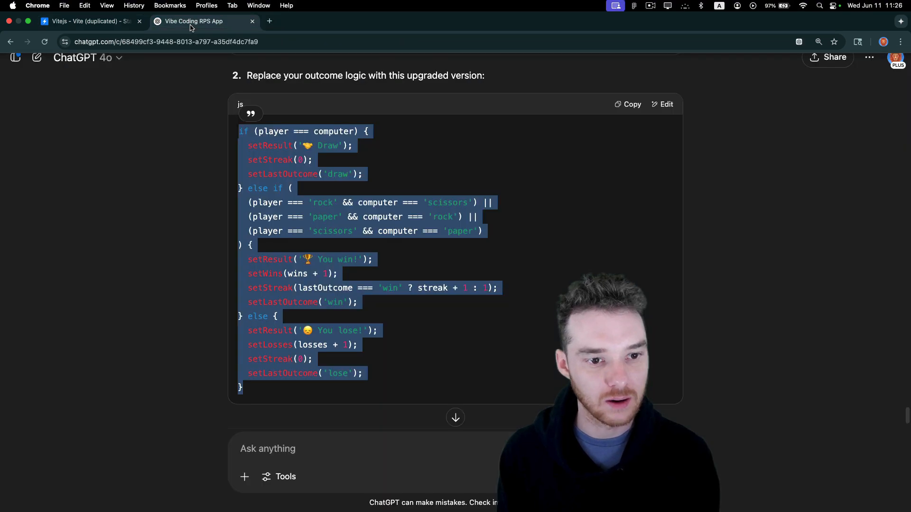
pyautogui.scroll(-3)
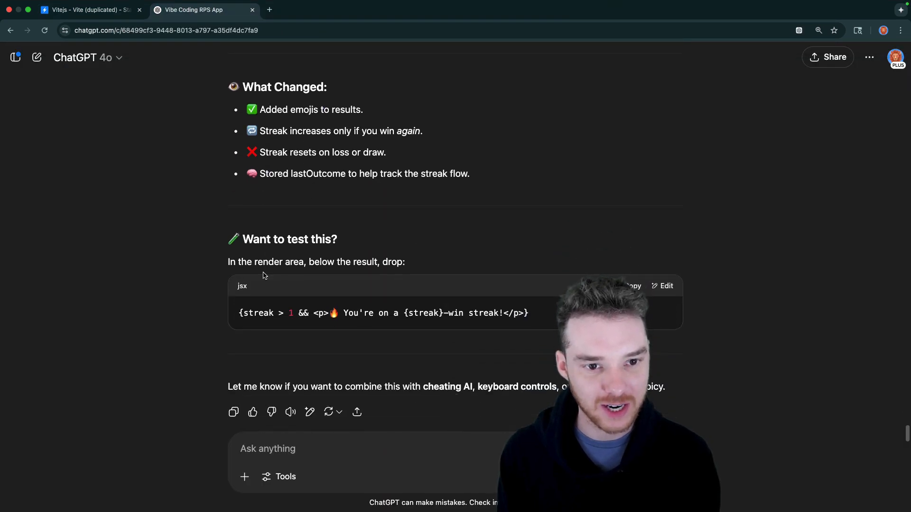
pyautogui.scroll(-3)
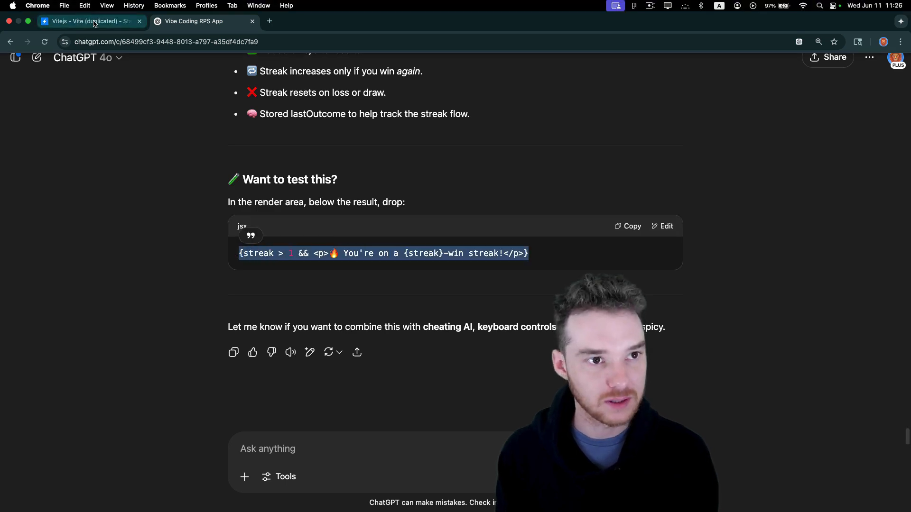
pyautogui.click(90, 22)
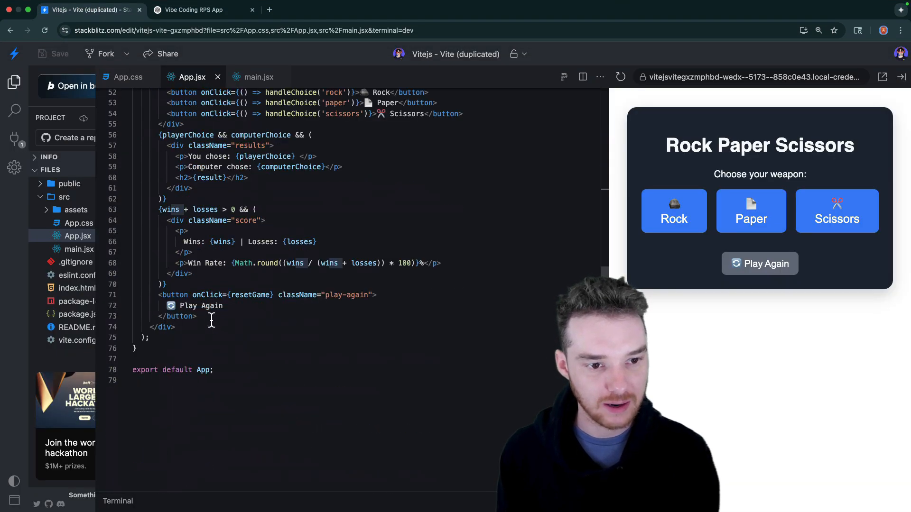
# - Render a fire-emoji 'You're on a {streak}-win streak!' message below the score when streak exceeds one
pyautogui.write("{streak > 1 && <p>🔥 You're on a {streak}-win streak!</p>}")
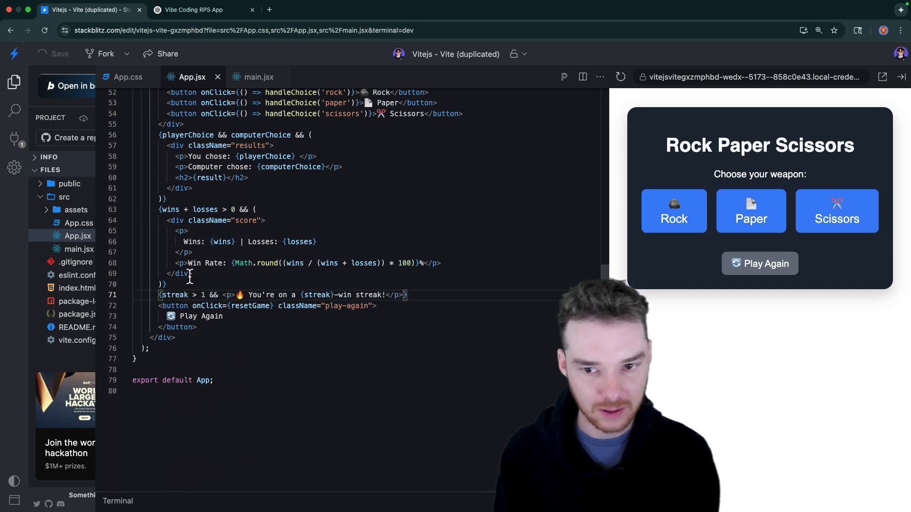
# - Play many test rounds with Rock, Paper and Scissors, reaching a 4-win streak and an 8-6, 57% tally
pyautogui.click(674, 211)
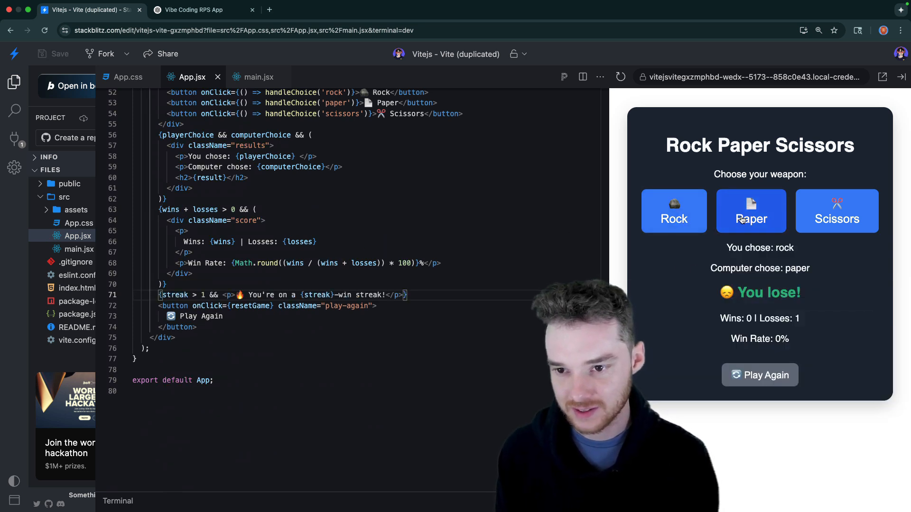
pyautogui.moveTo(682, 306)
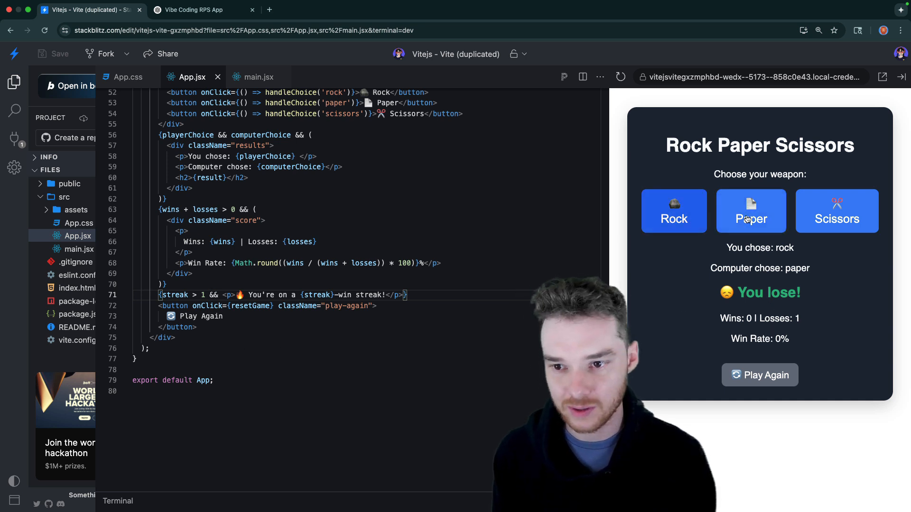
pyautogui.click(674, 211)
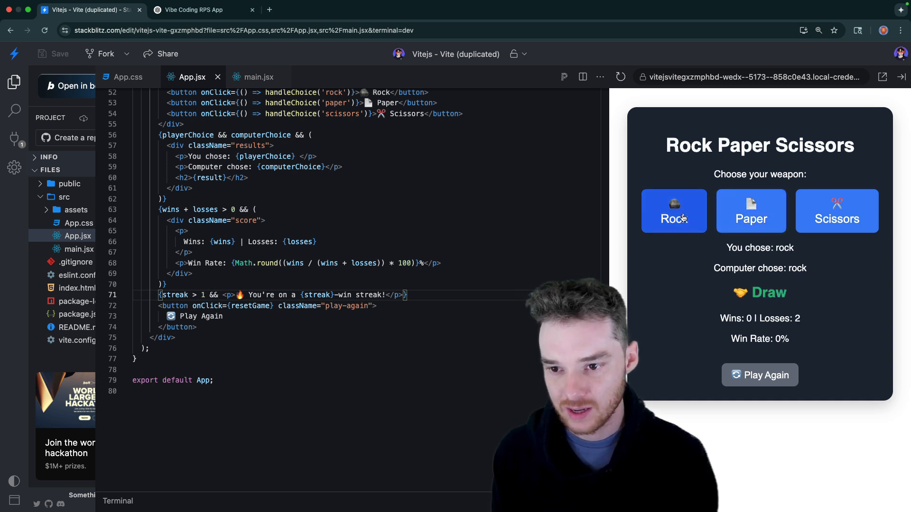
pyautogui.click(750, 211)
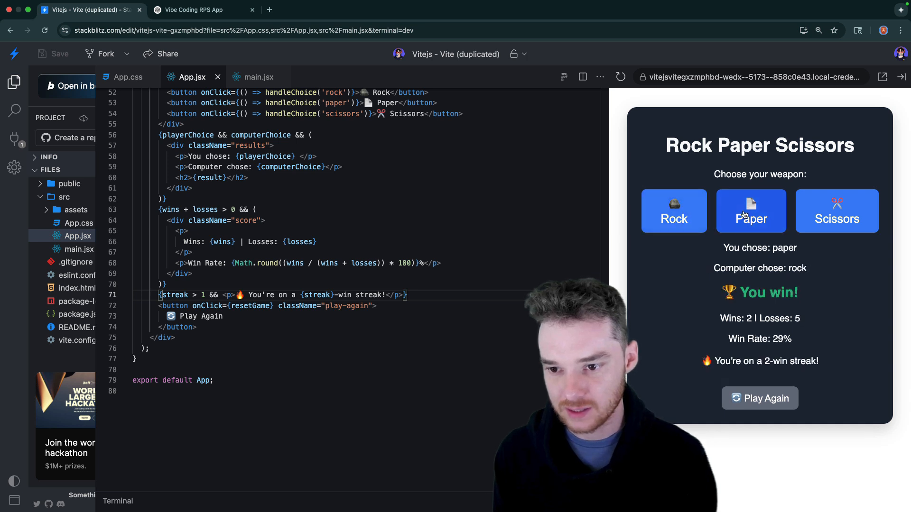
pyautogui.click(836, 210)
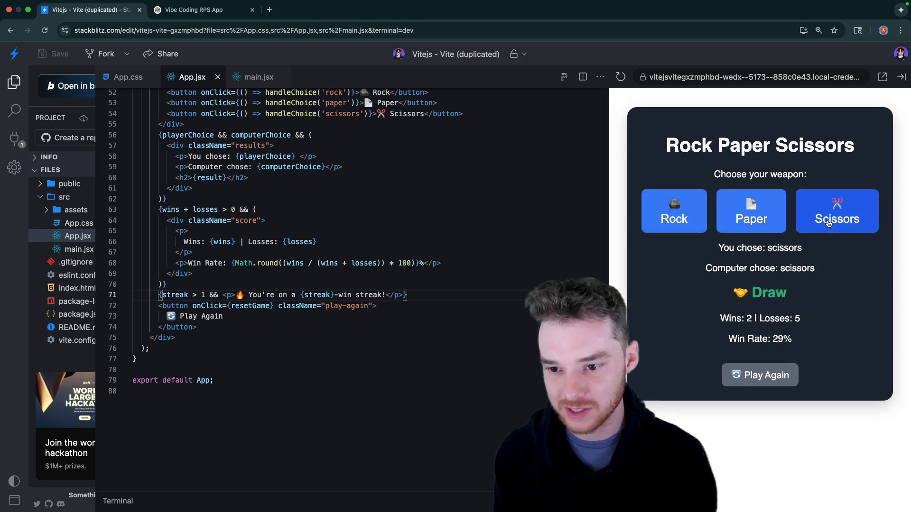
pyautogui.click(751, 210)
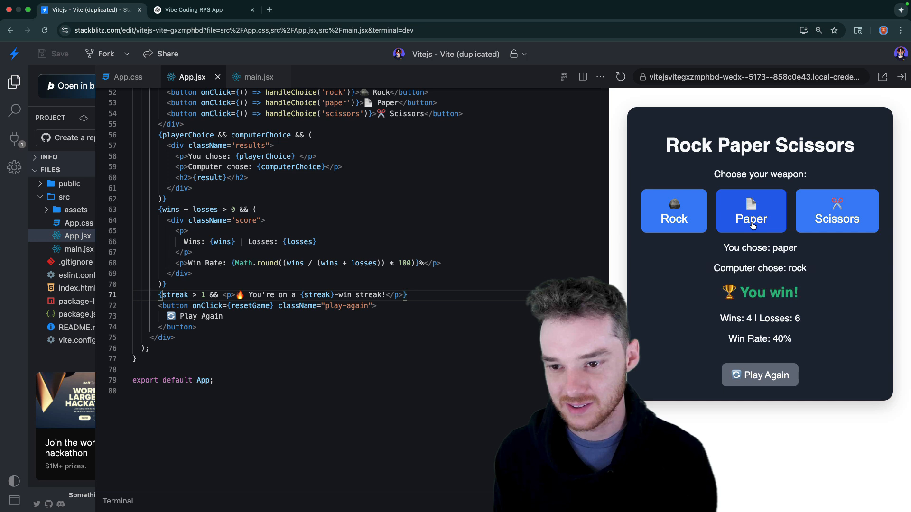
pyautogui.click(750, 210)
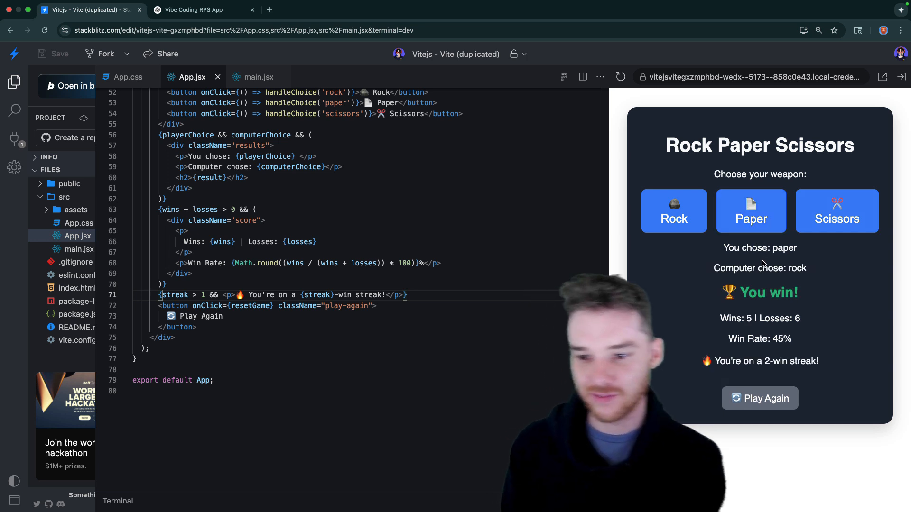
pyautogui.click(674, 211)
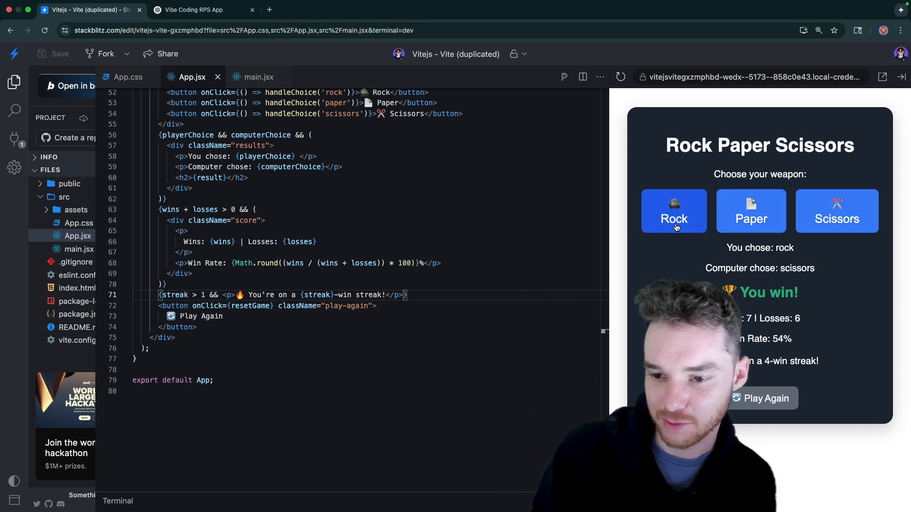
pyautogui.click(751, 211)
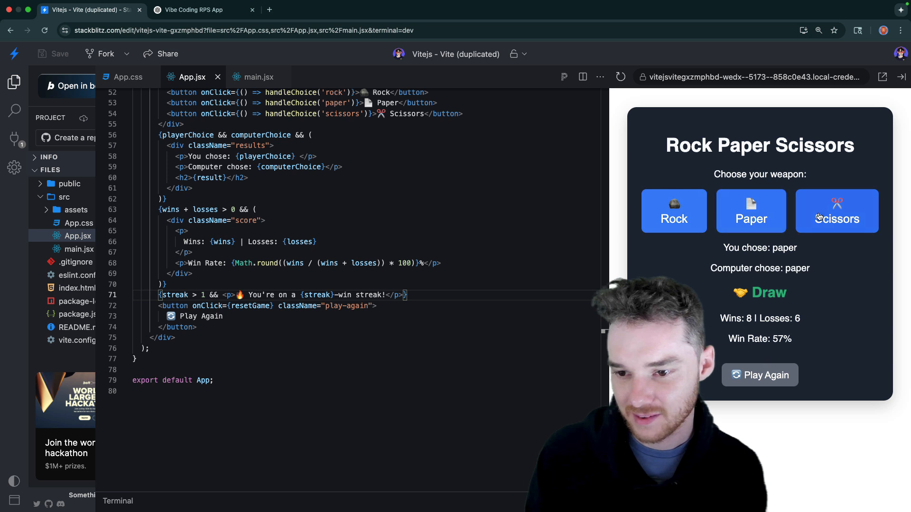
pyautogui.click(837, 211)
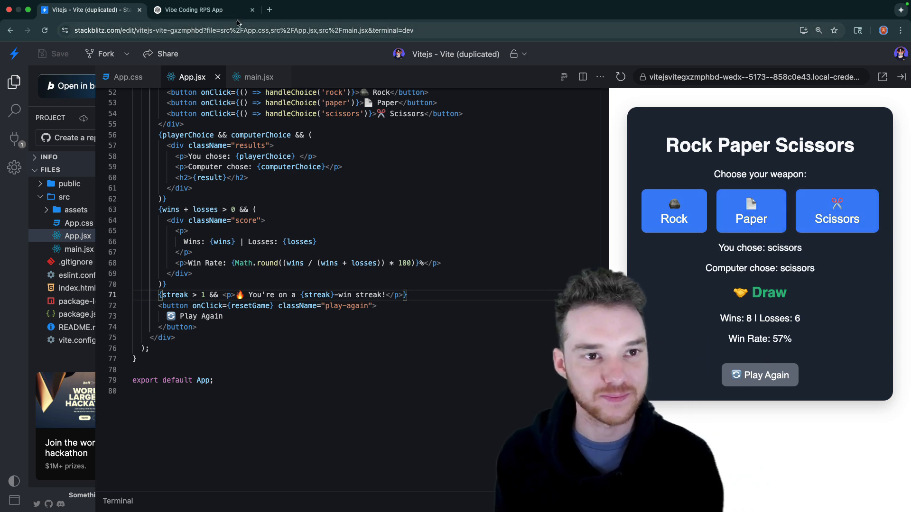